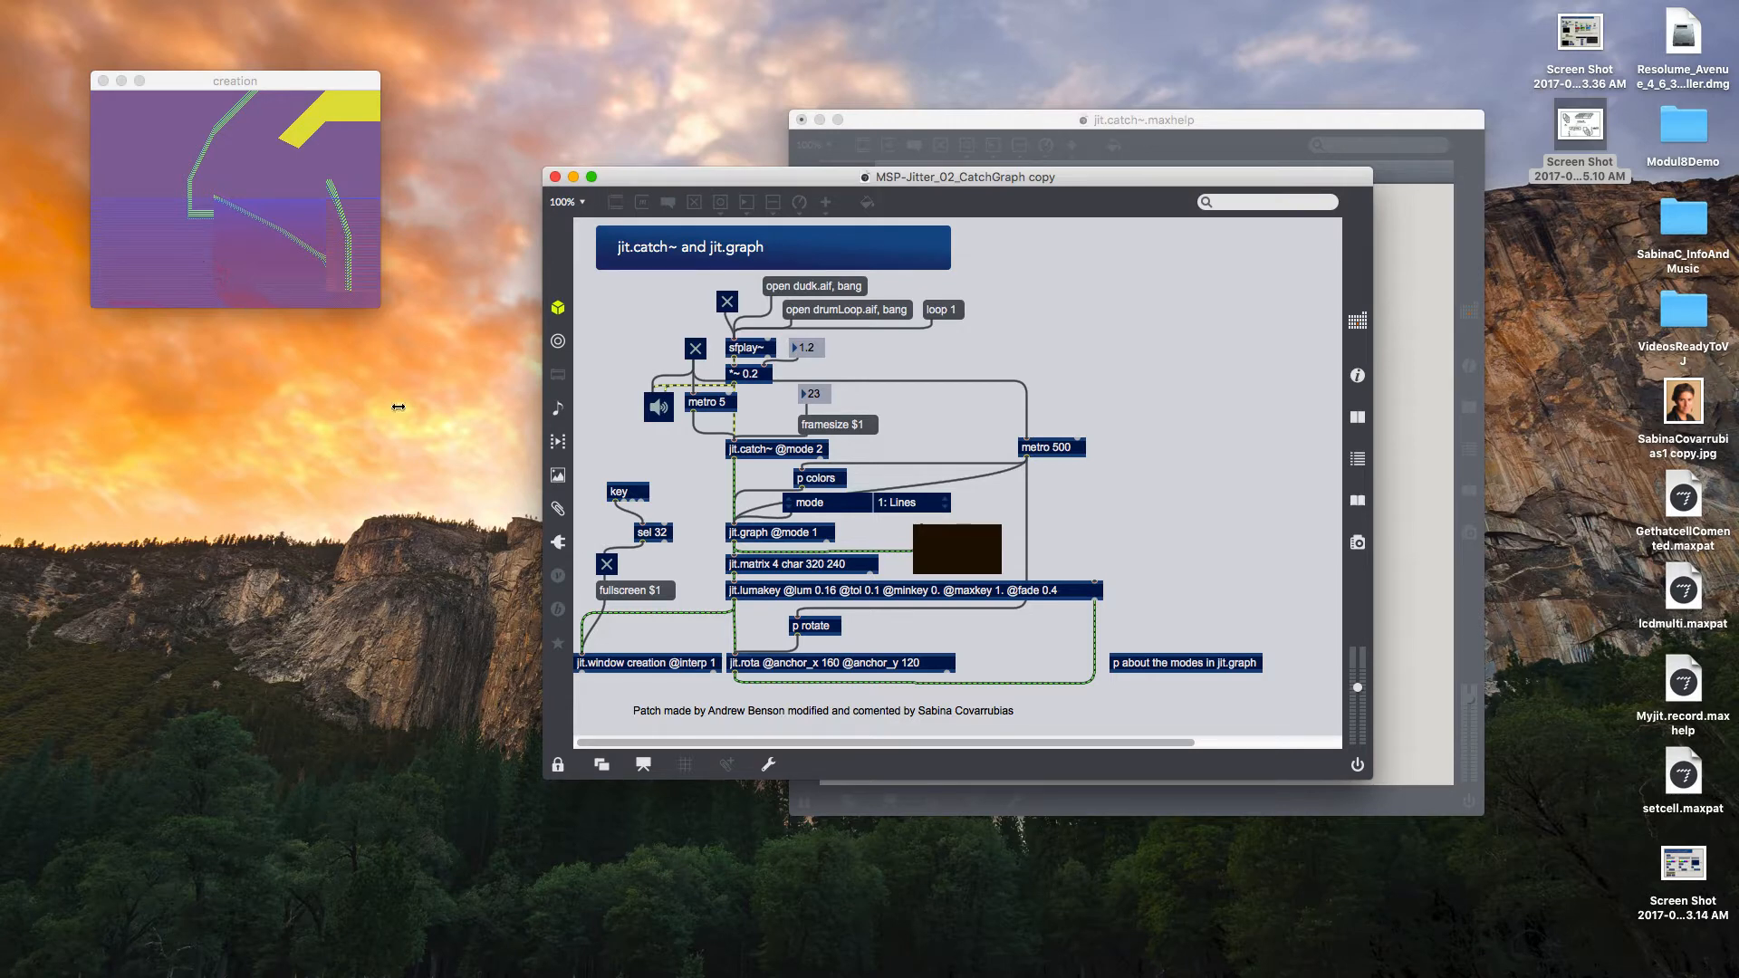
mouse_move(761, 448)
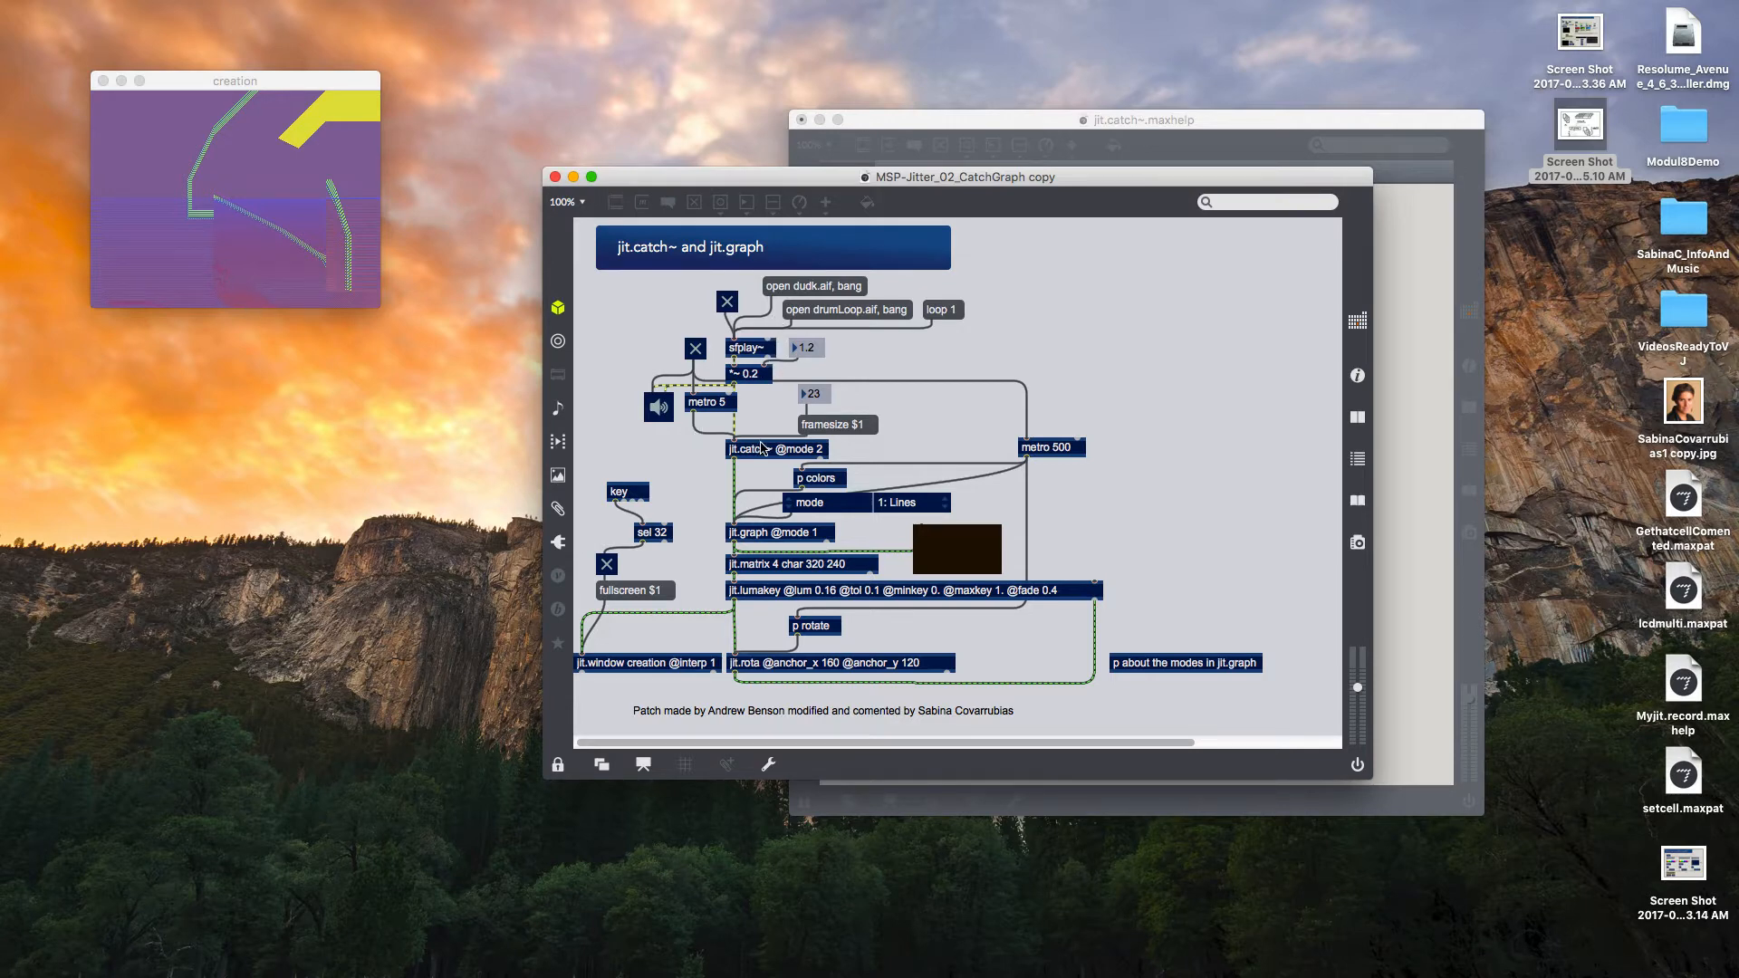
mouse_move(896, 222)
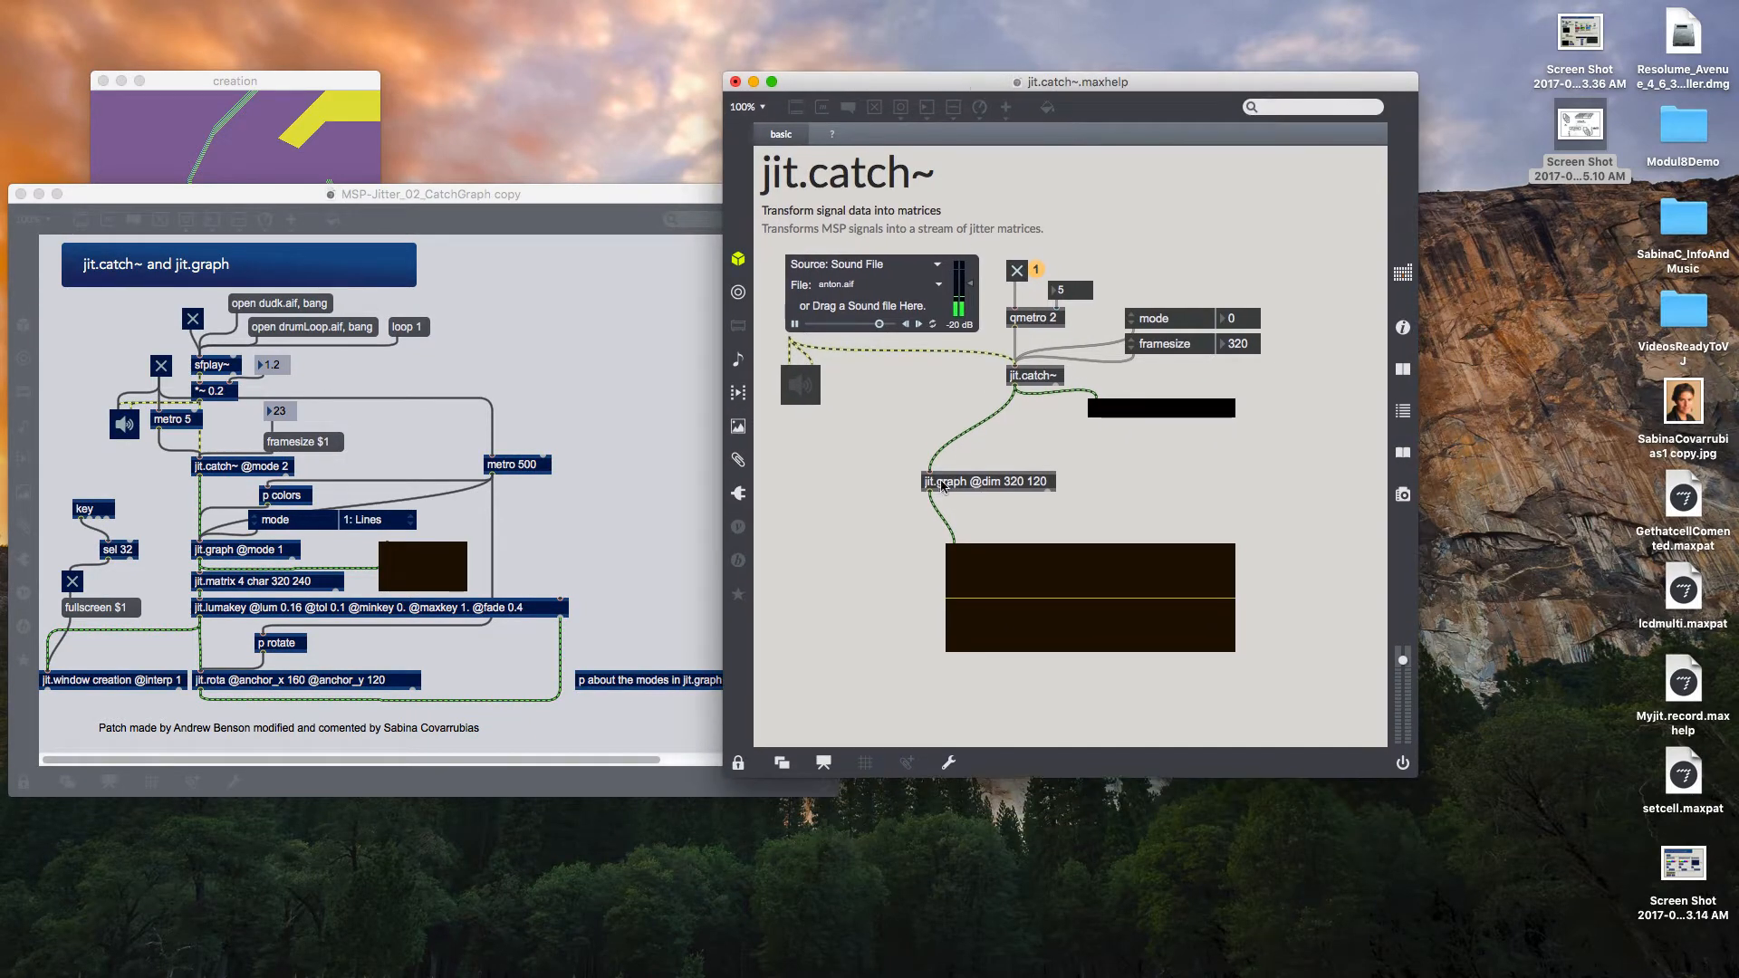
mouse_move(856, 483)
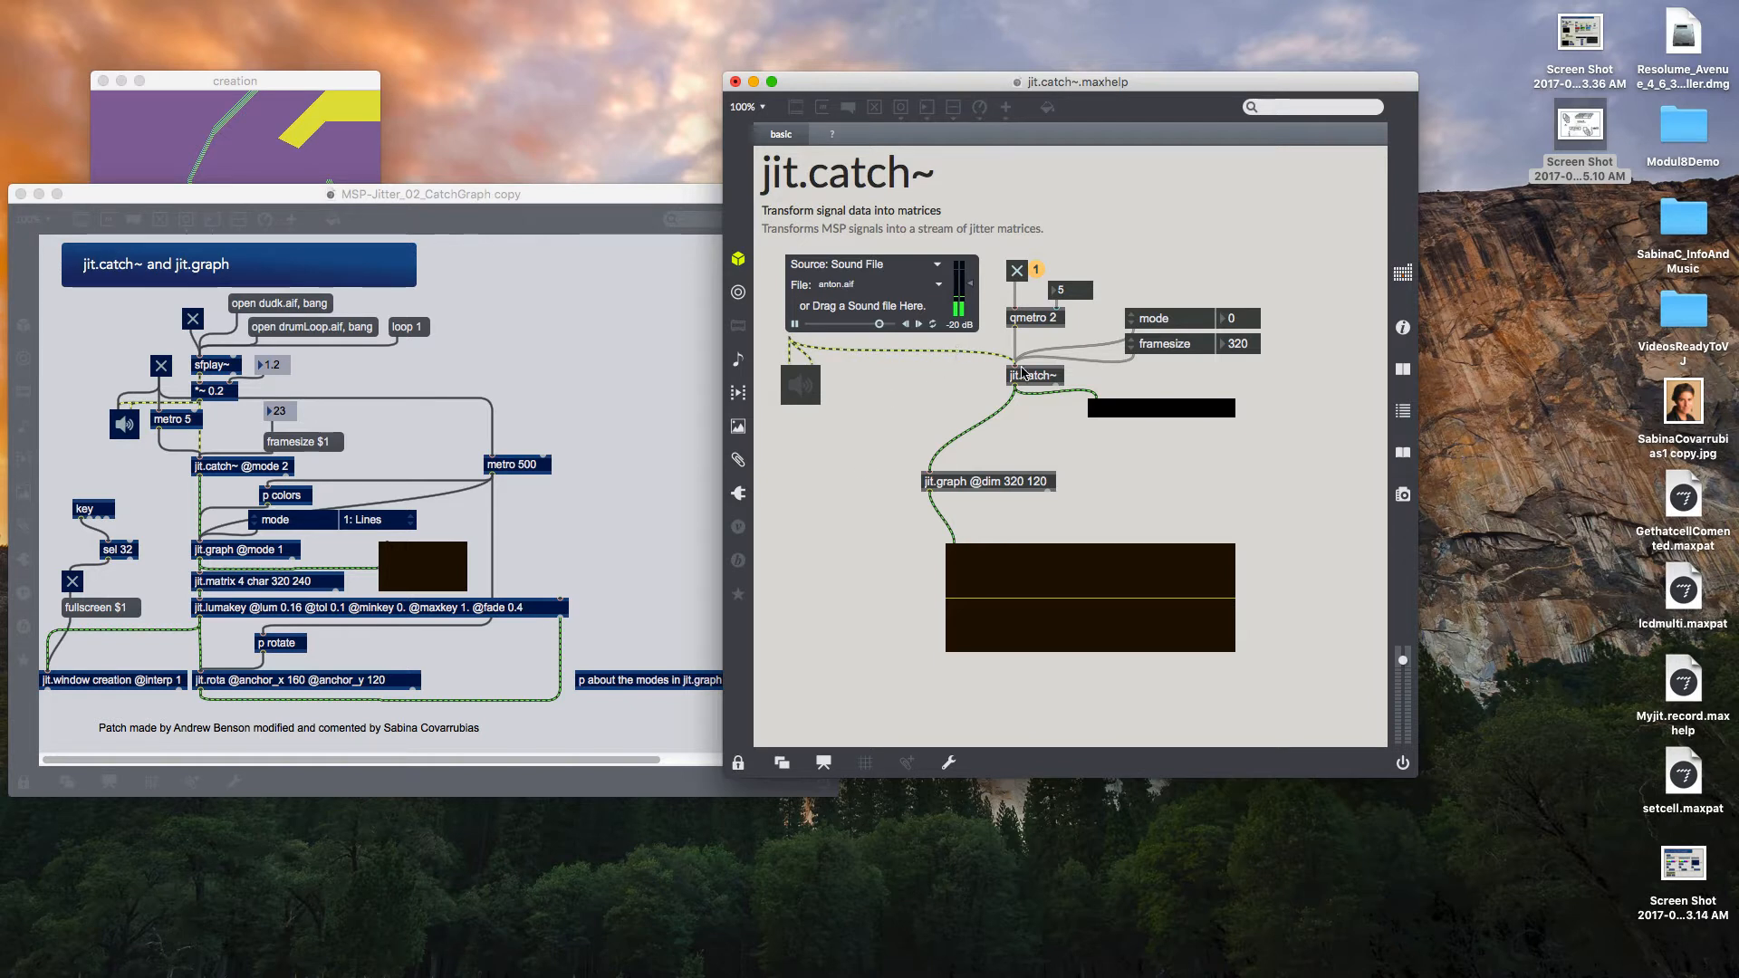
mouse_move(925, 495)
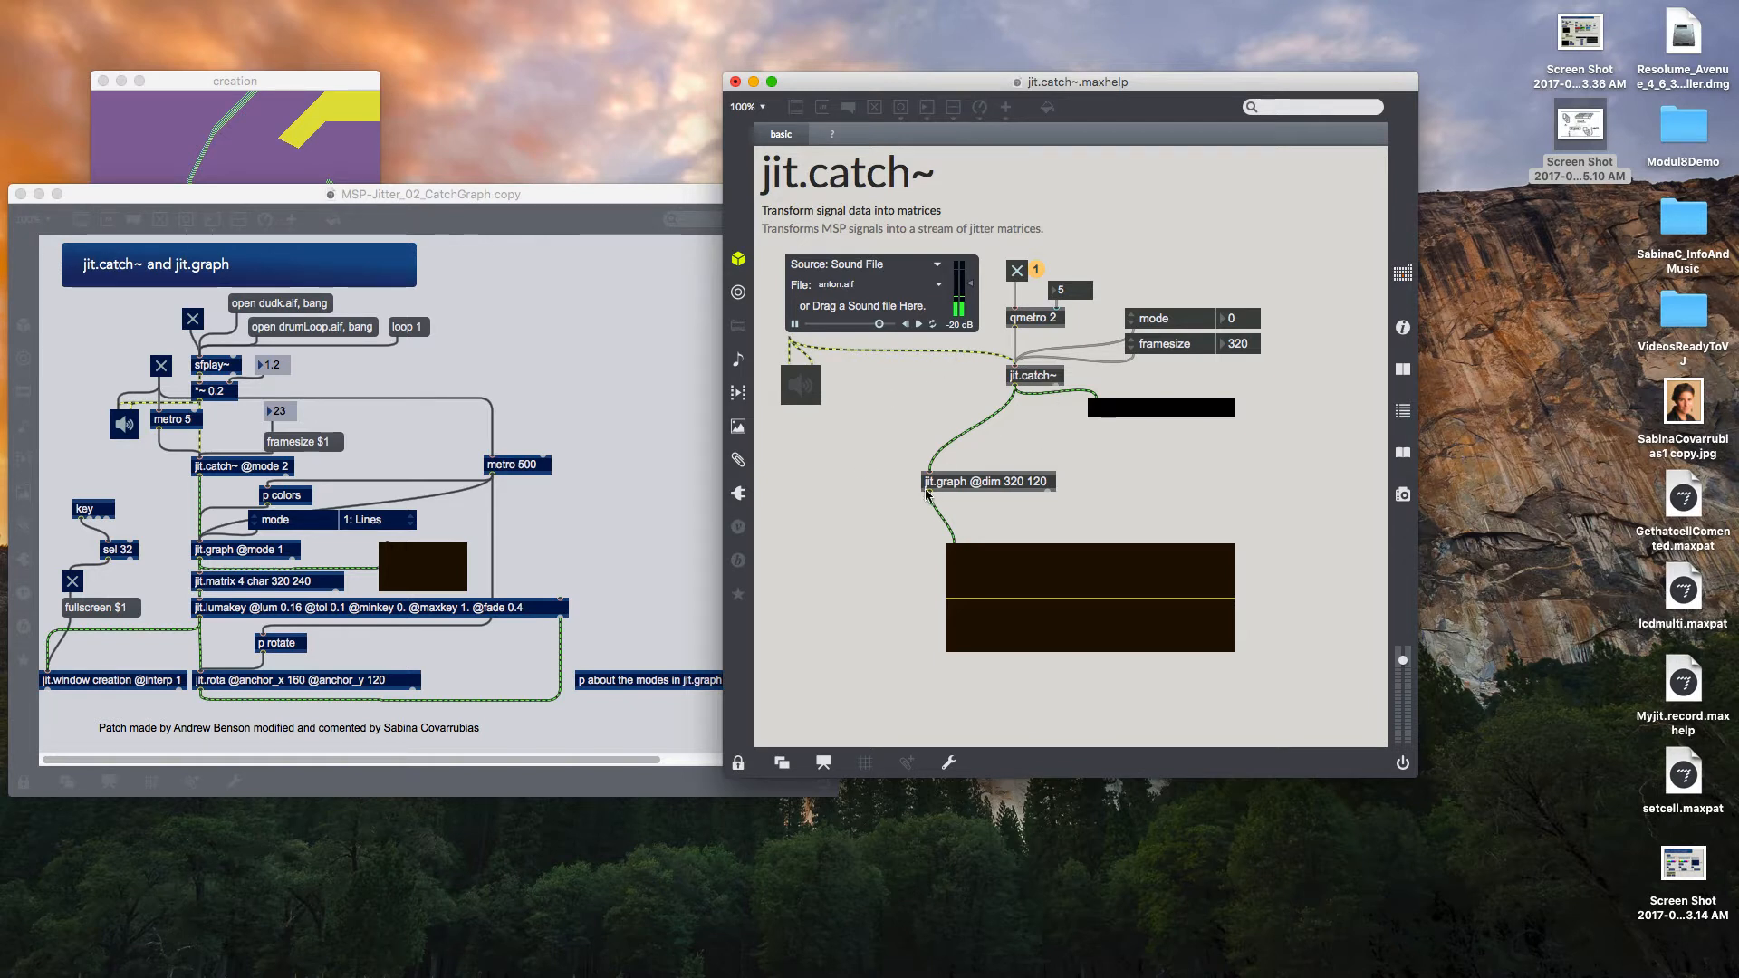
mouse_move(1007, 495)
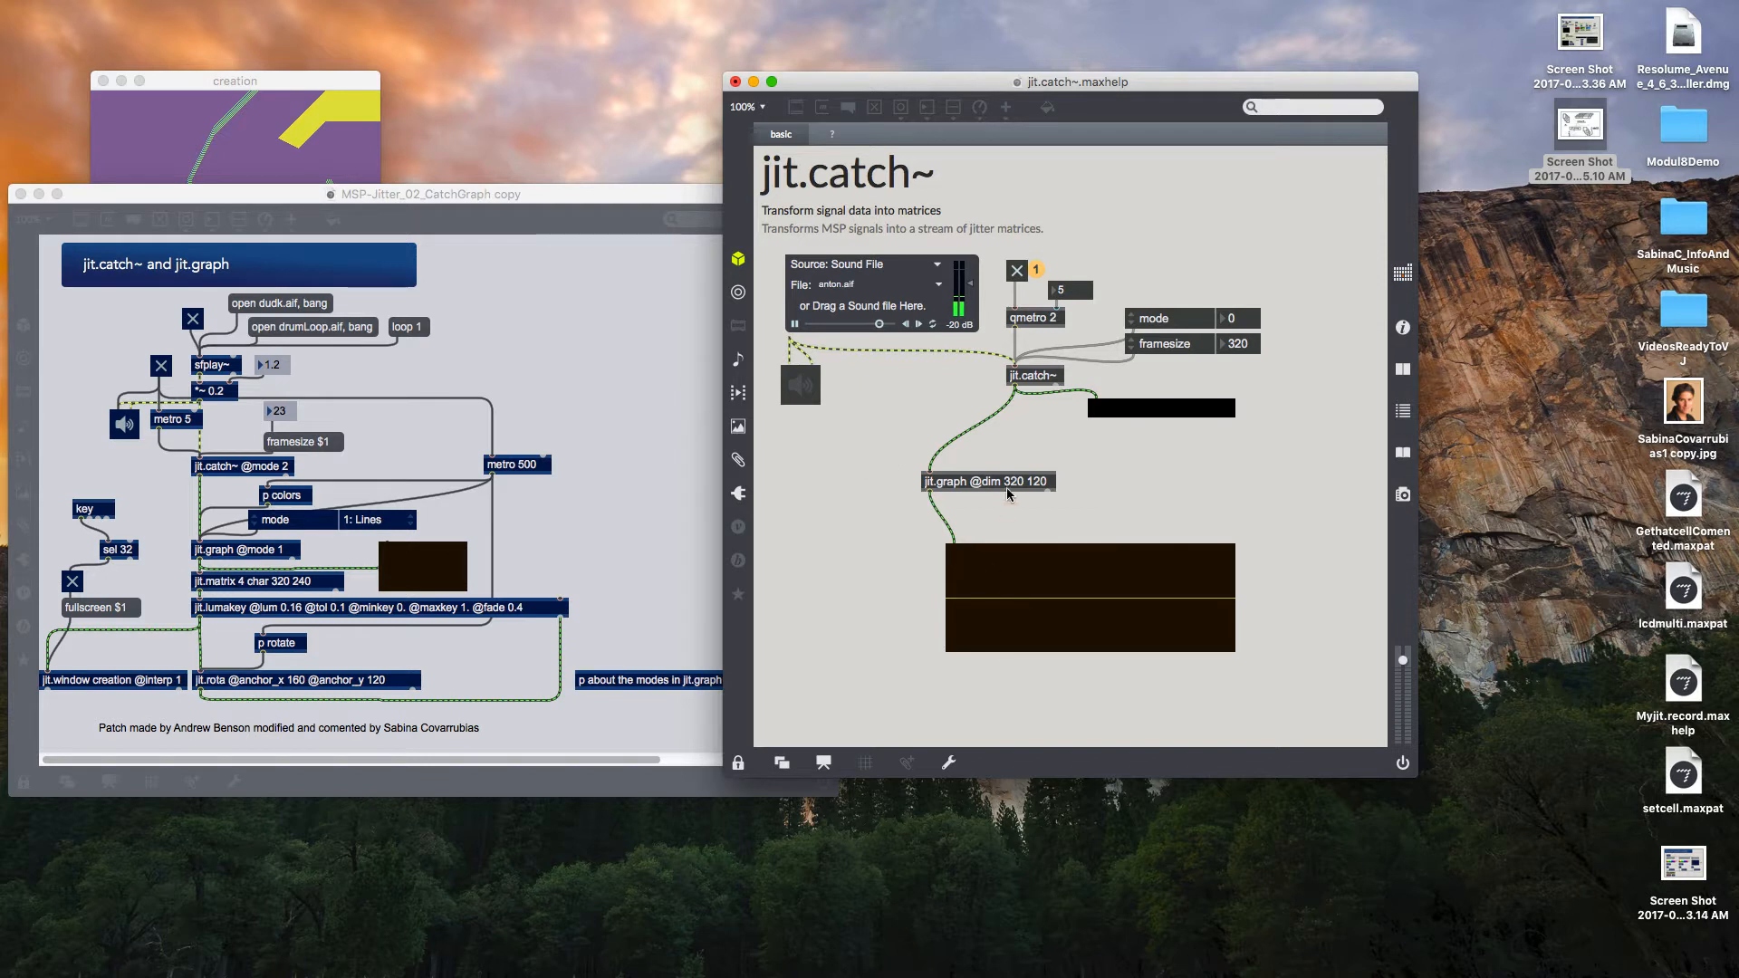
mouse_move(1007, 495)
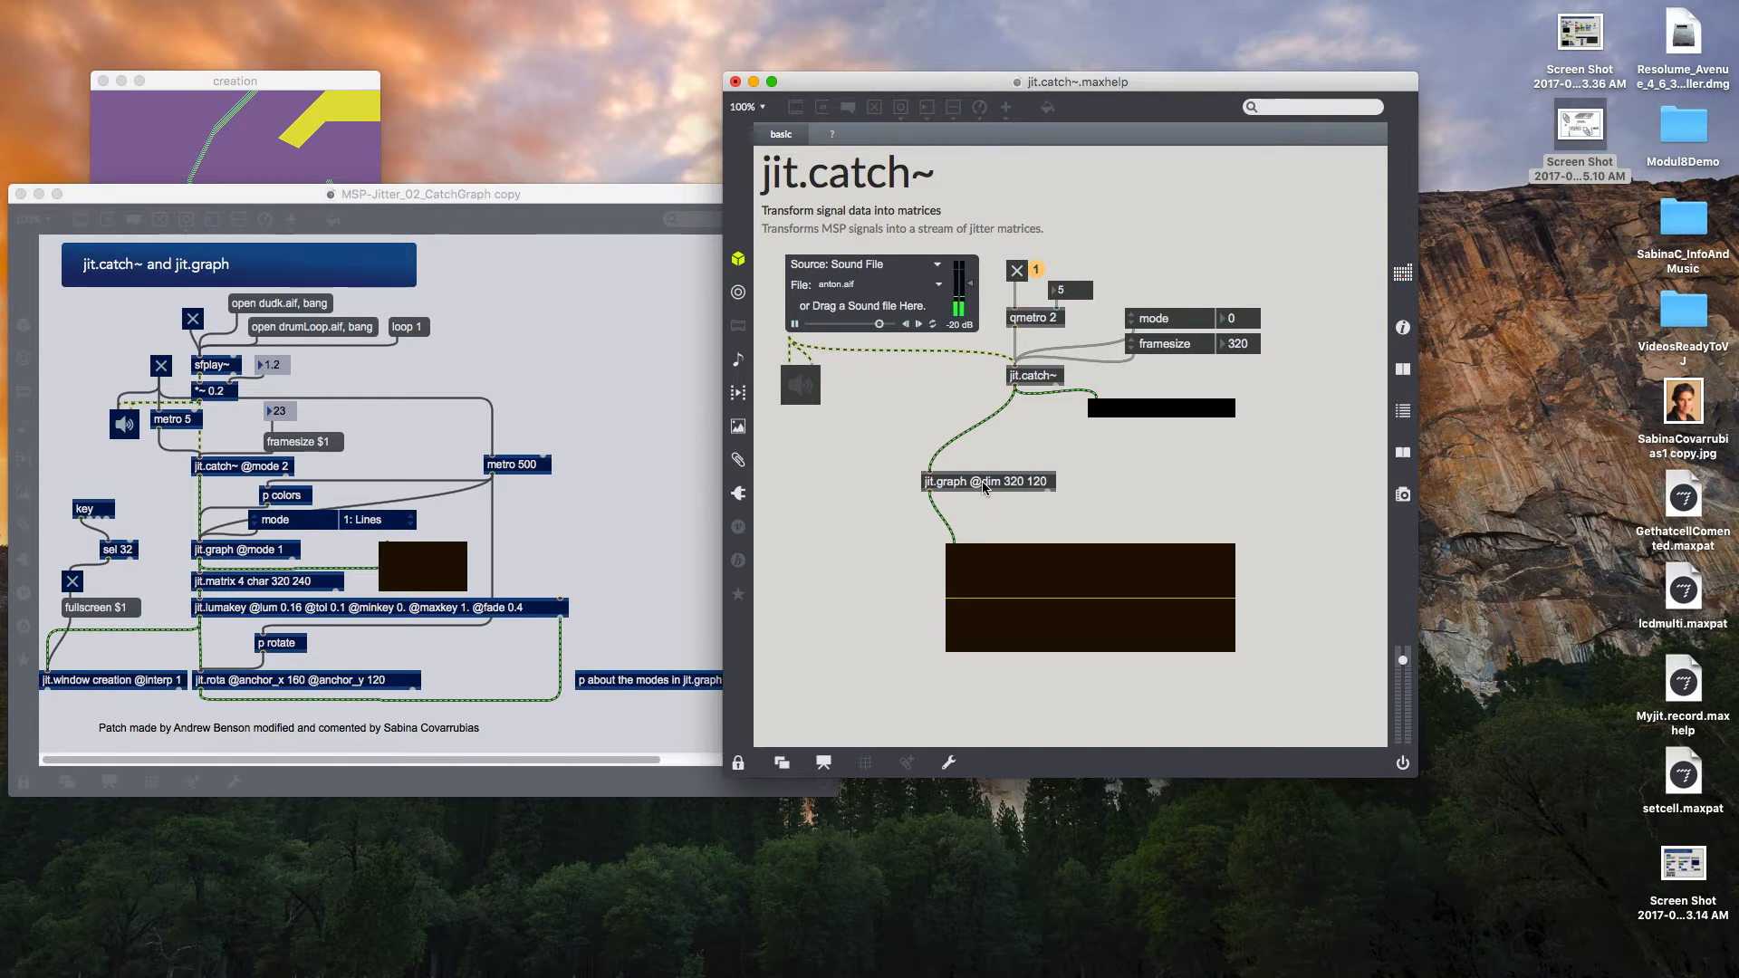
mouse_move(1004, 410)
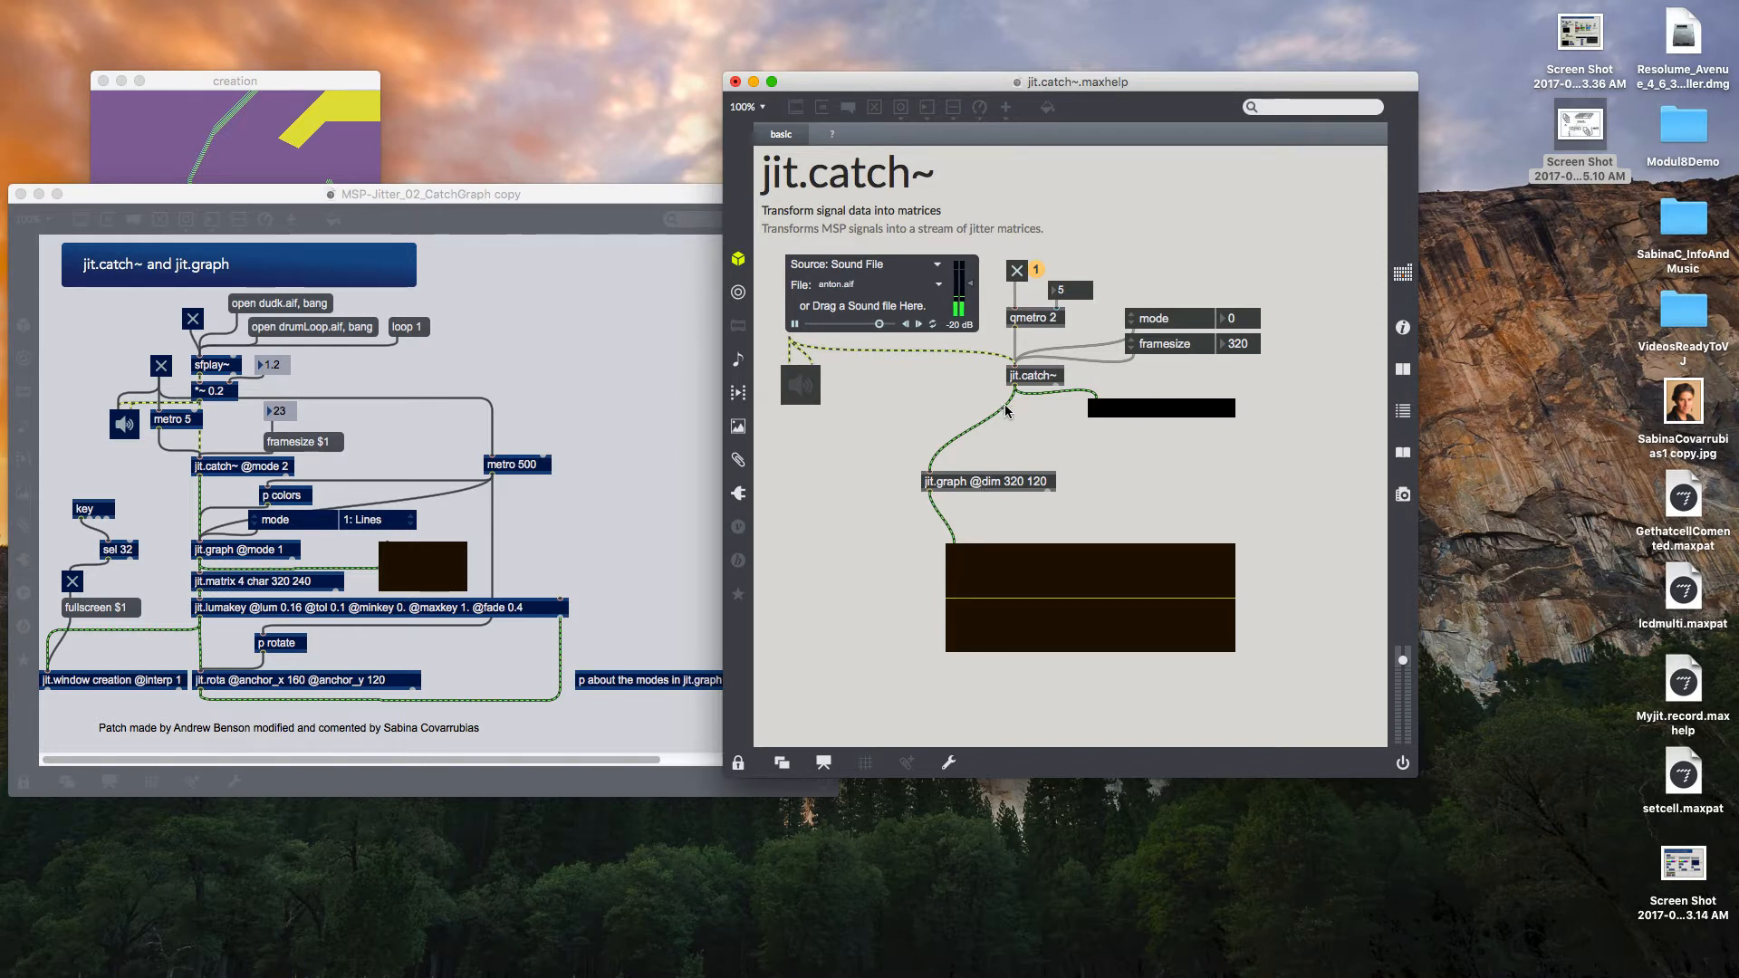
mouse_move(1016, 384)
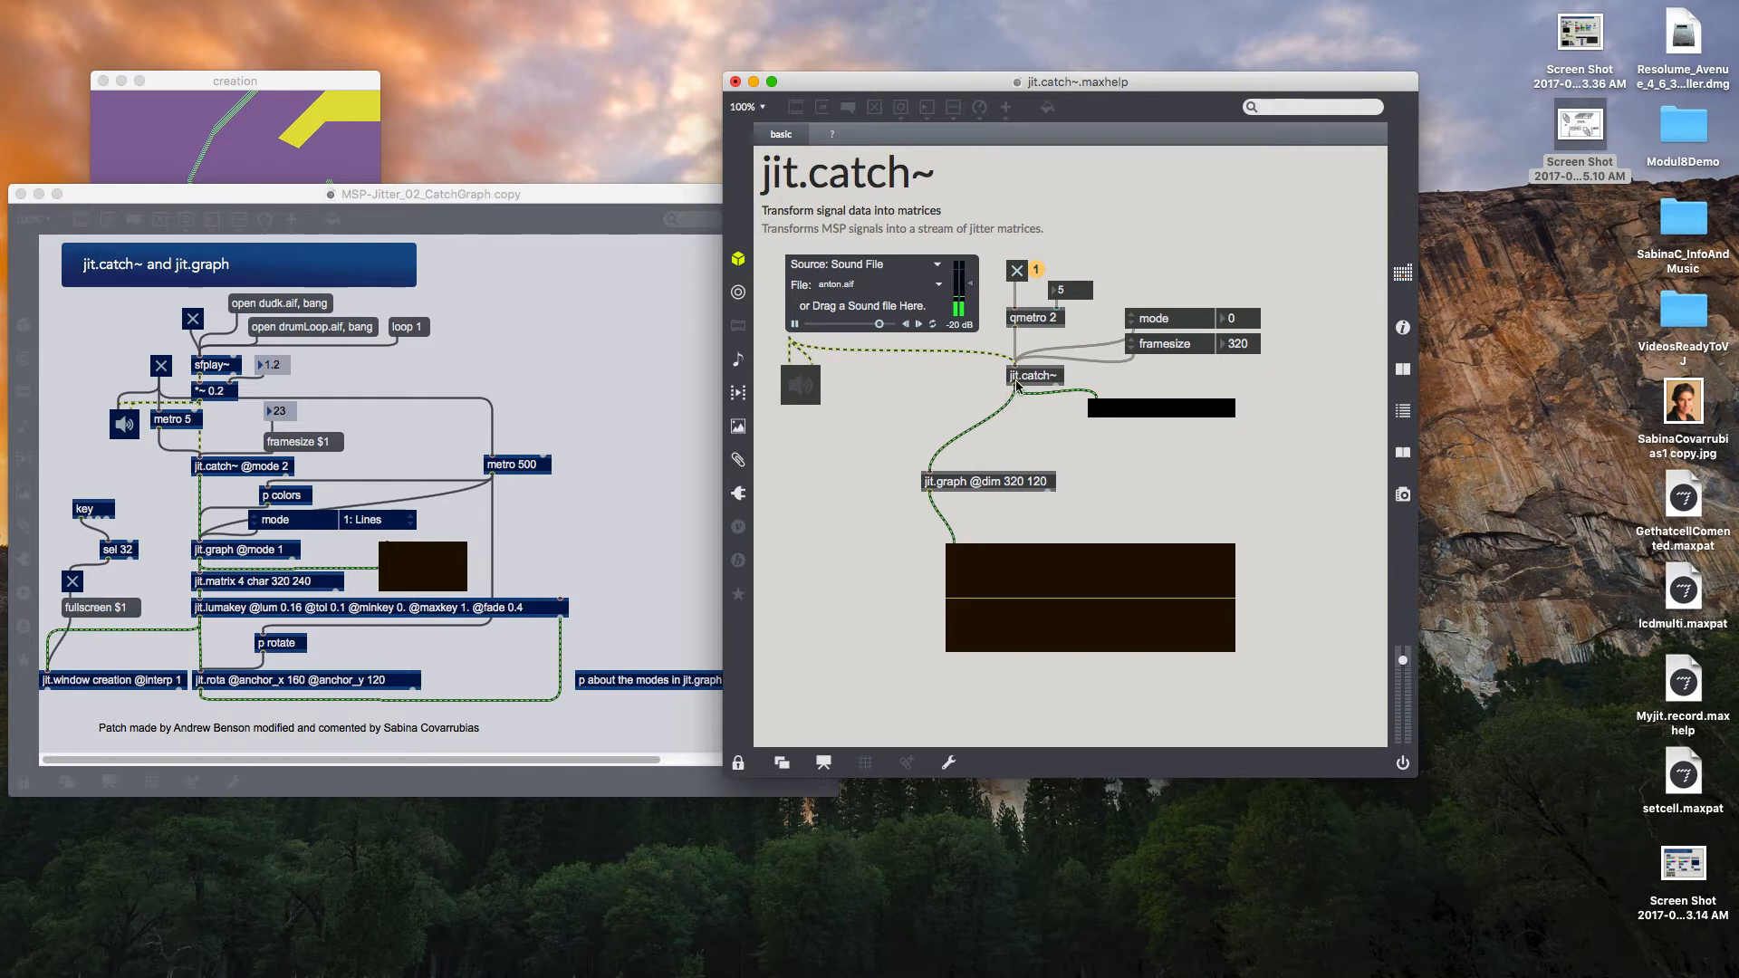
mouse_move(924, 355)
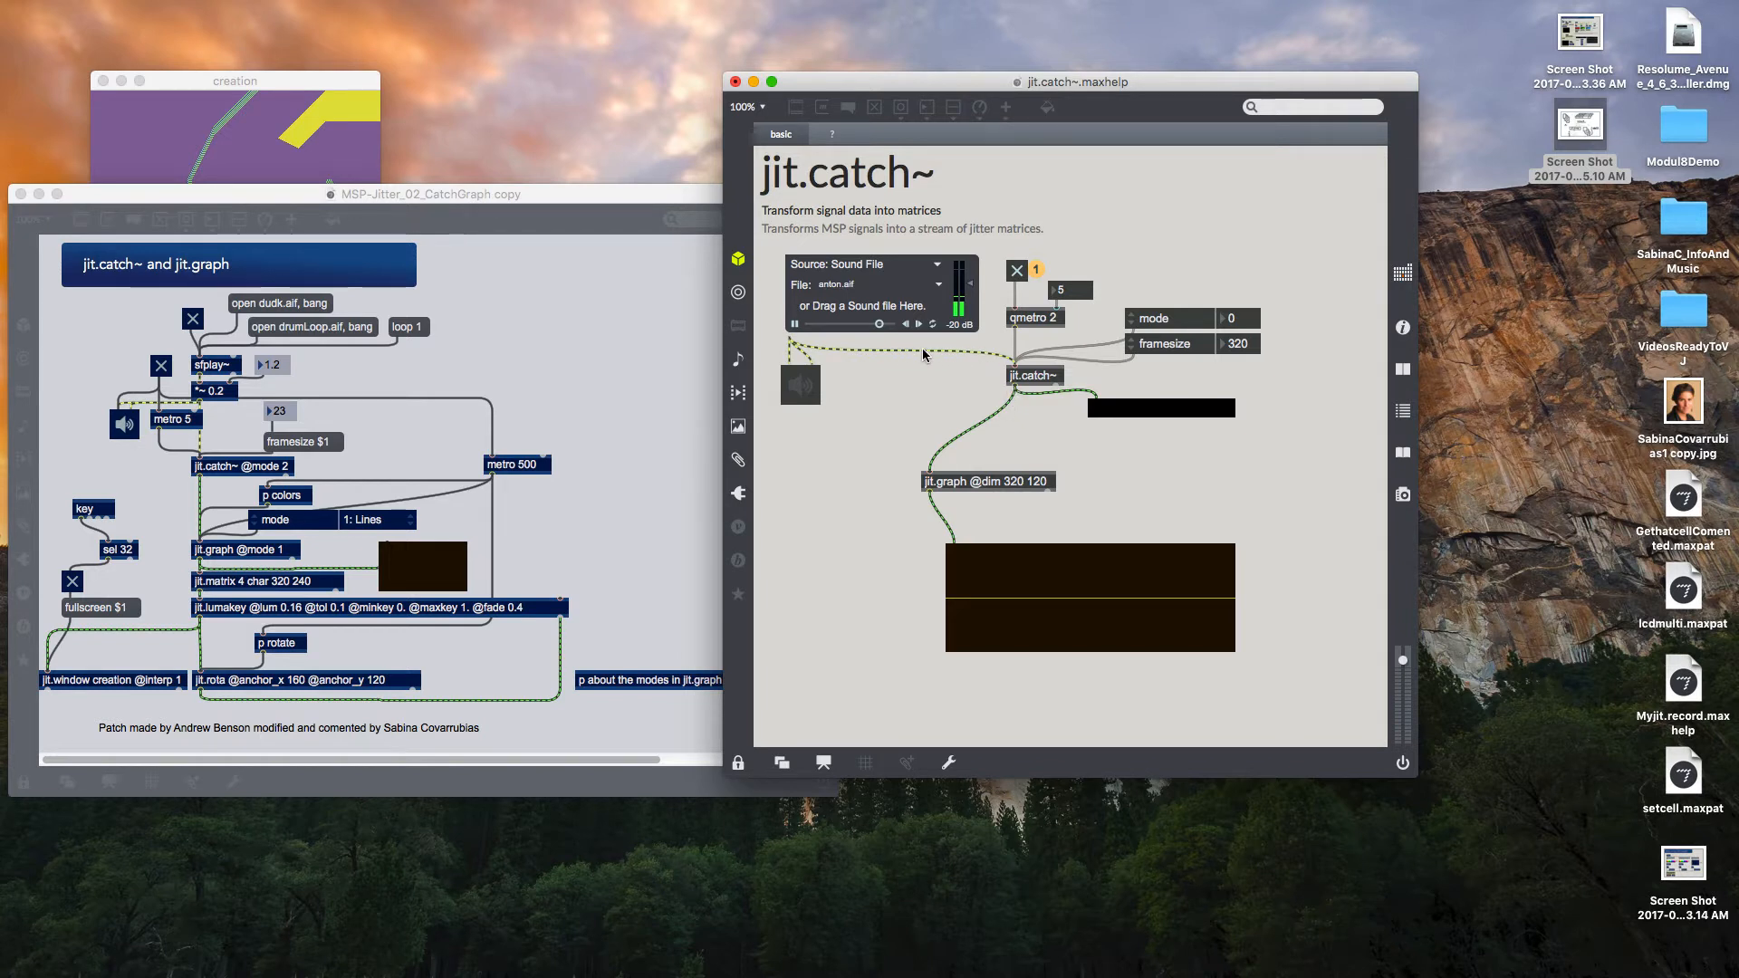
mouse_move(950, 352)
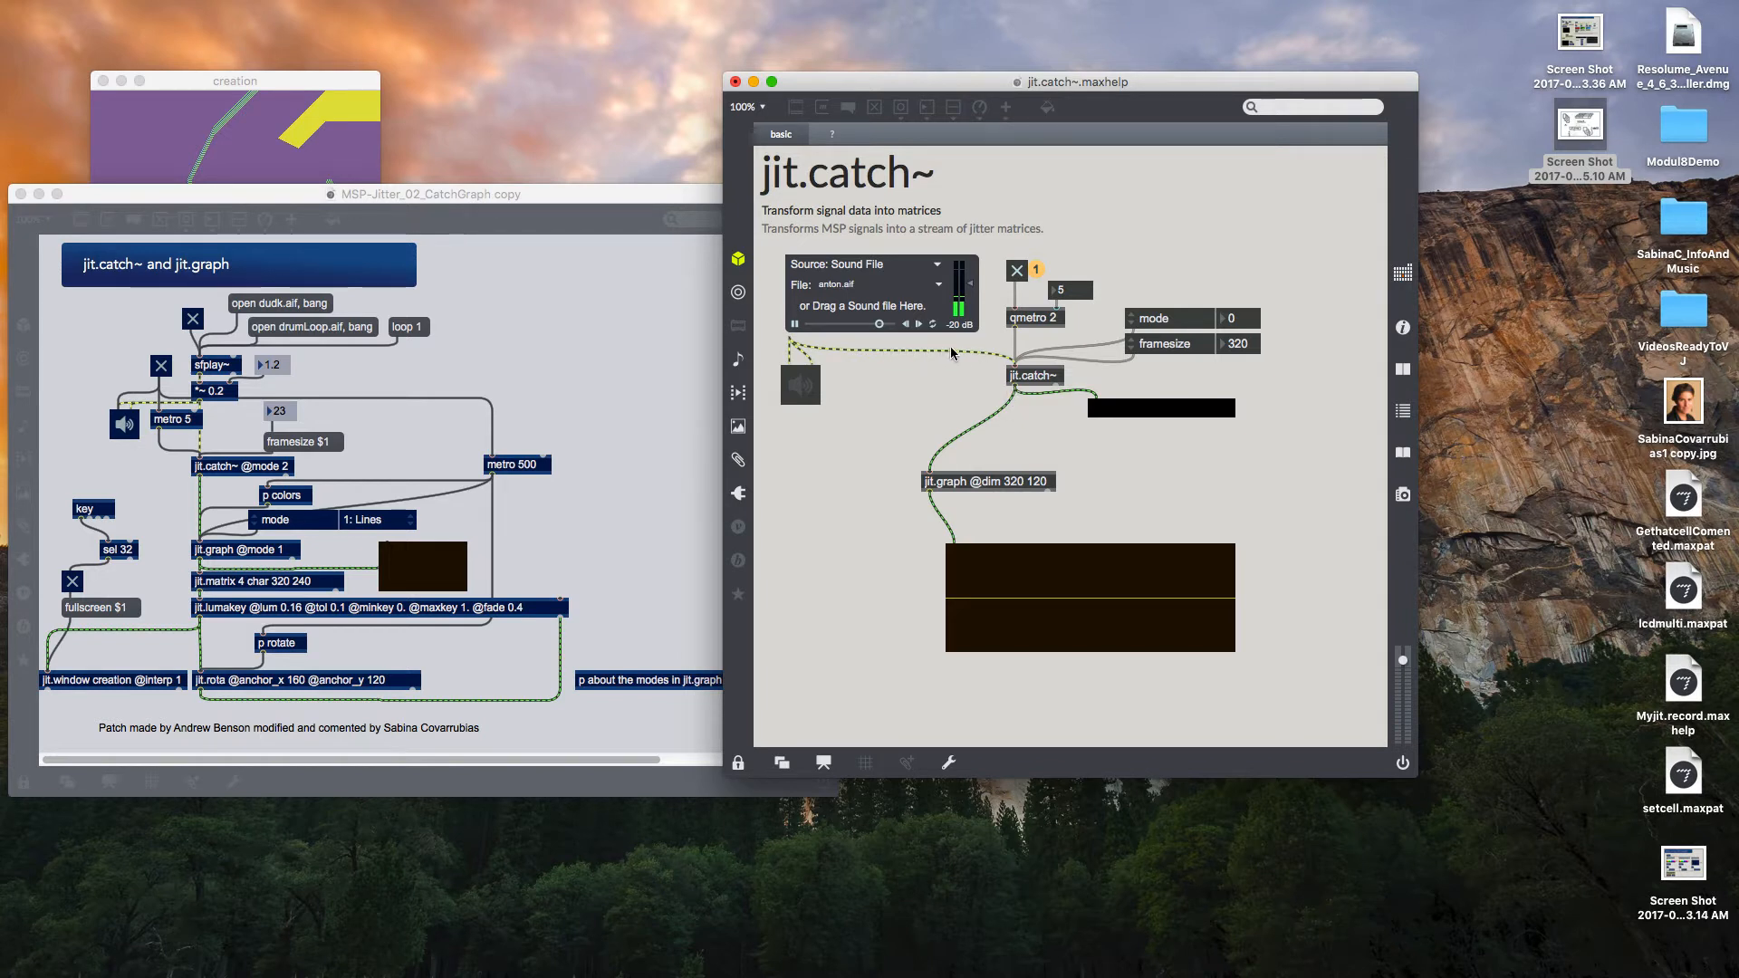
mouse_move(913, 502)
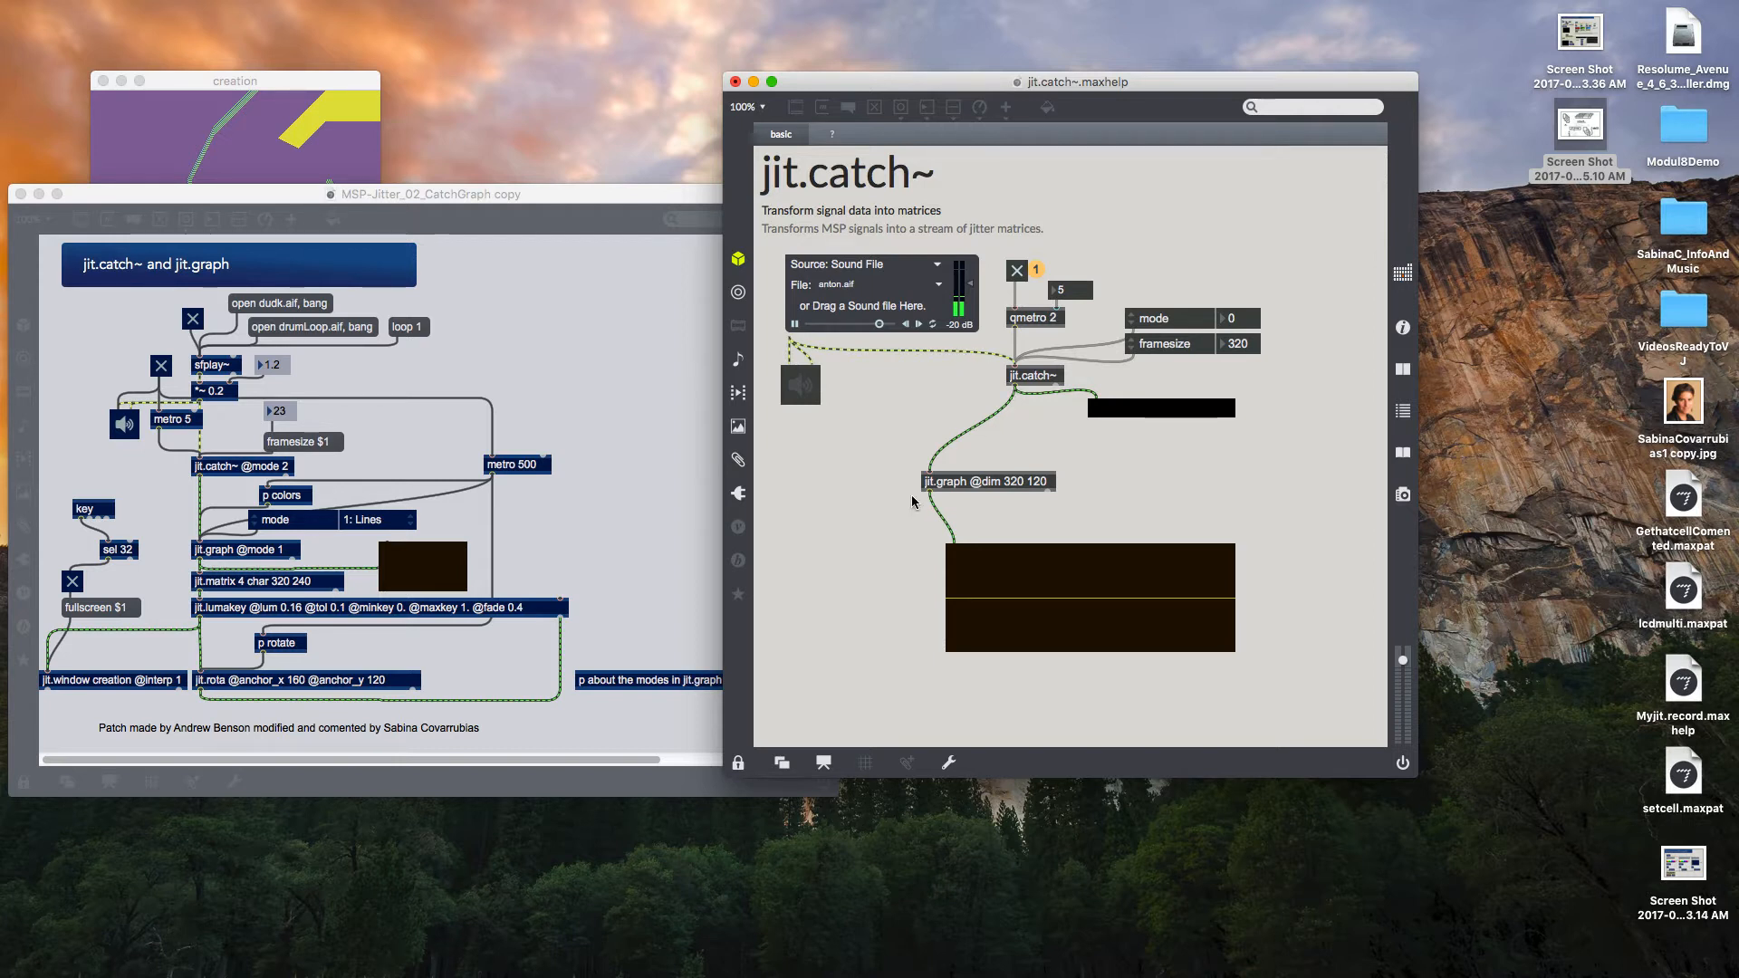
mouse_move(1024, 563)
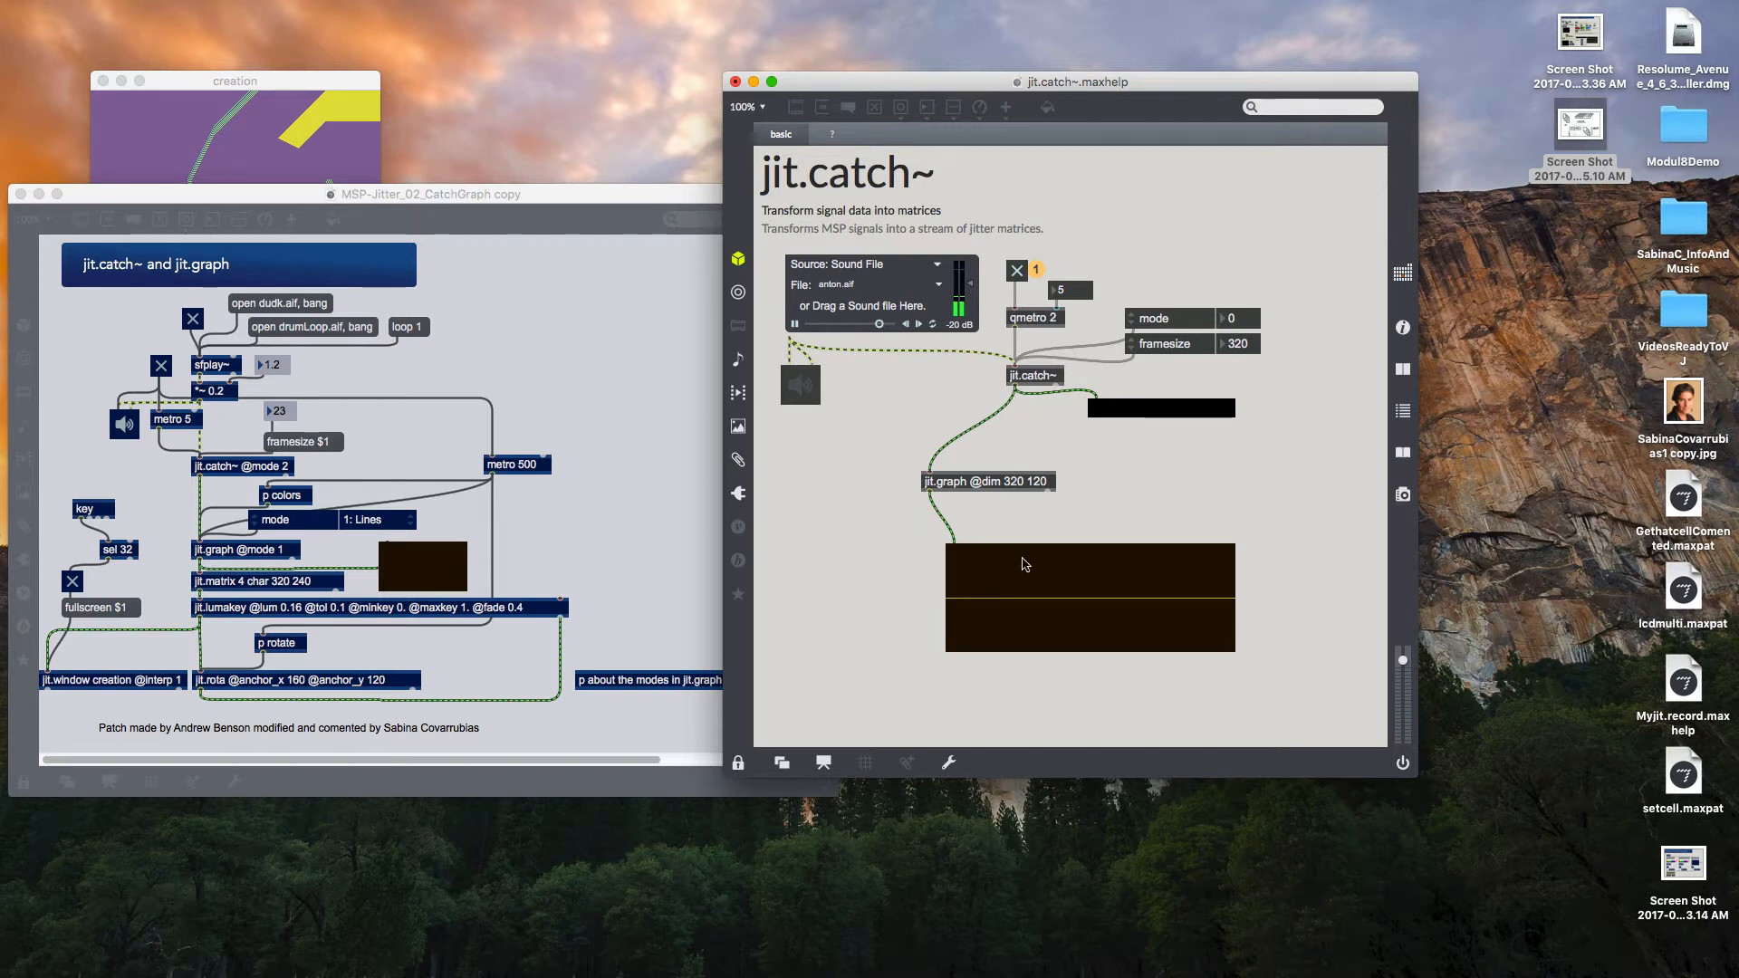
mouse_move(1040, 584)
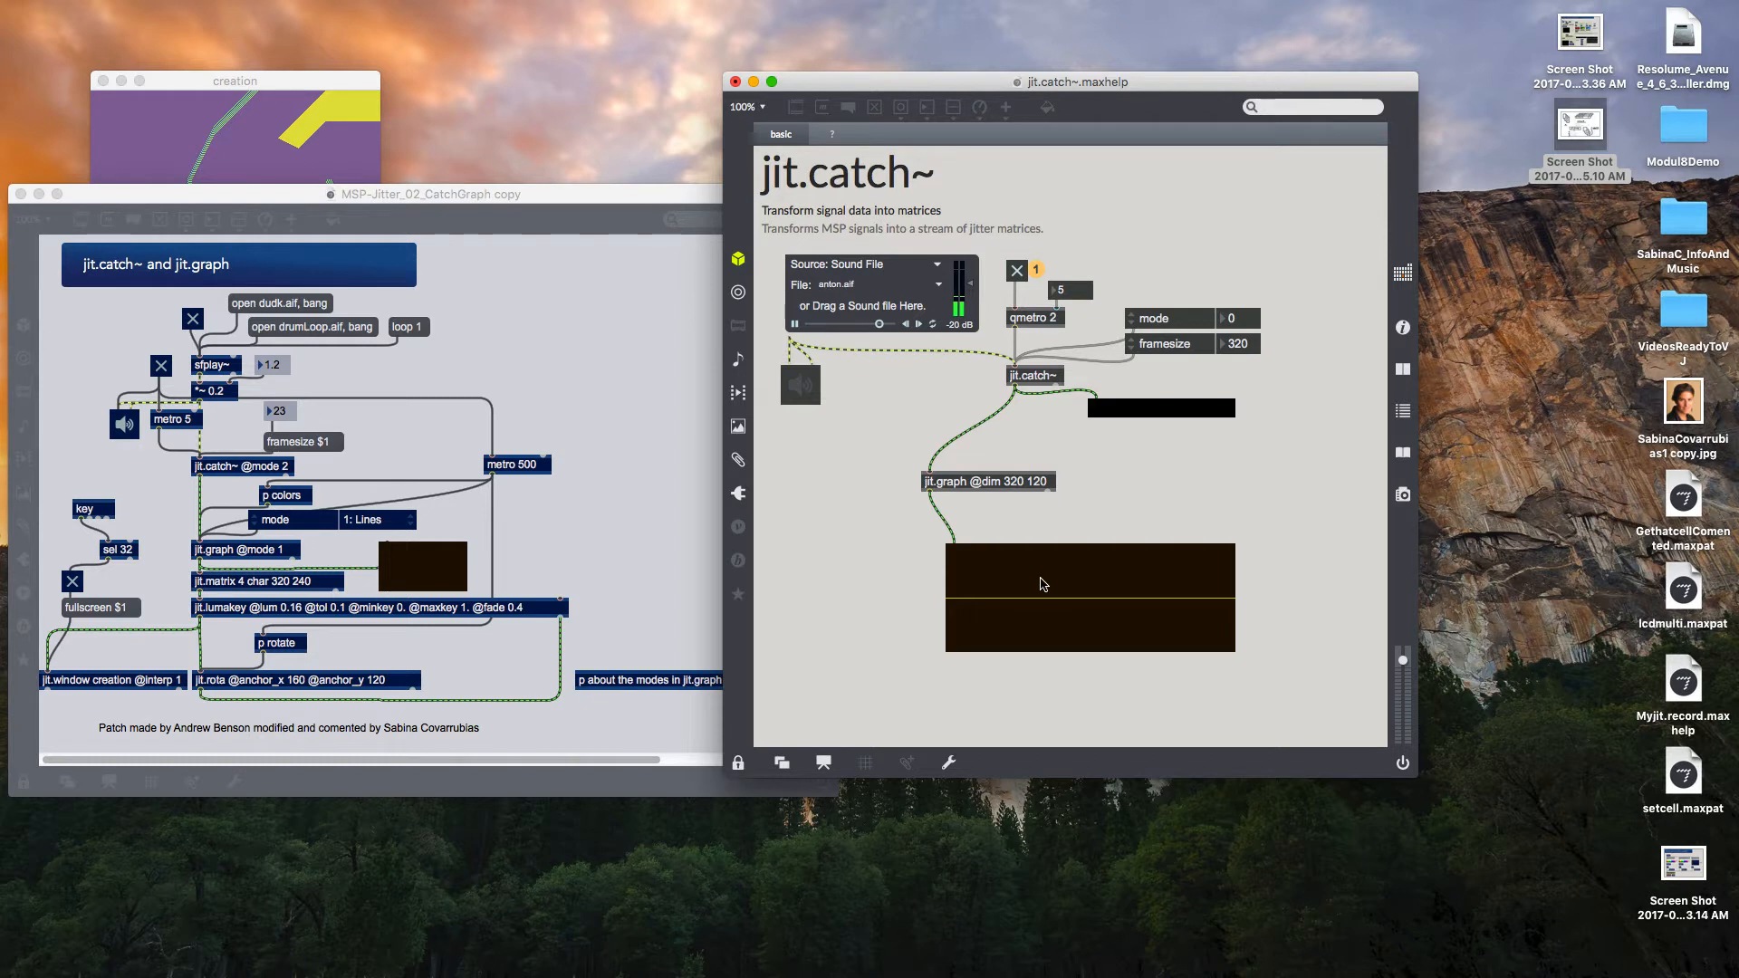
mouse_move(835, 401)
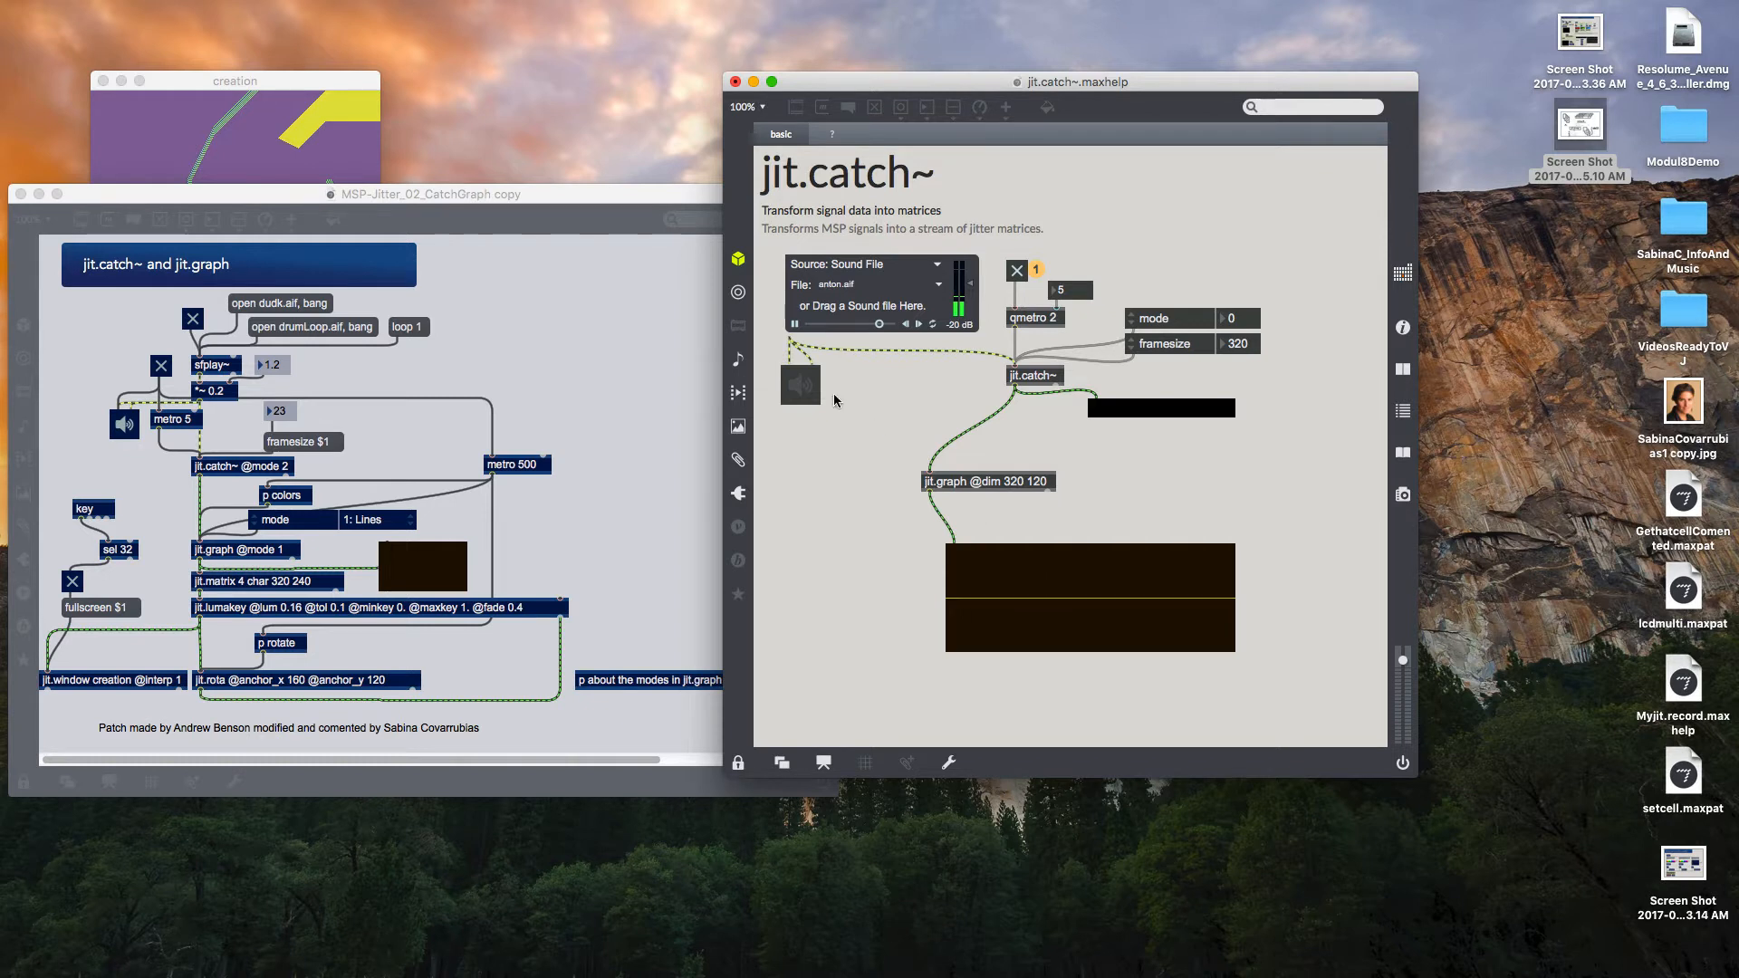
mouse_move(804, 386)
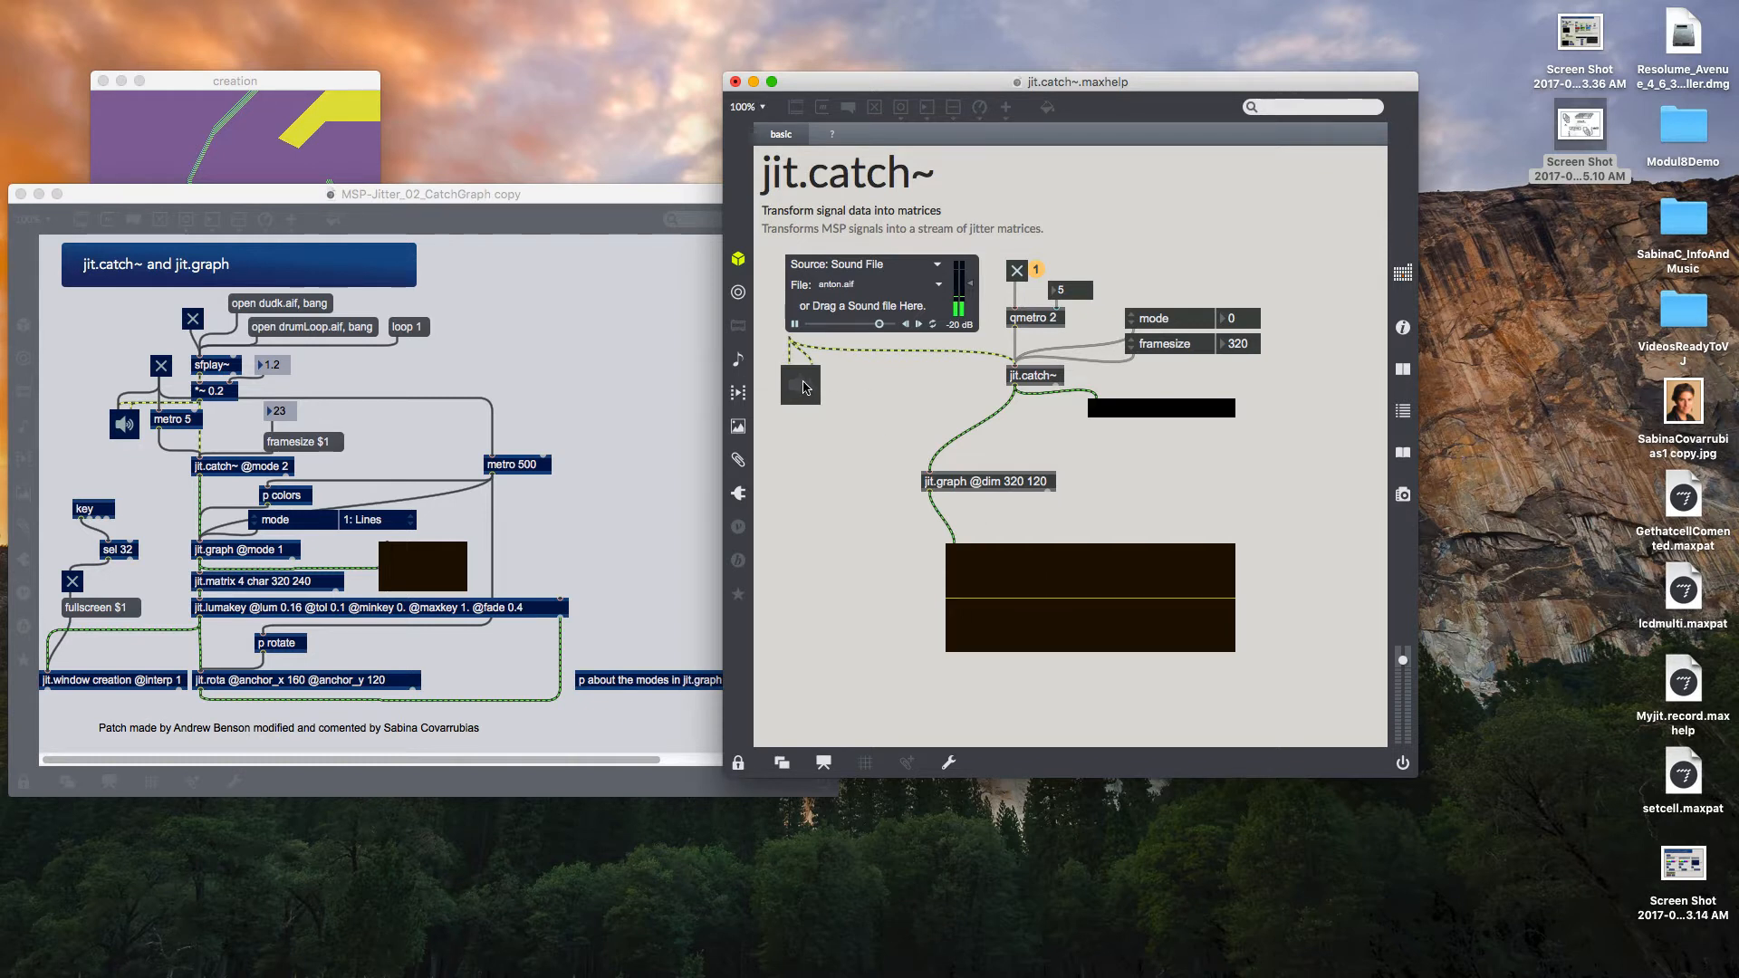
- Turn on DSP with the ezdac~ speaker so the sound file plays and appears in jit.graph
click(800, 385)
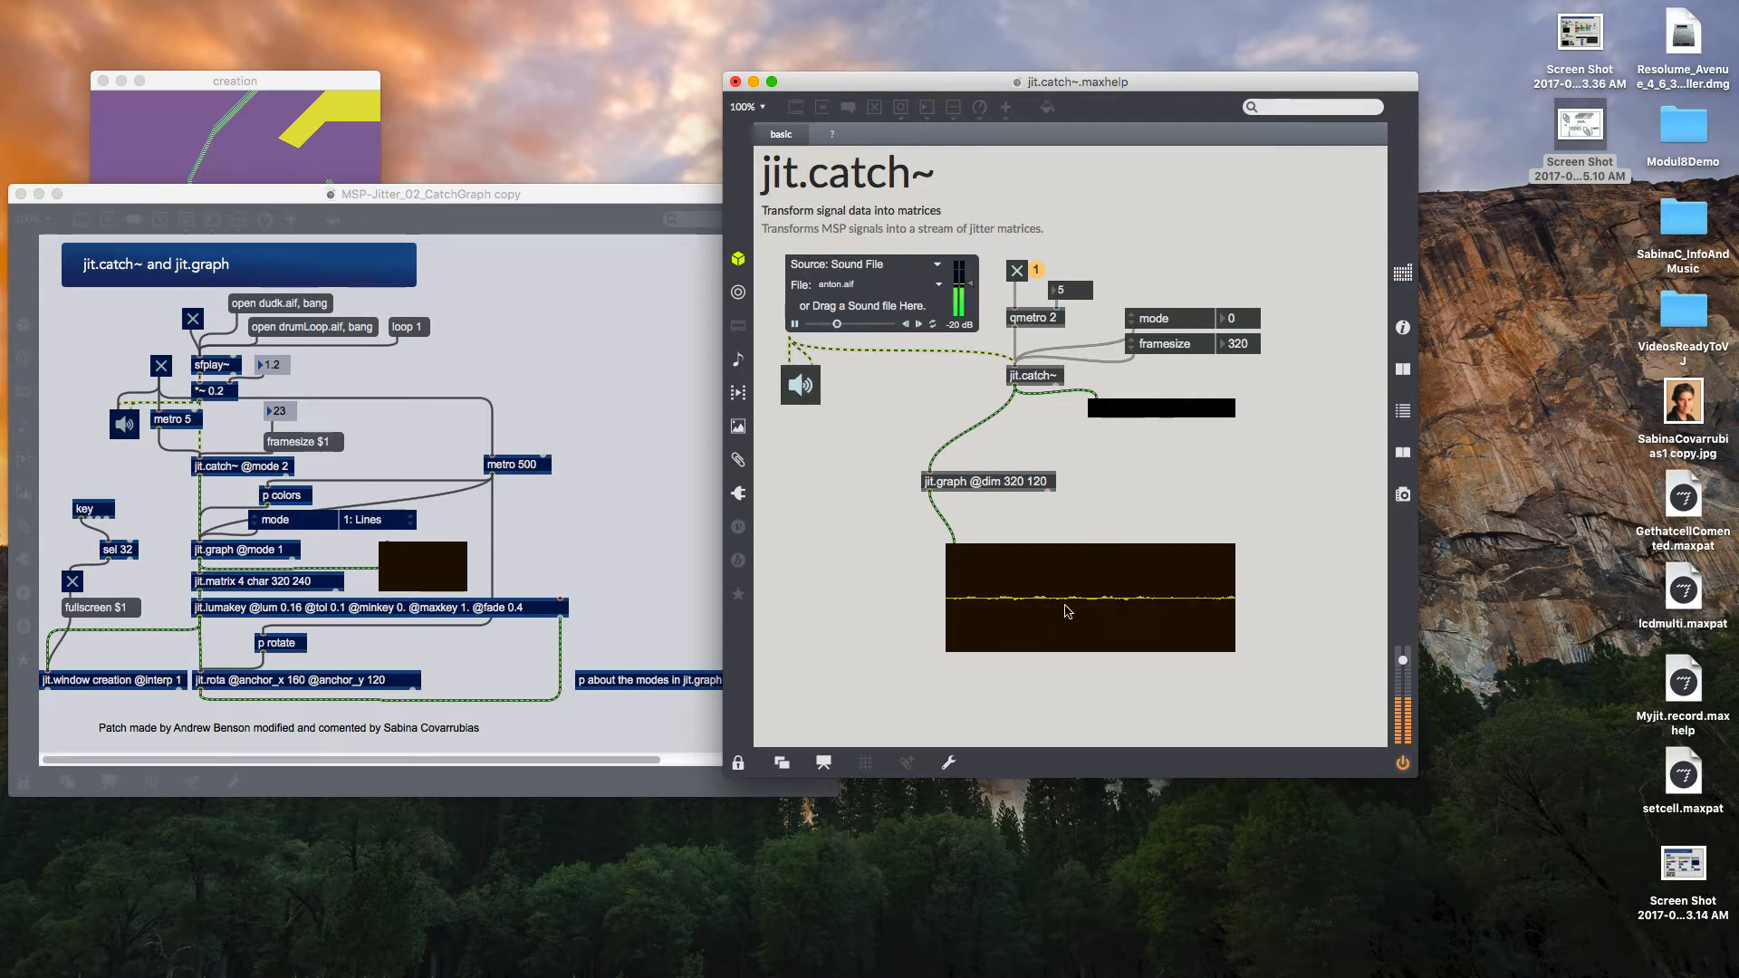
mouse_move(1402, 665)
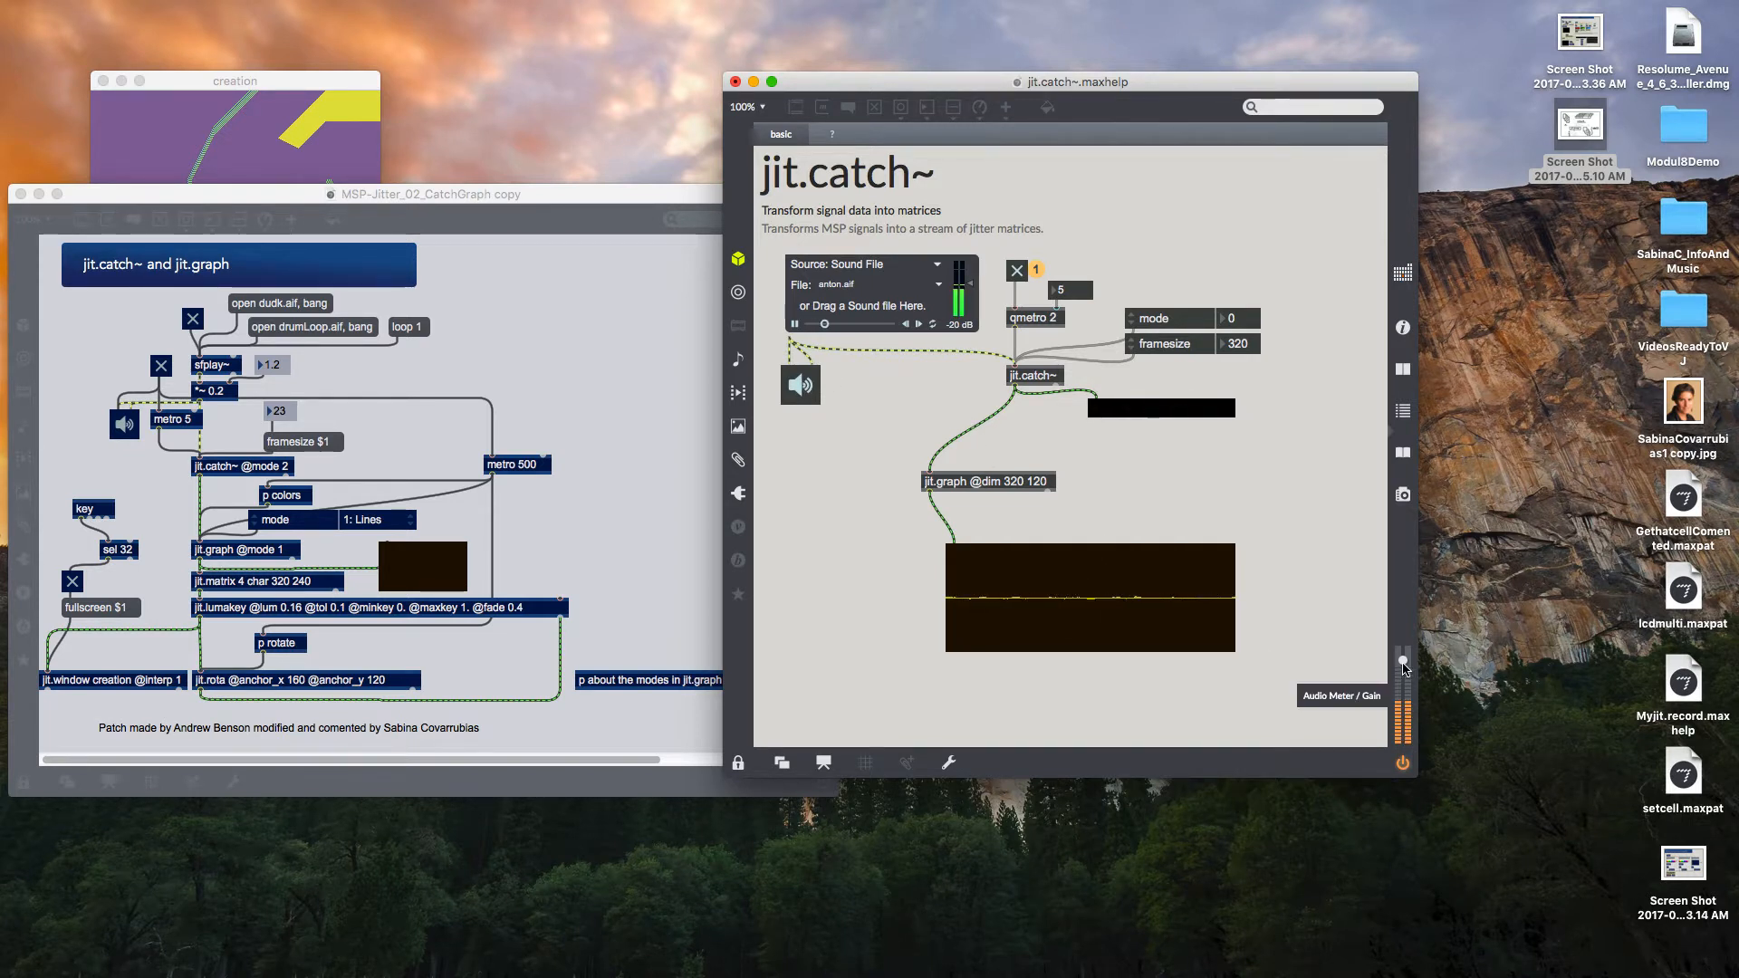
mouse_move(1166, 628)
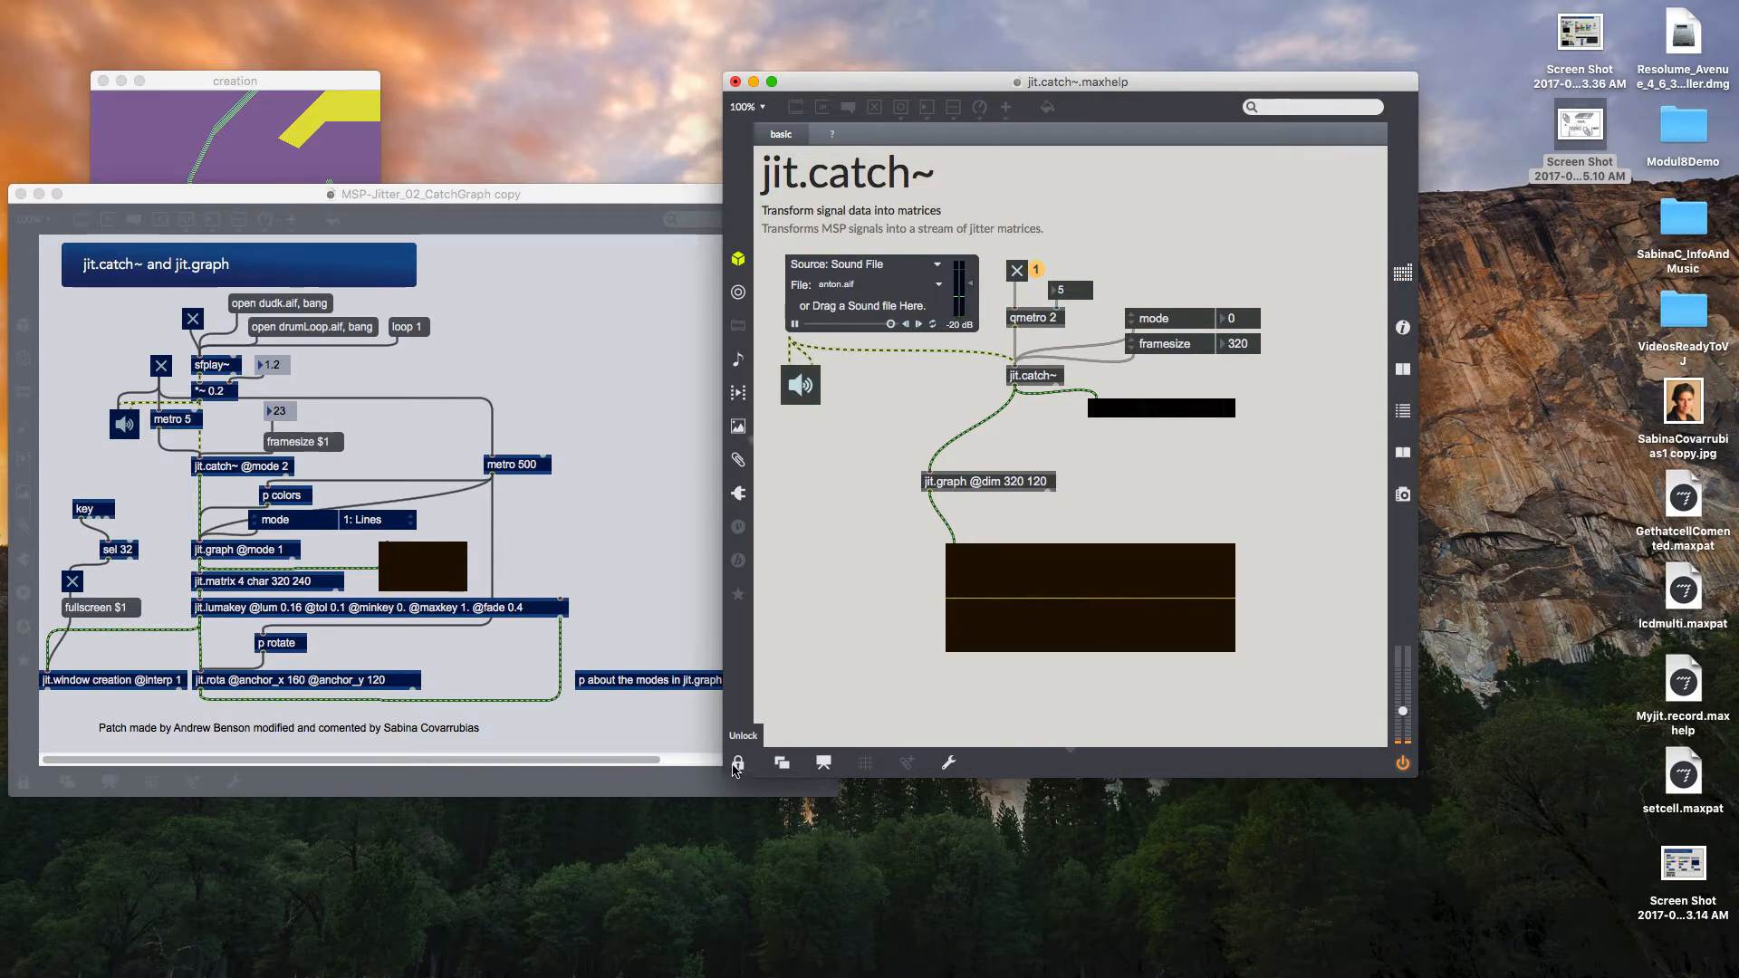
- Unlock the jit.catch~ help patch and bring up jit.graph's context menu
click(736, 761)
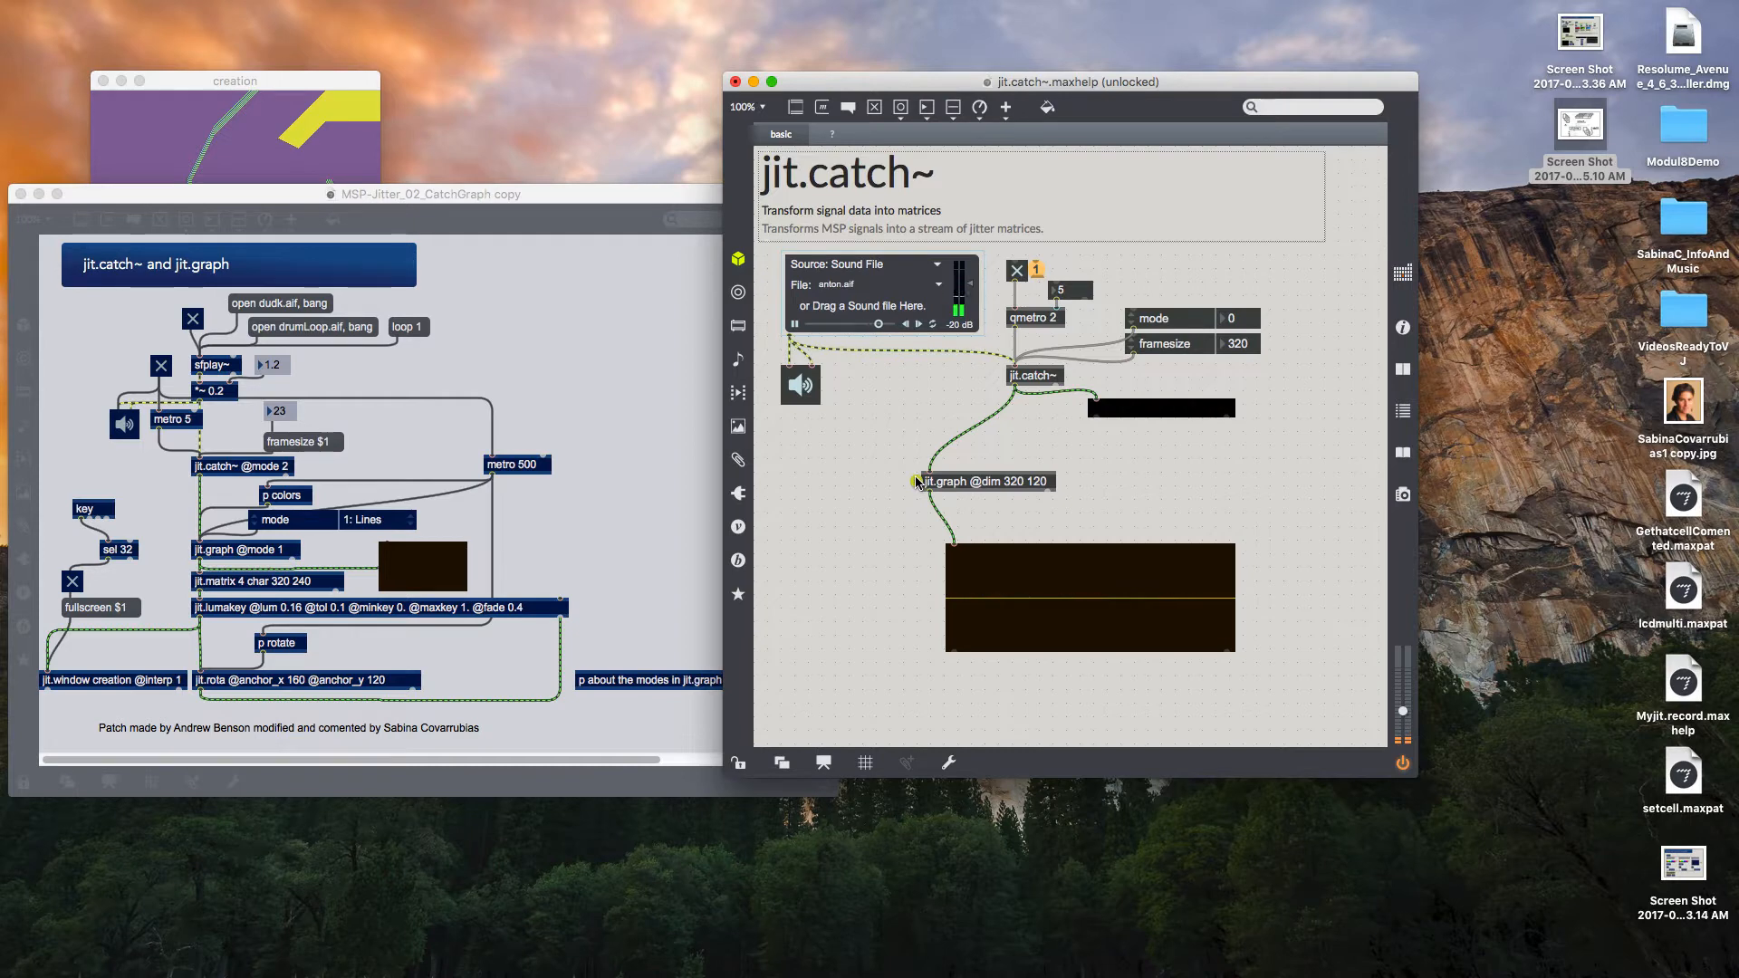
right_click(980, 481)
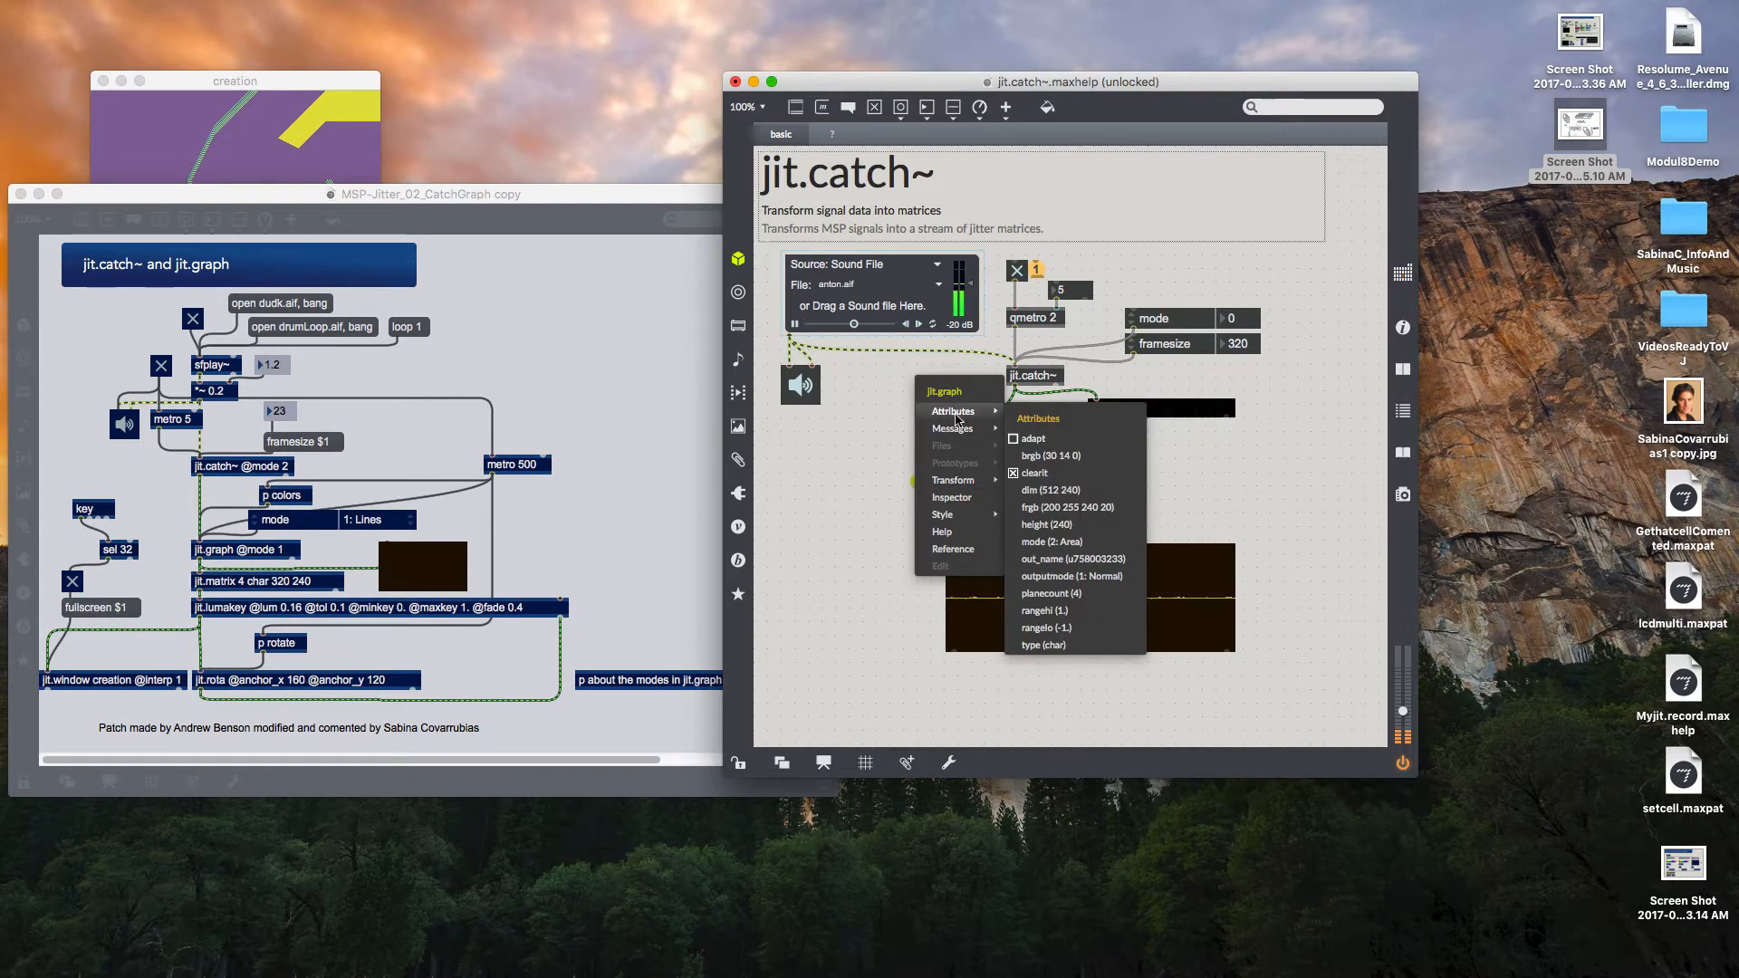
mouse_move(1048, 525)
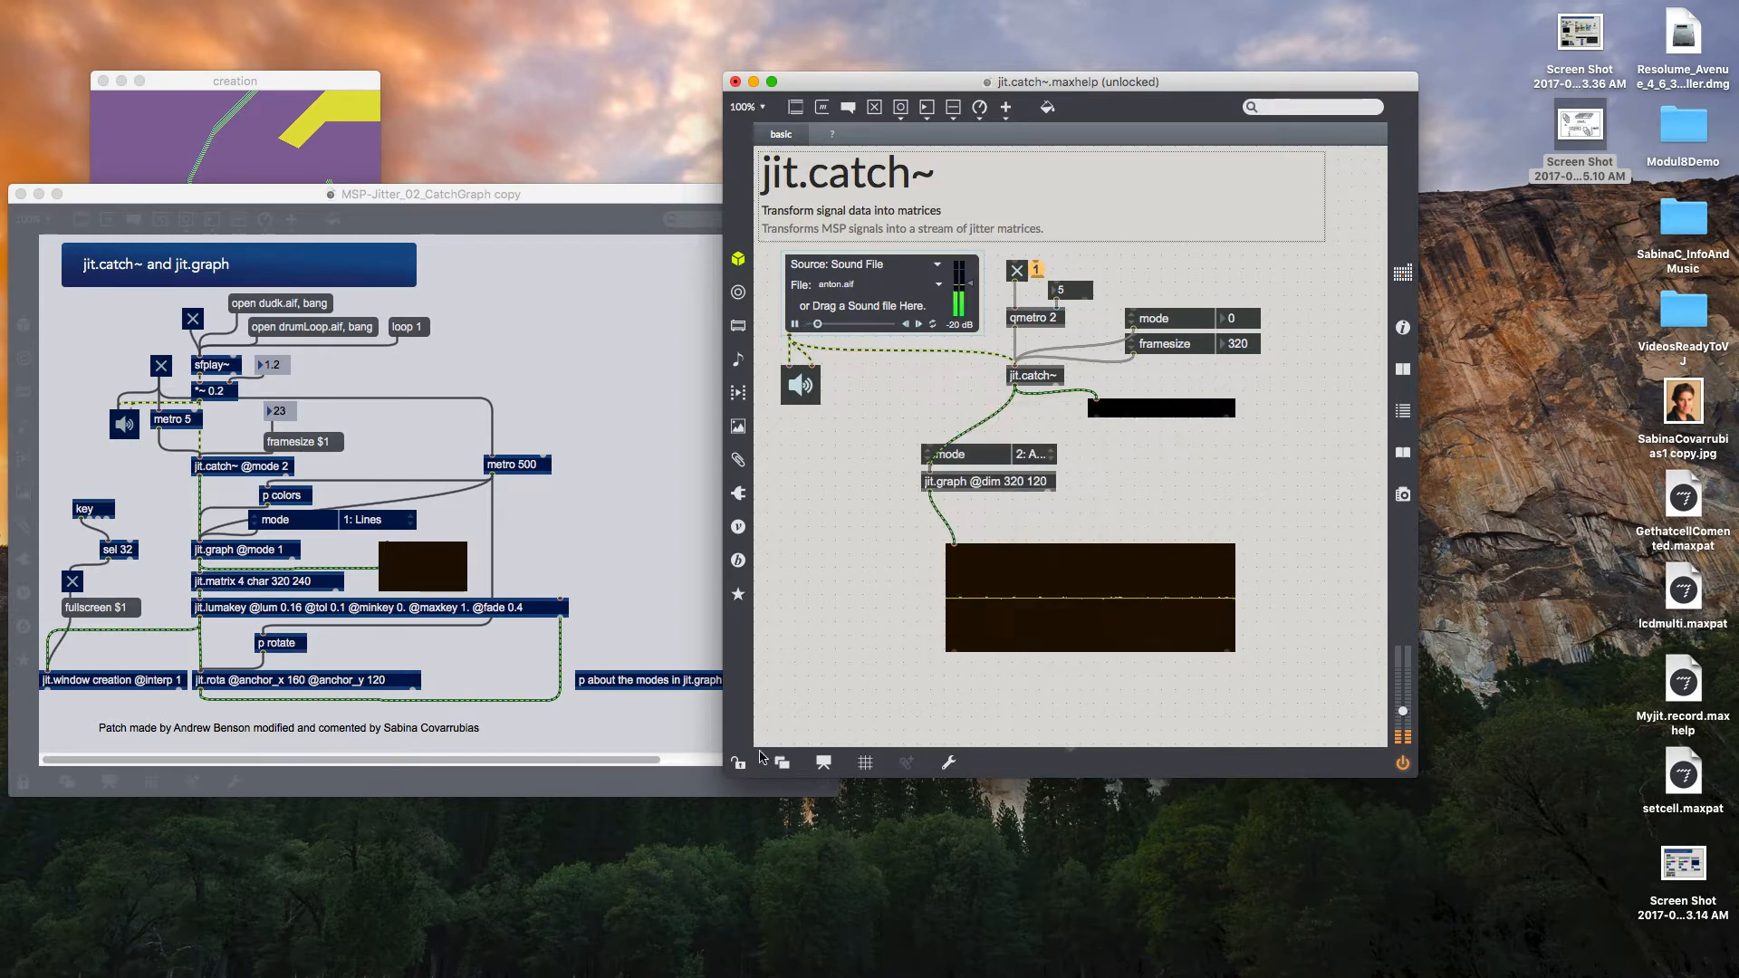
- Relock the help patch and switch jit.graph's mode to Area, then Bi-Polar Area
click(739, 762)
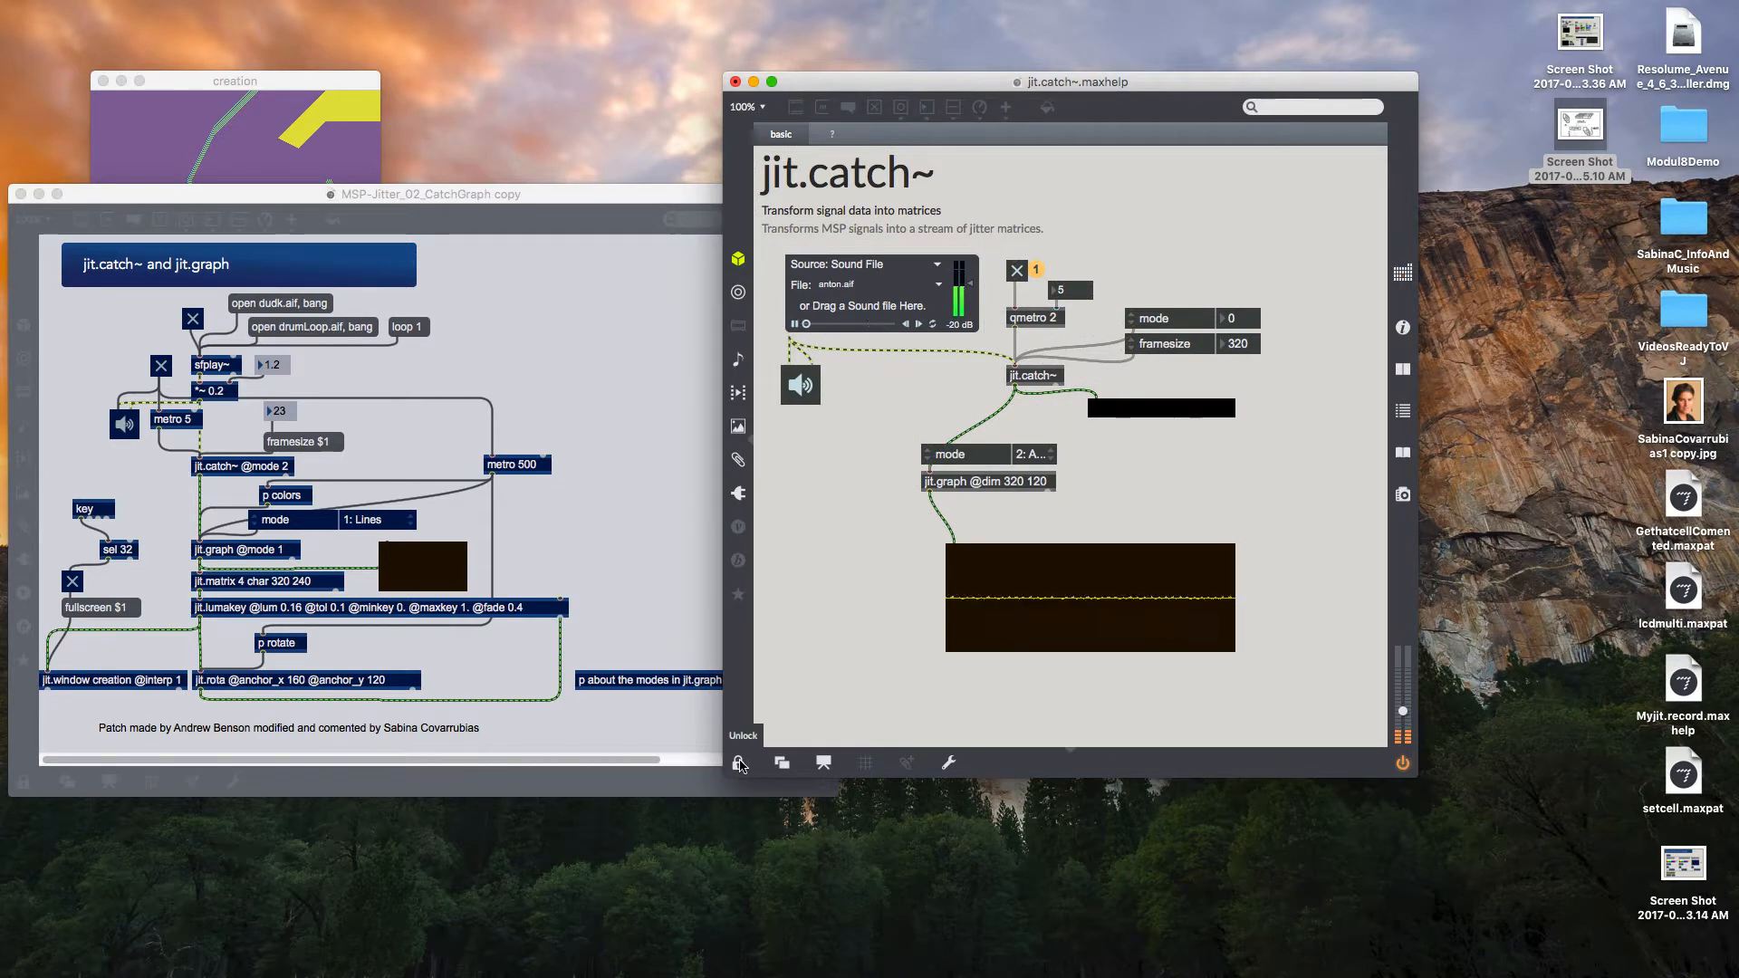
click(737, 762)
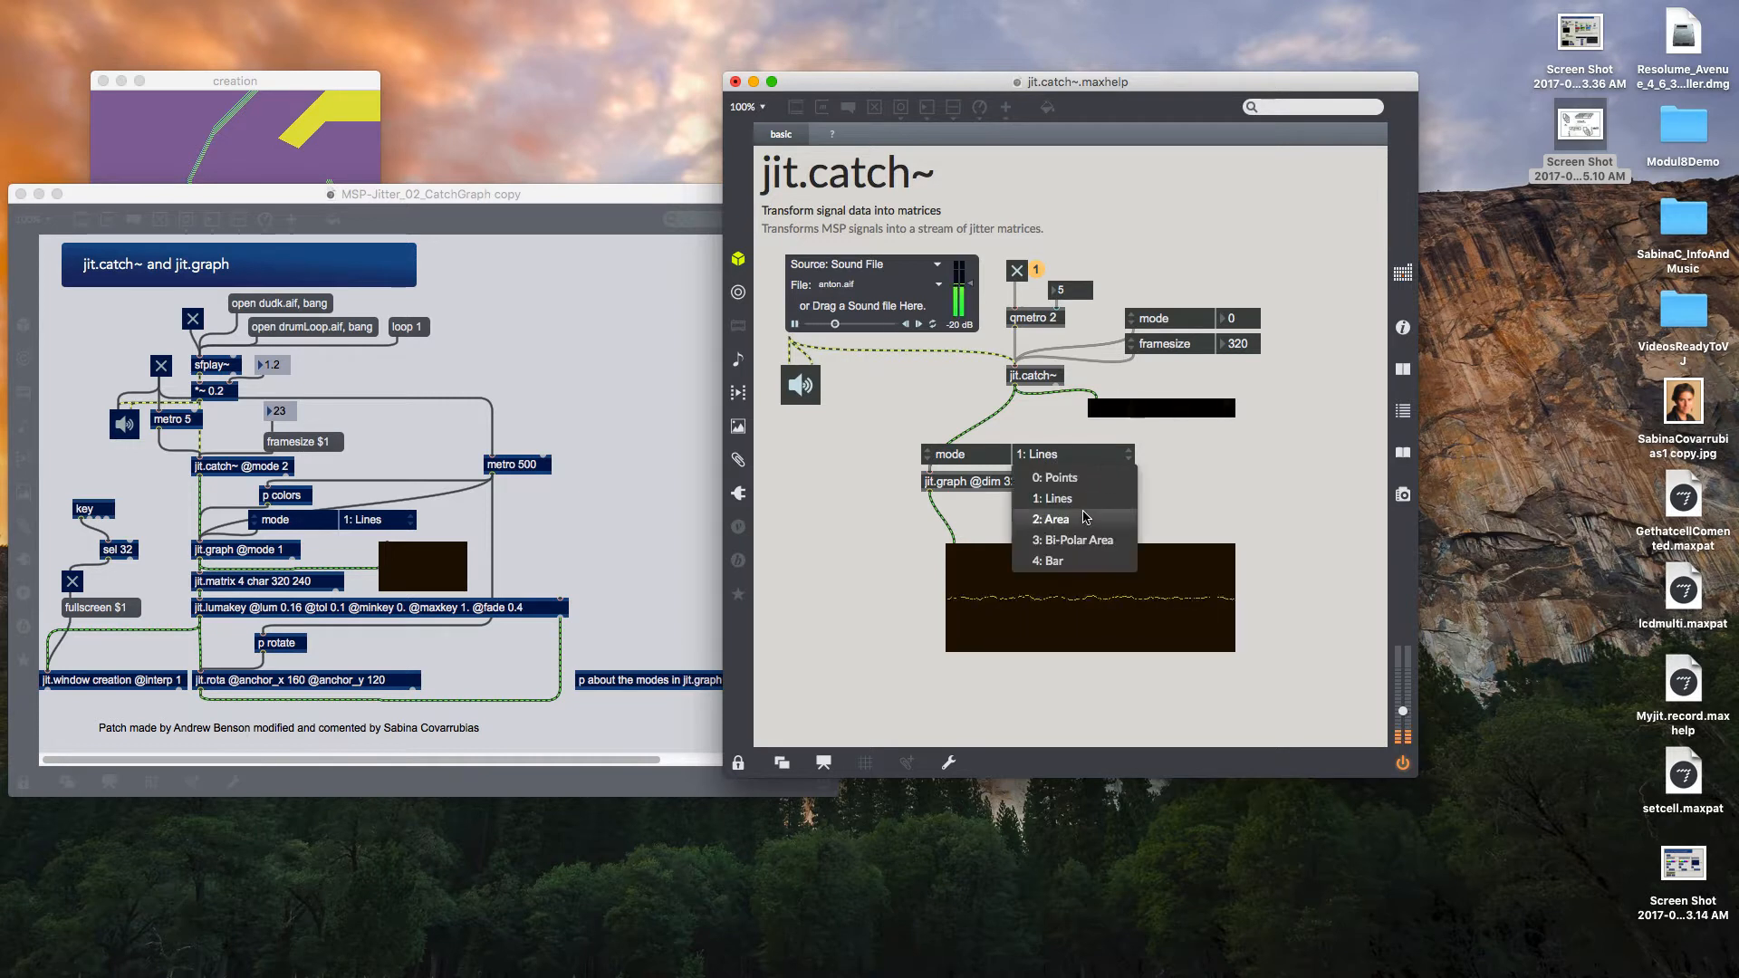
click(1051, 519)
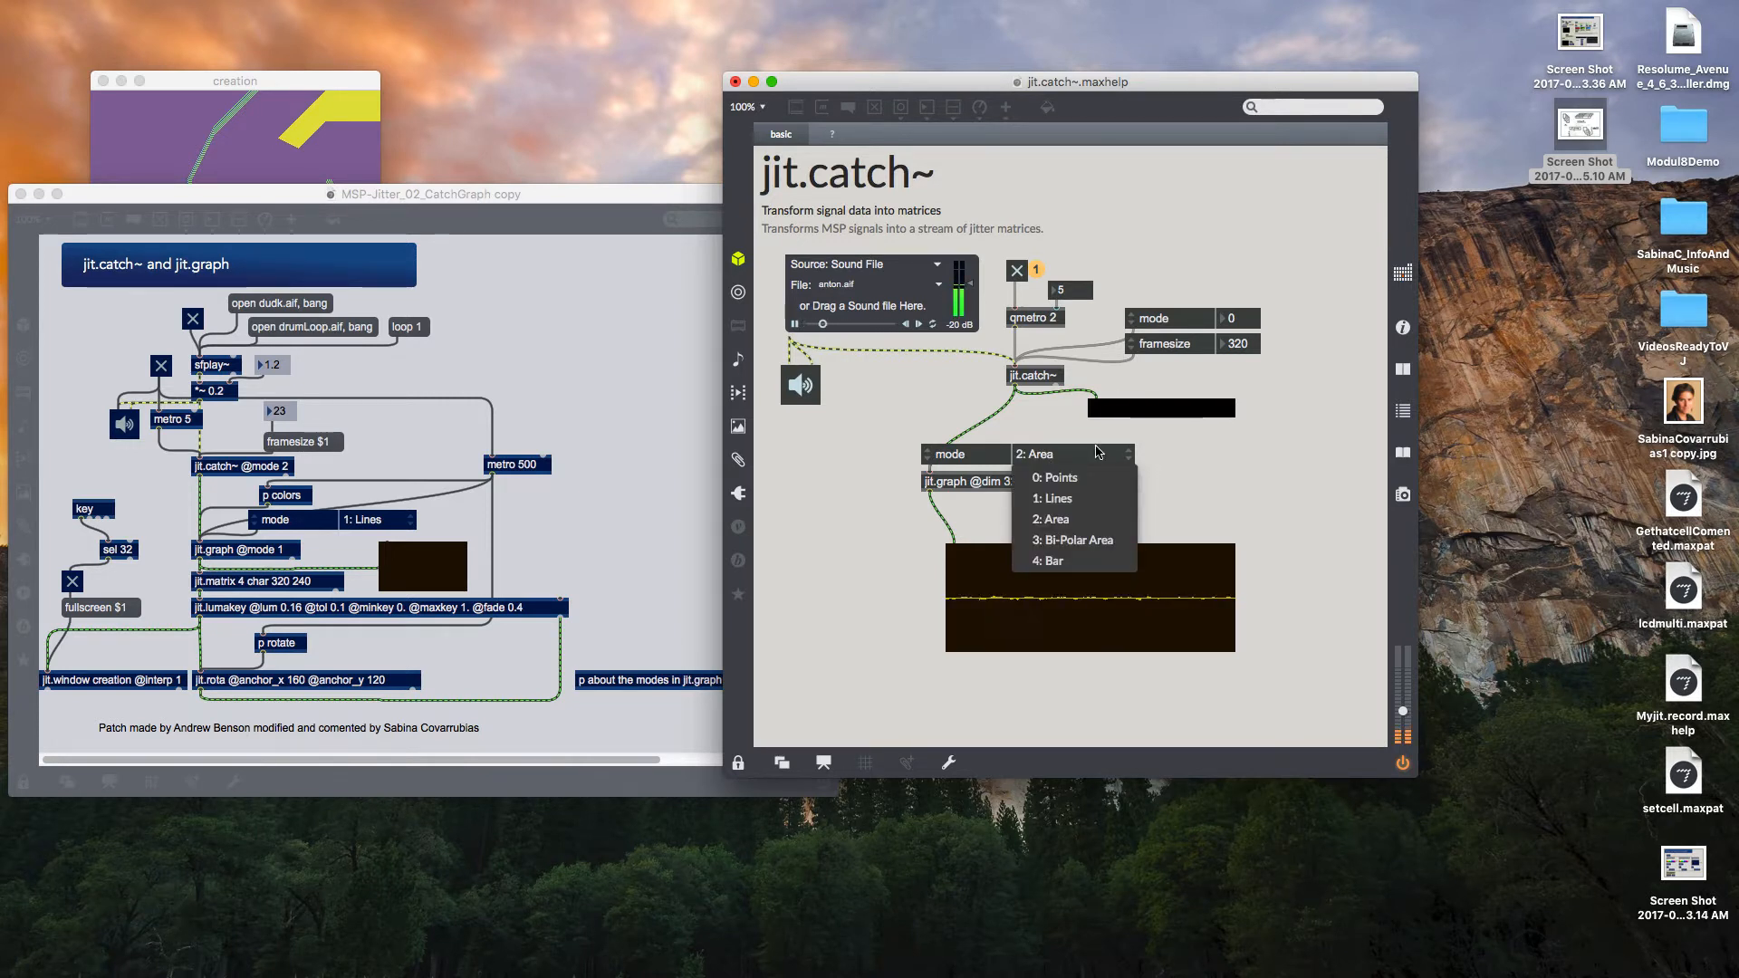
mouse_move(1073, 539)
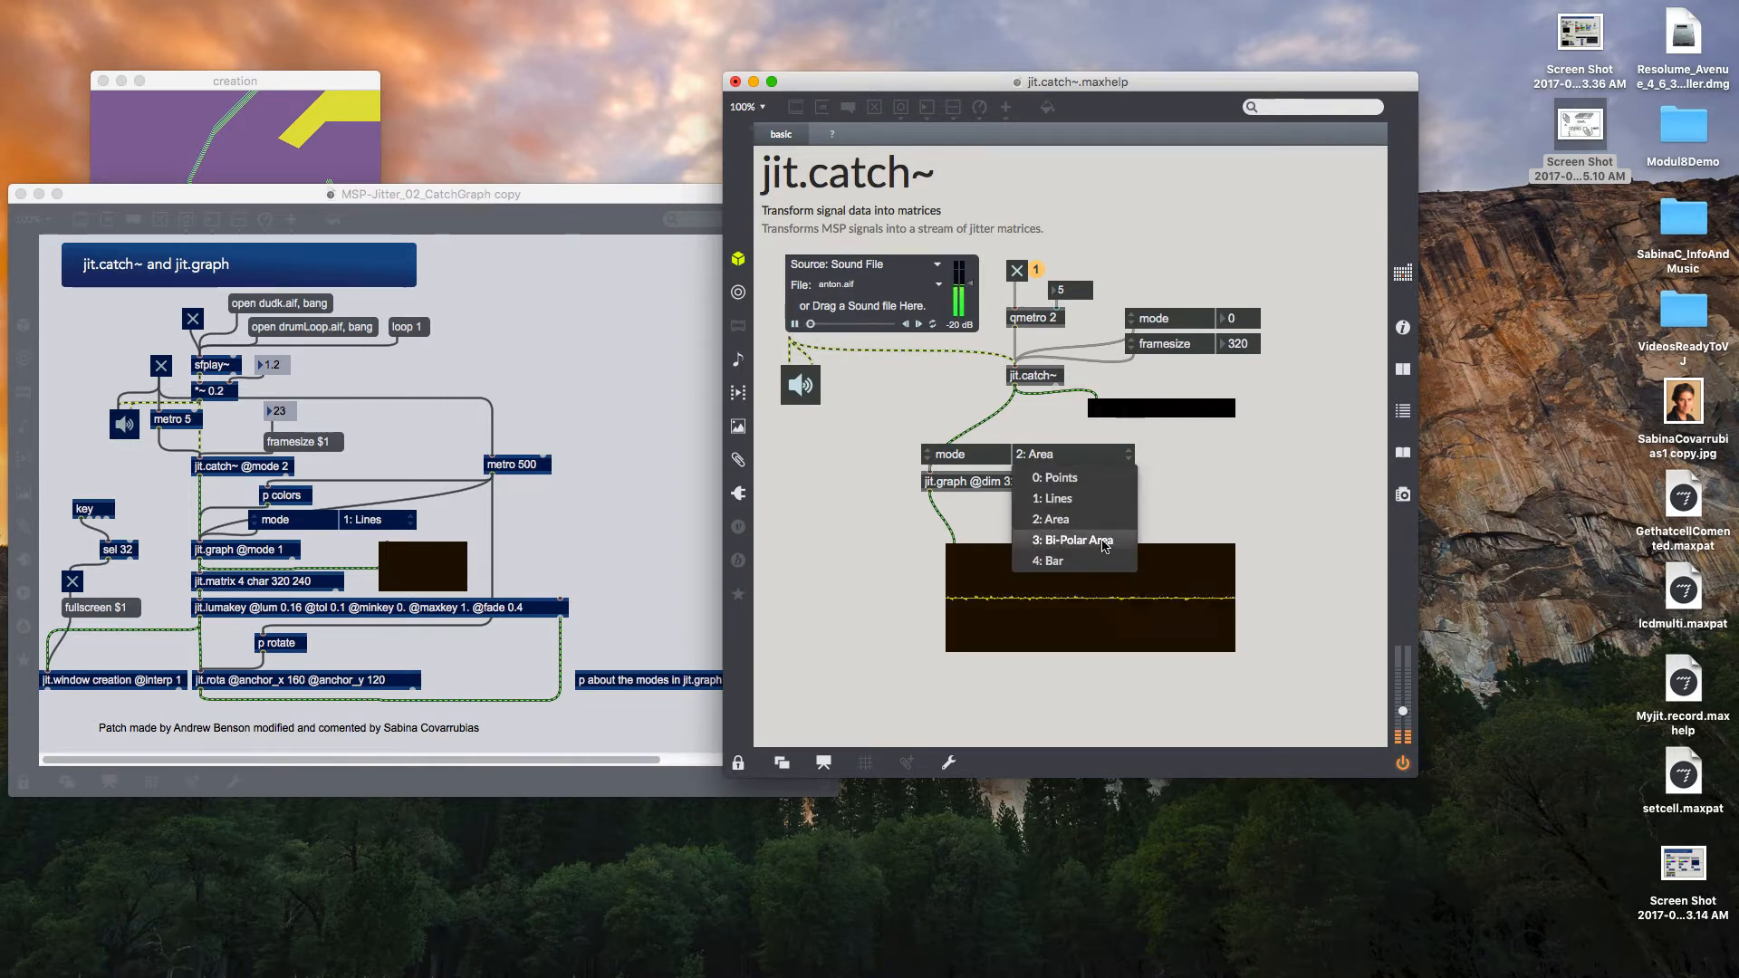
click(1050, 519)
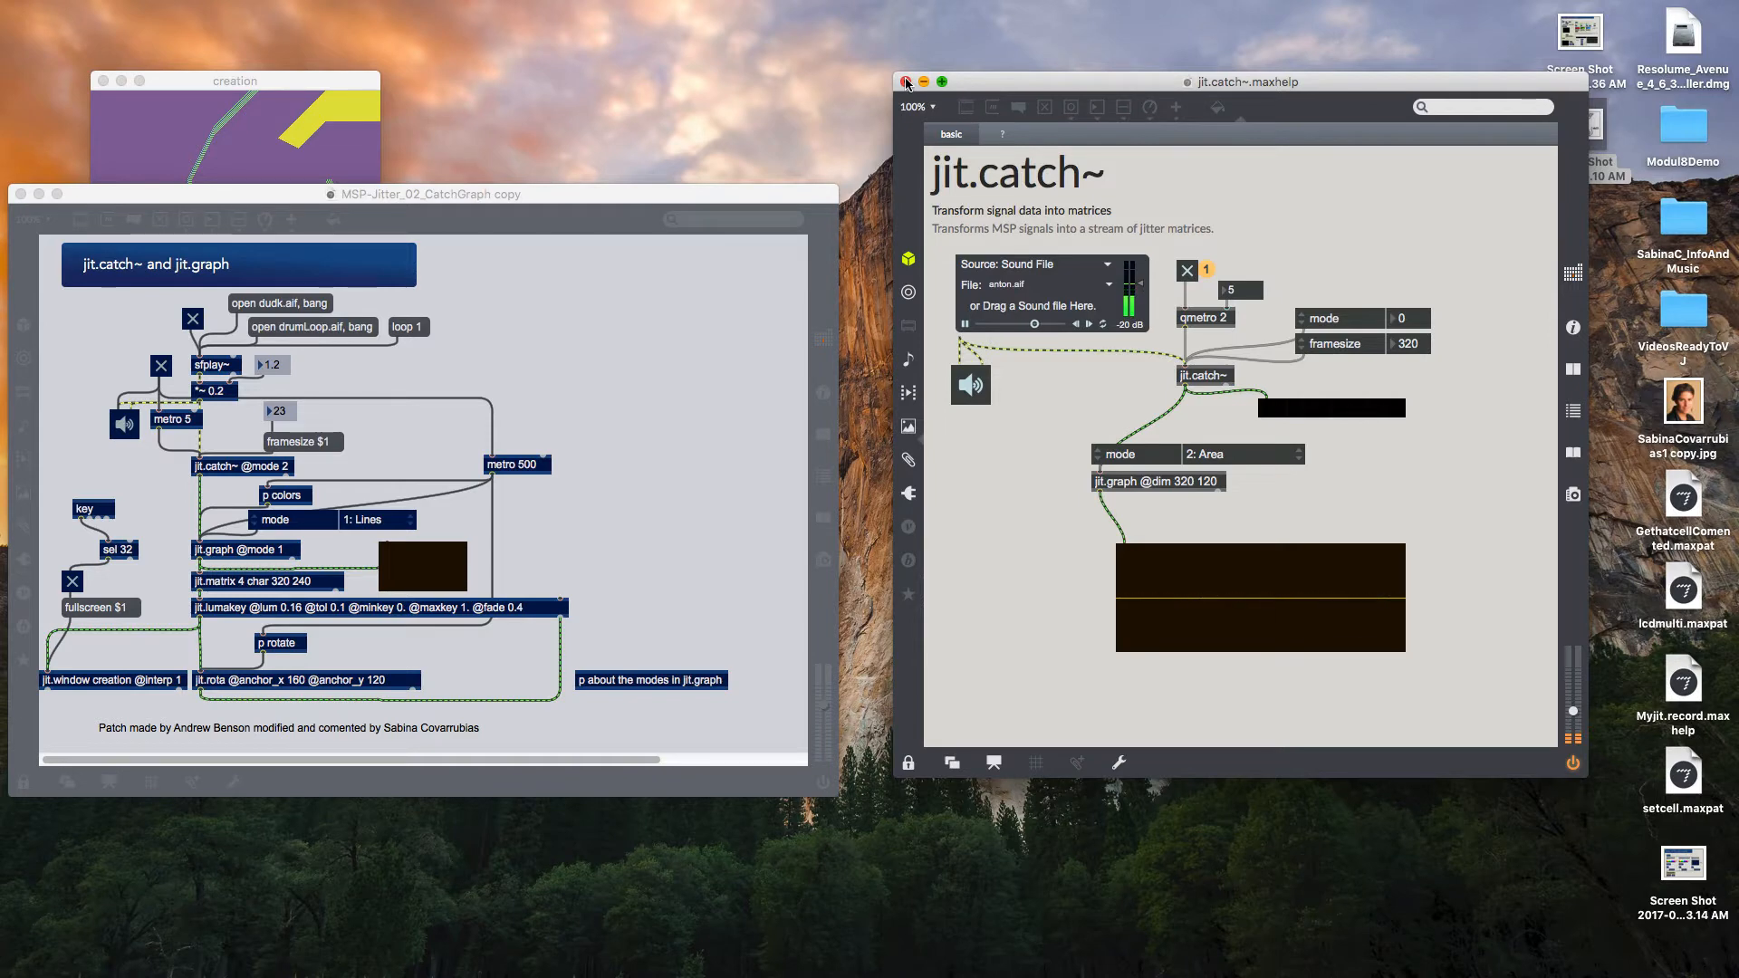
- Close the jit.catch~ help window with Don't Save, then lock the CatchGraph patch
click(908, 81)
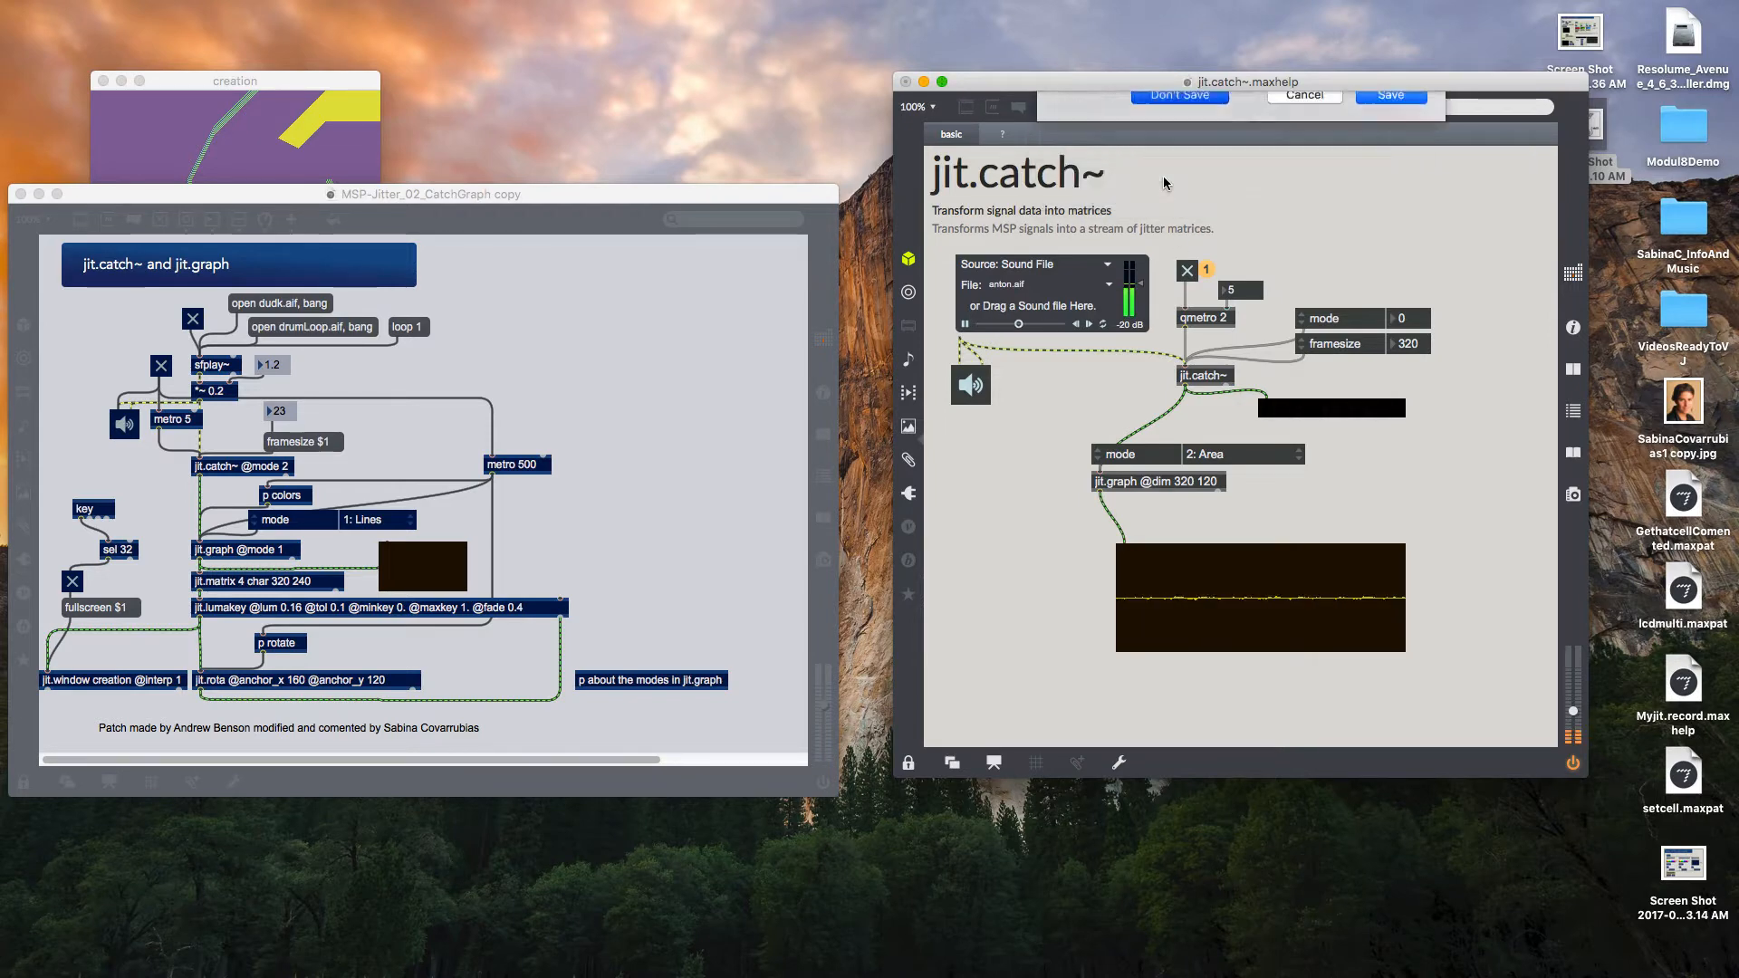
click(1177, 94)
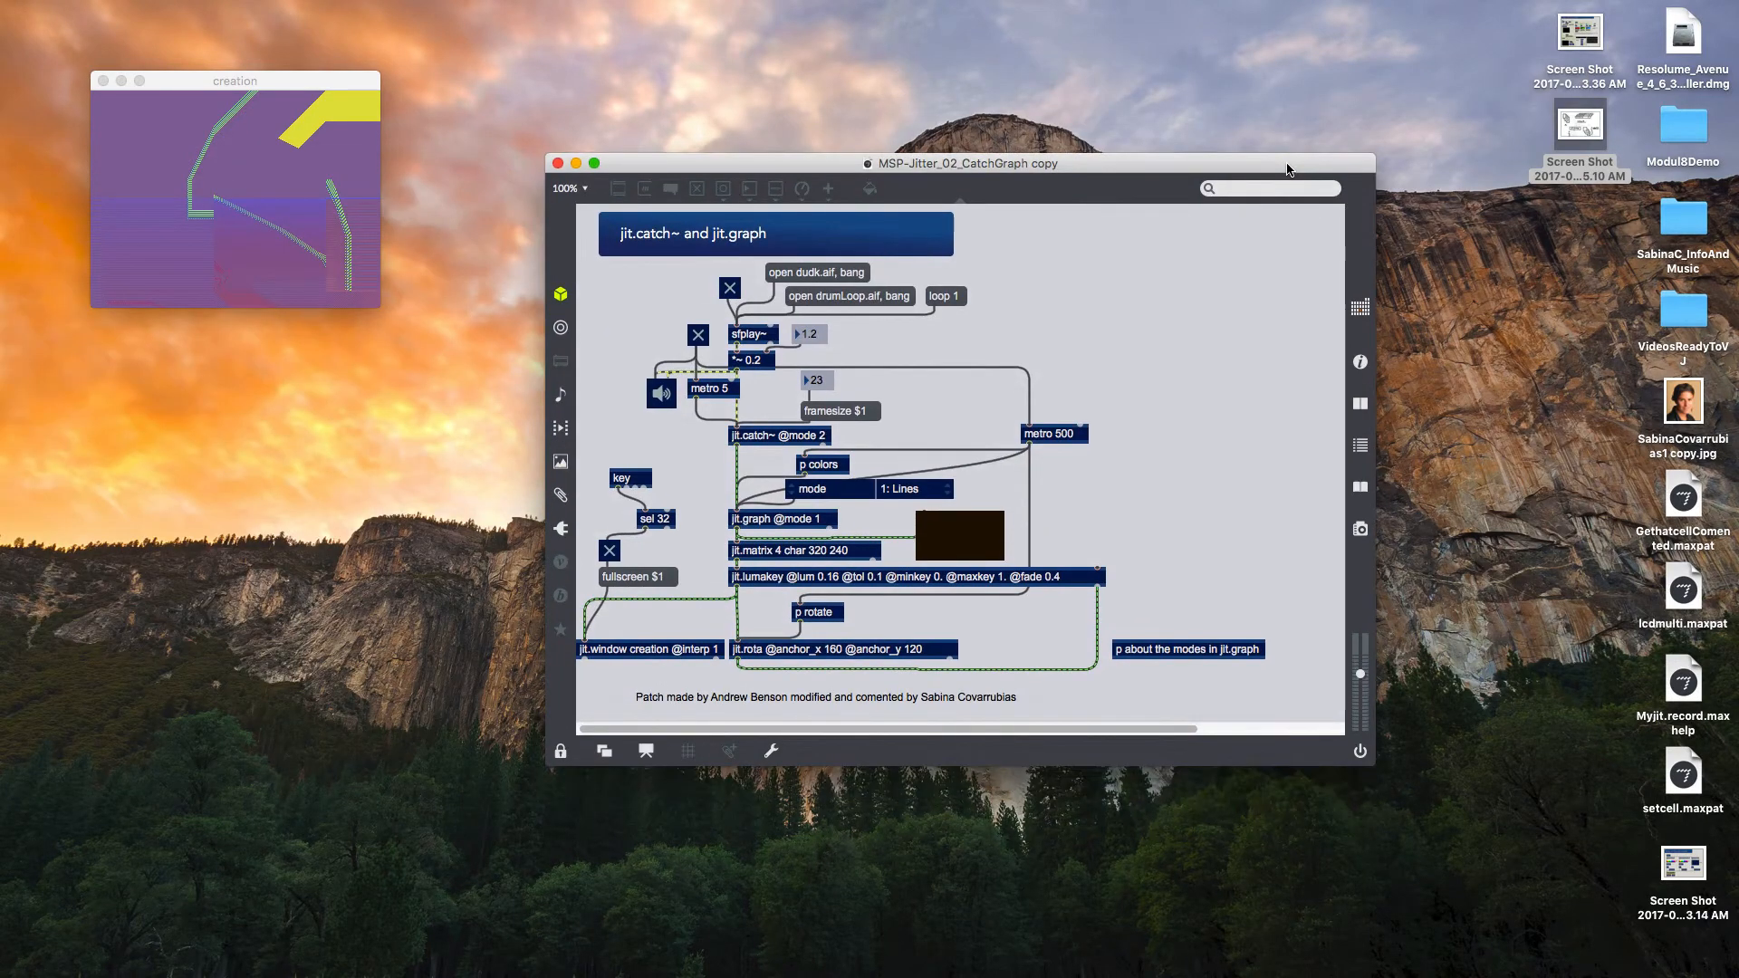
mouse_move(904, 188)
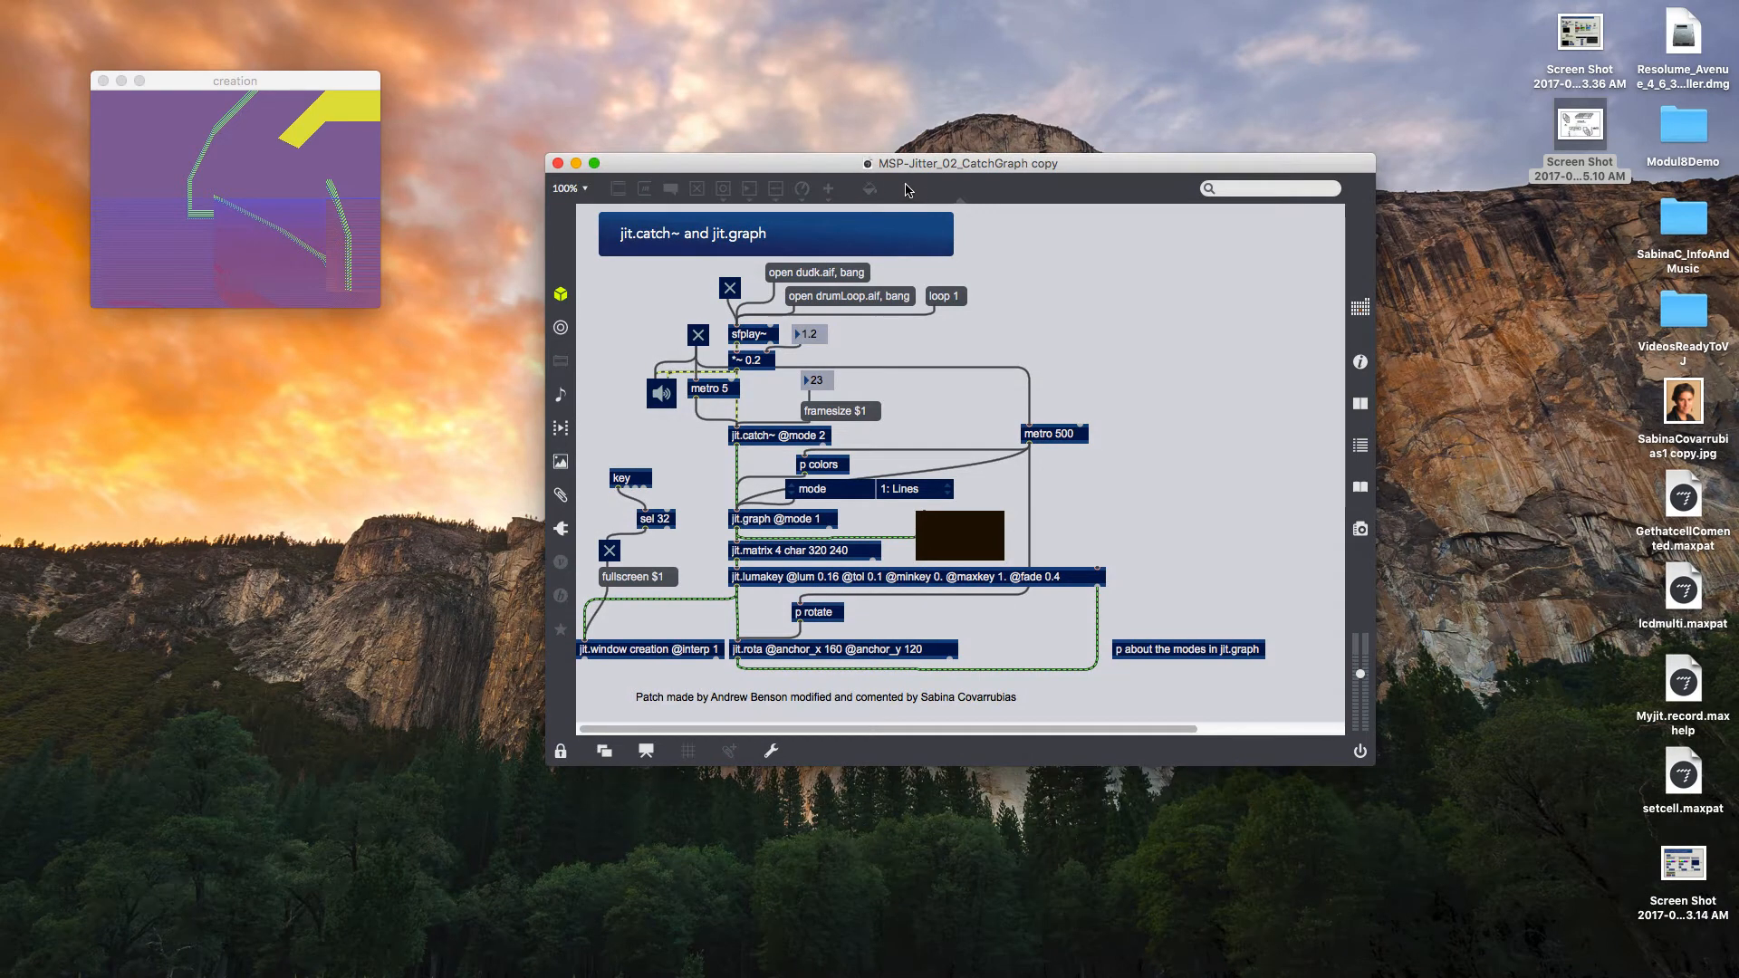
mouse_move(914, 173)
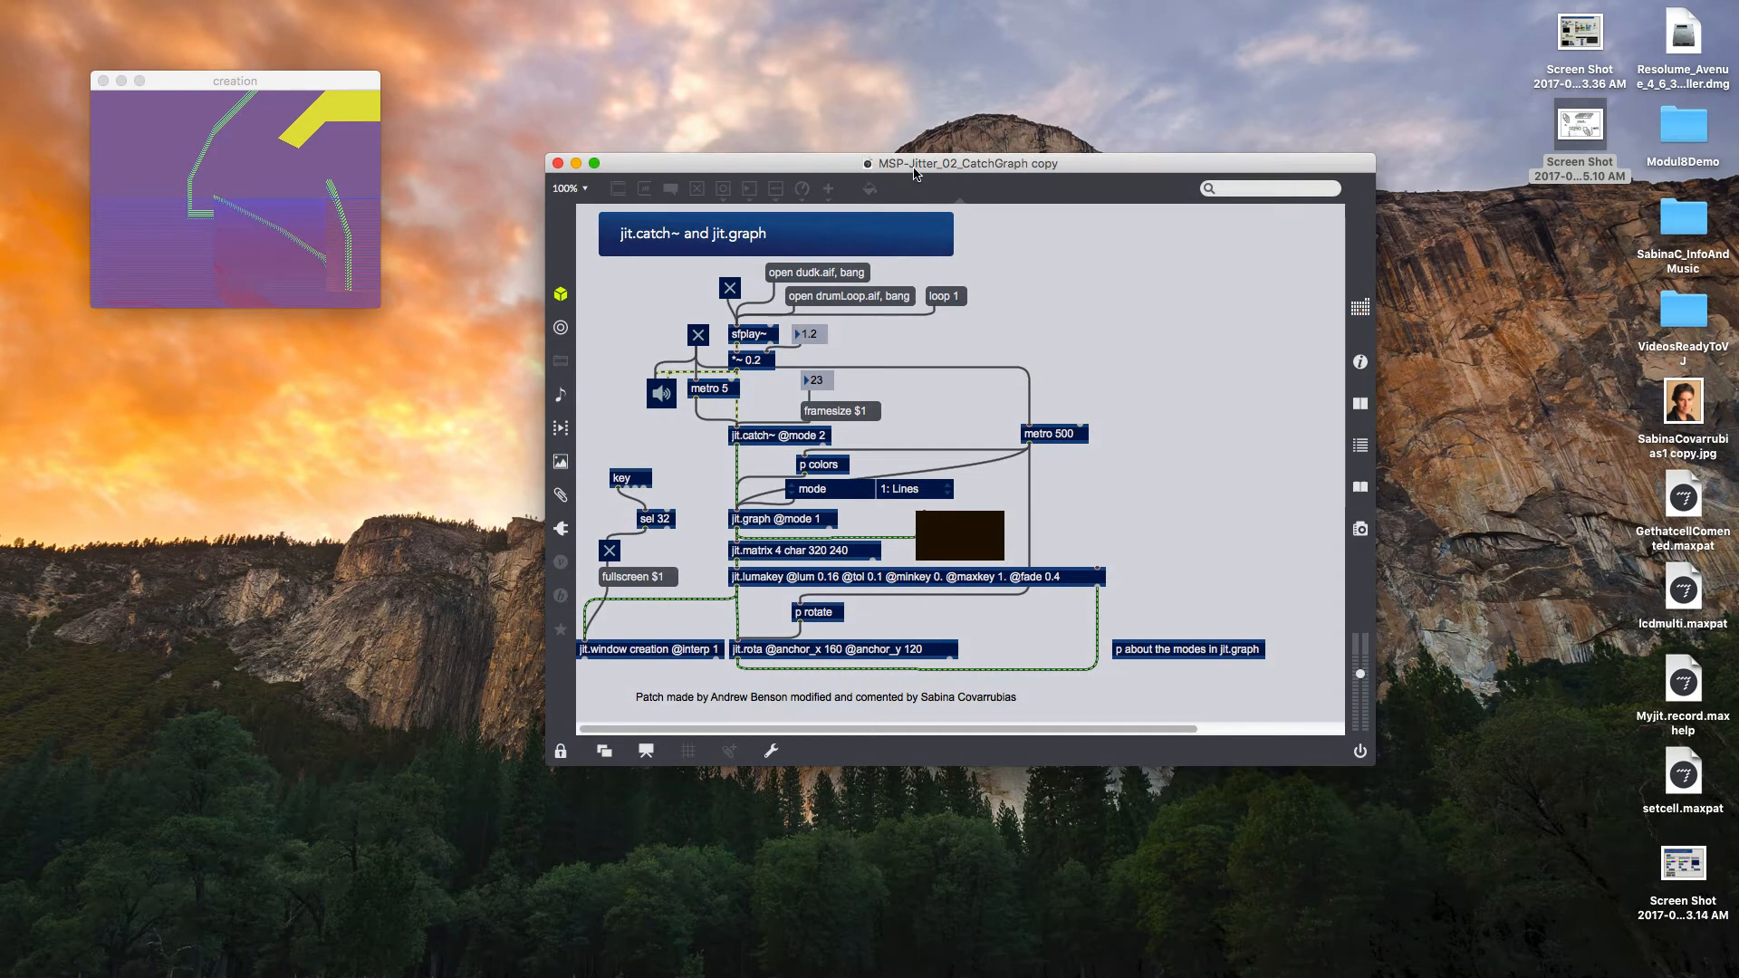
mouse_move(1022, 169)
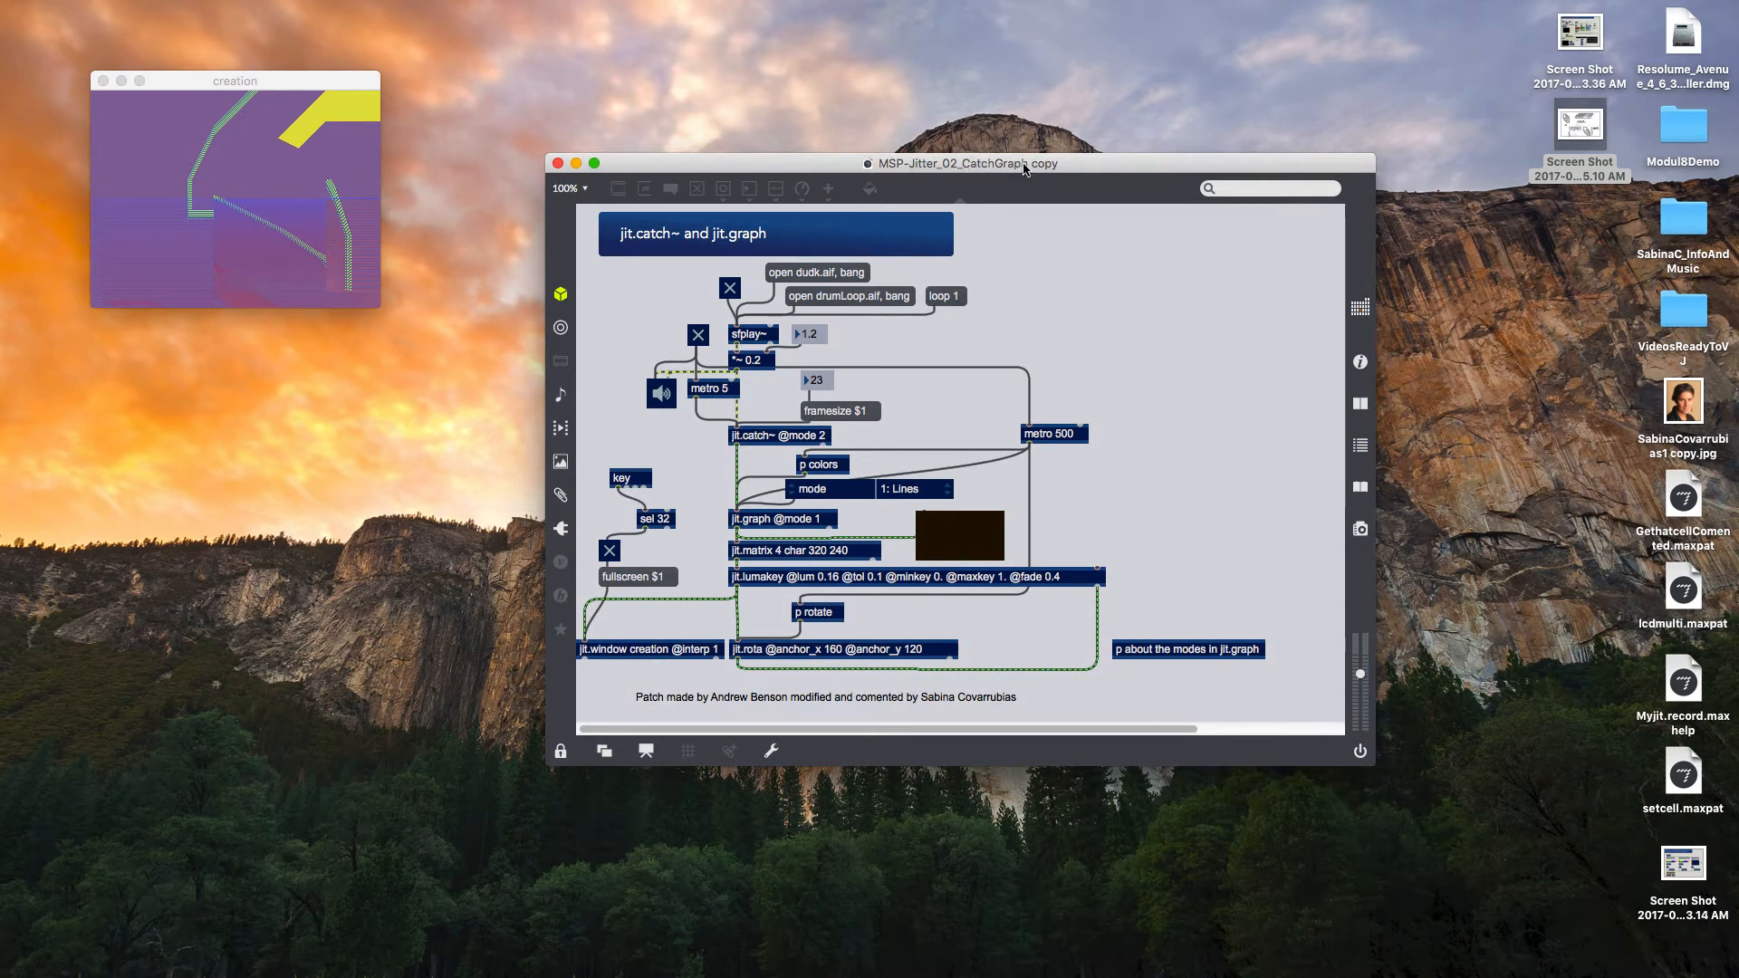
mouse_move(791, 174)
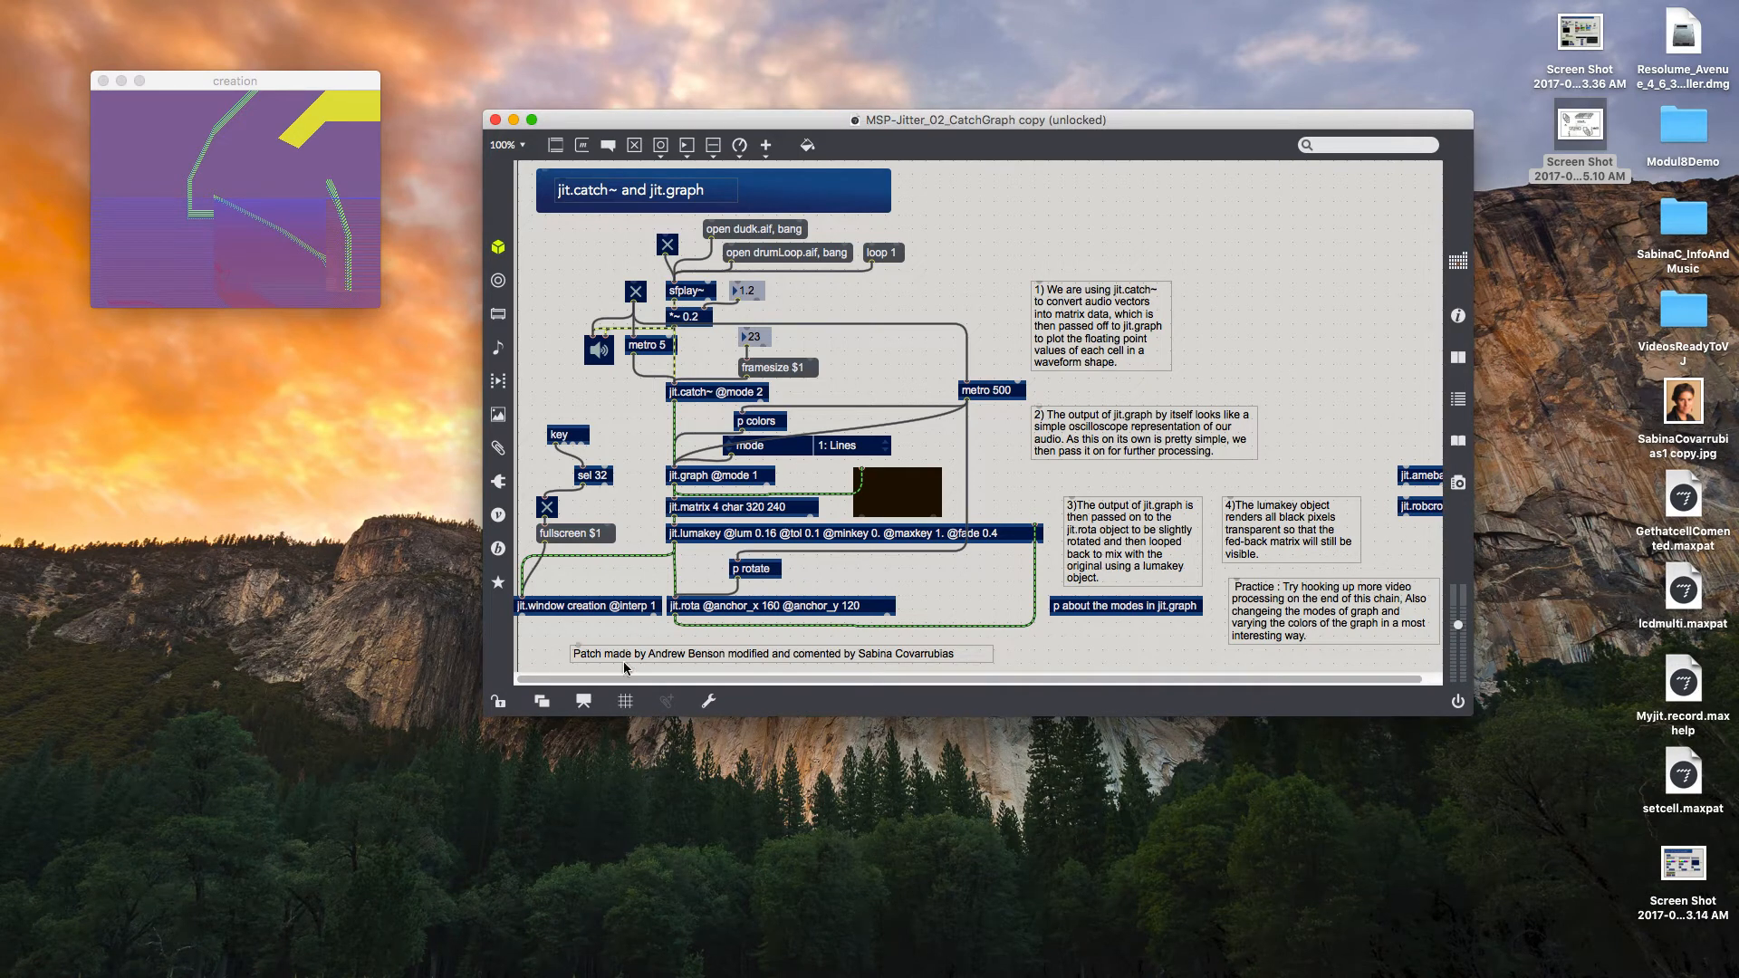
mouse_move(496, 705)
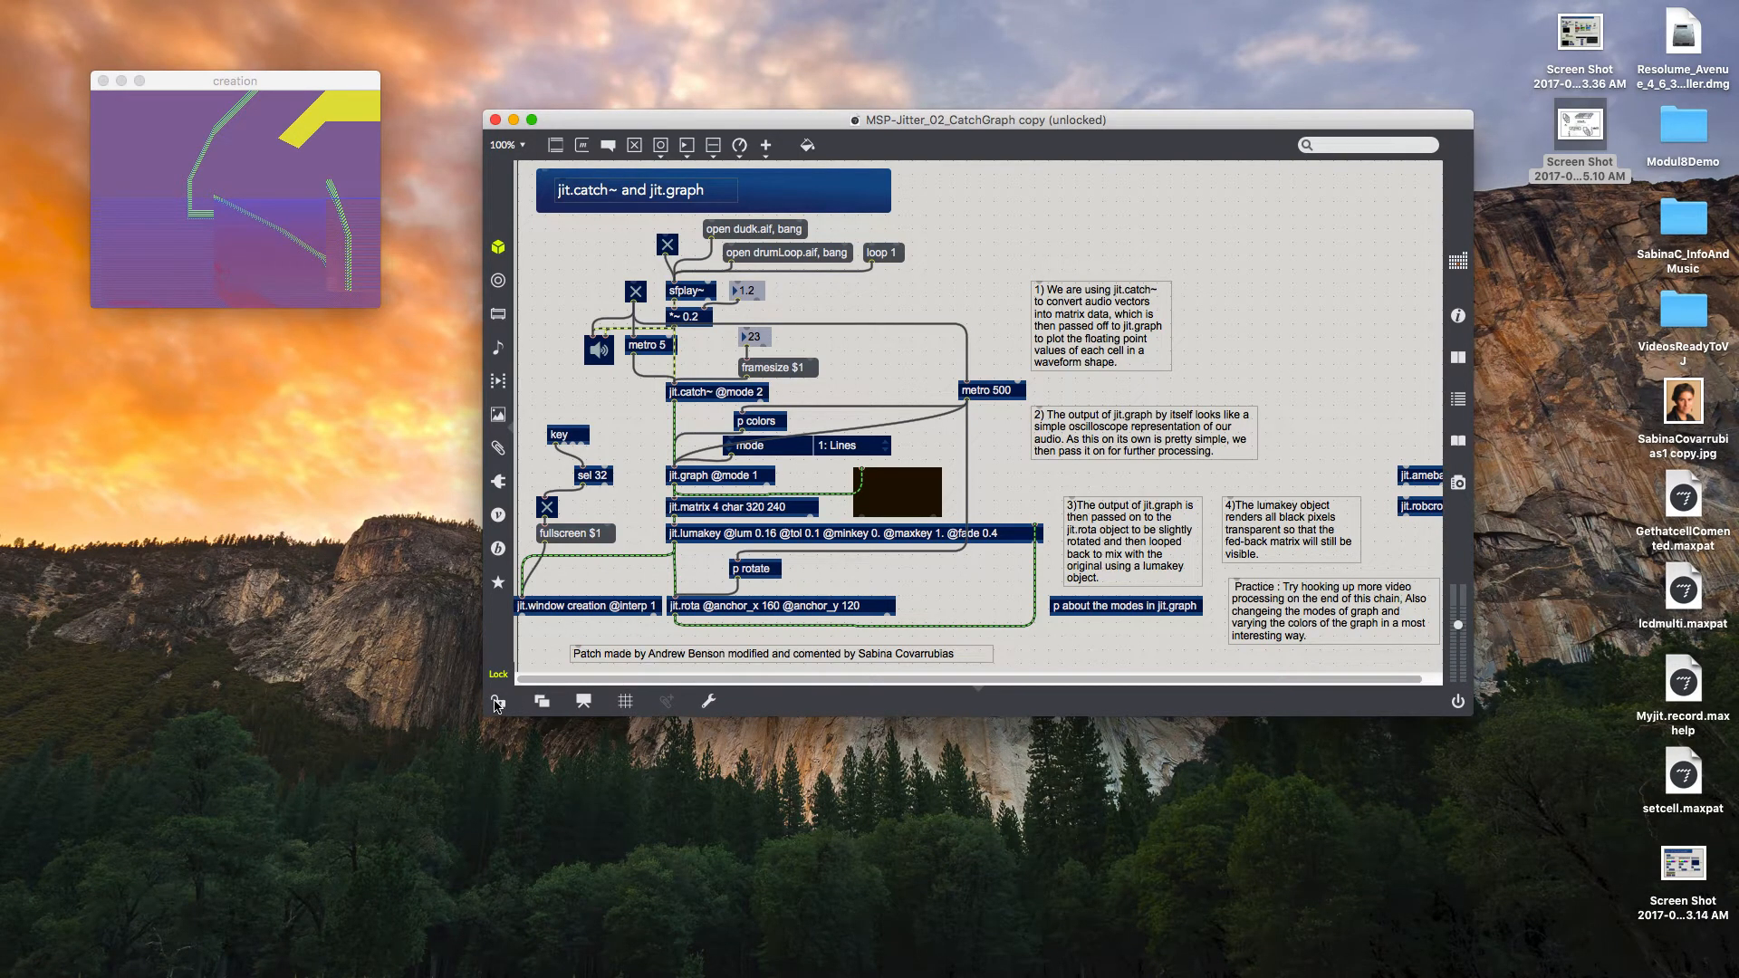
click(497, 673)
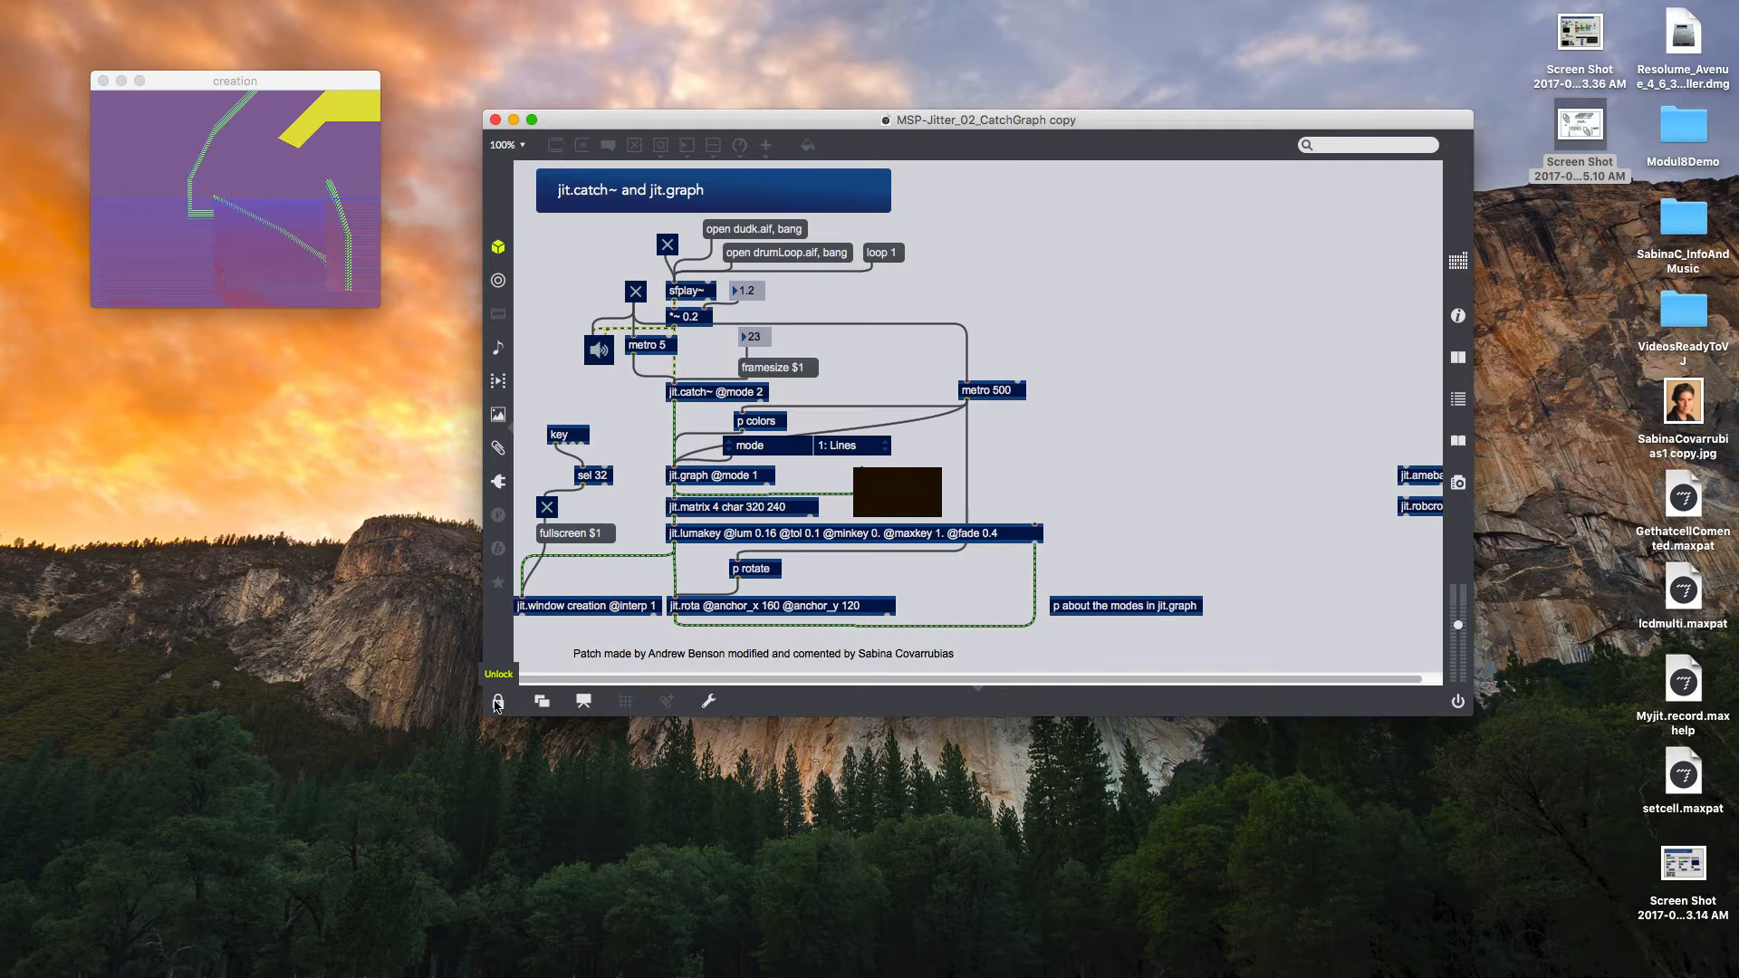
click(497, 700)
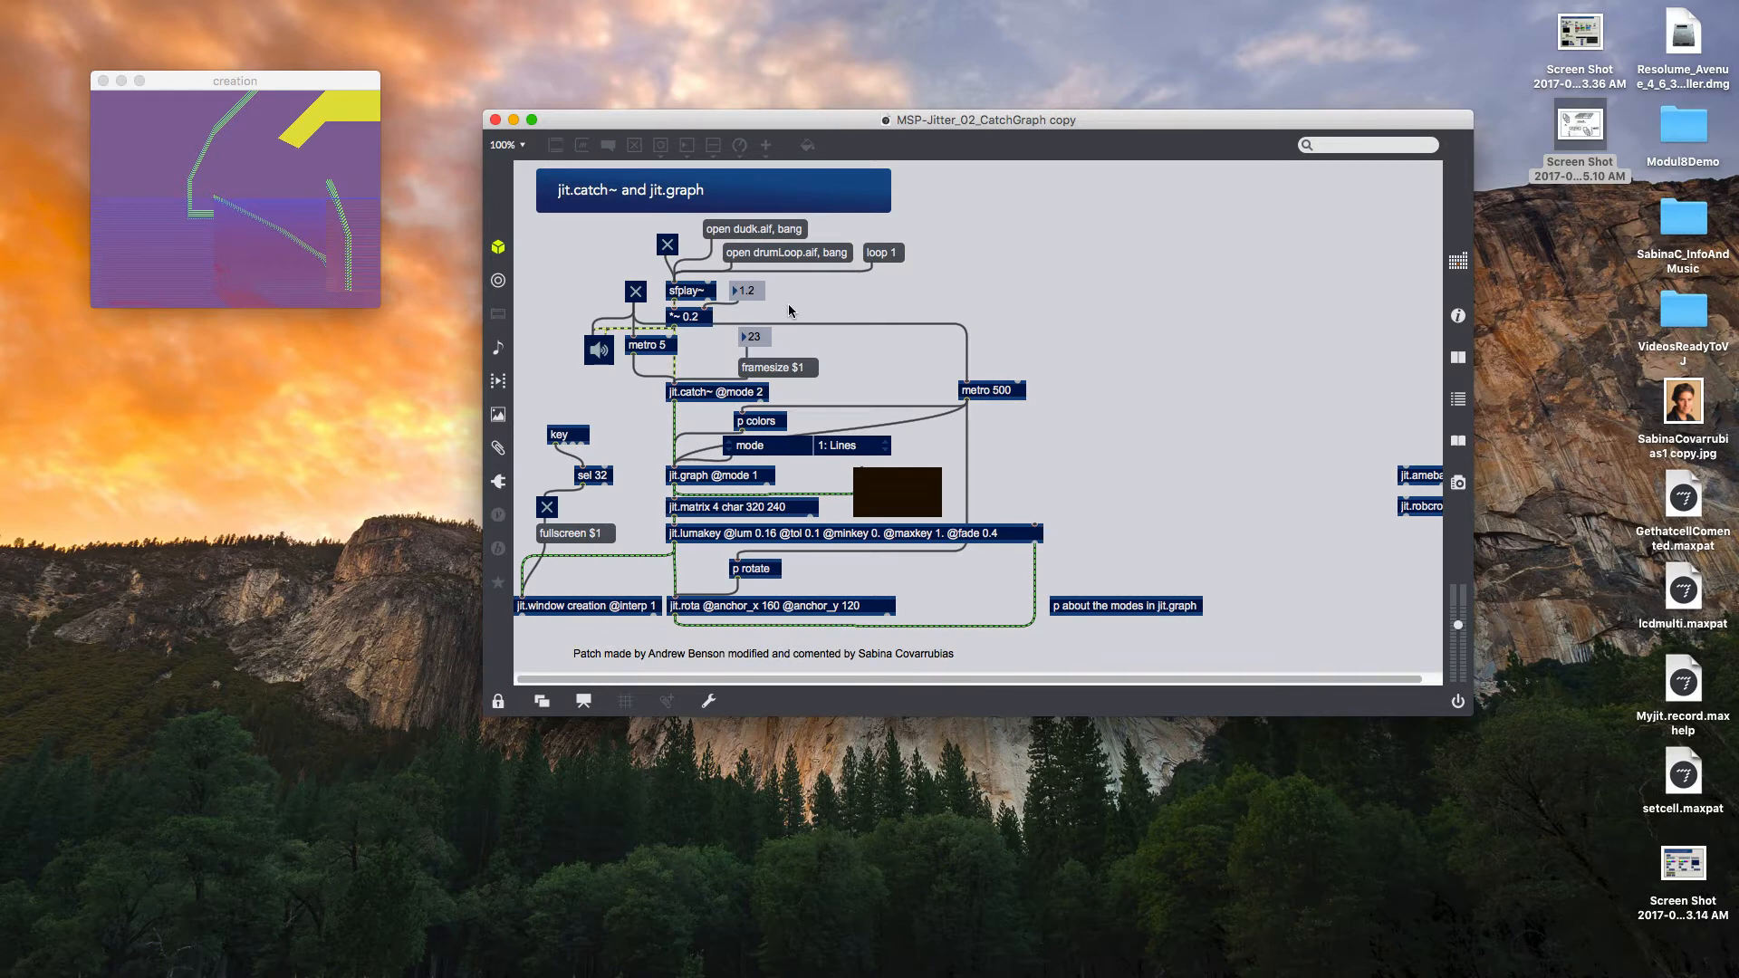
mouse_move(762, 283)
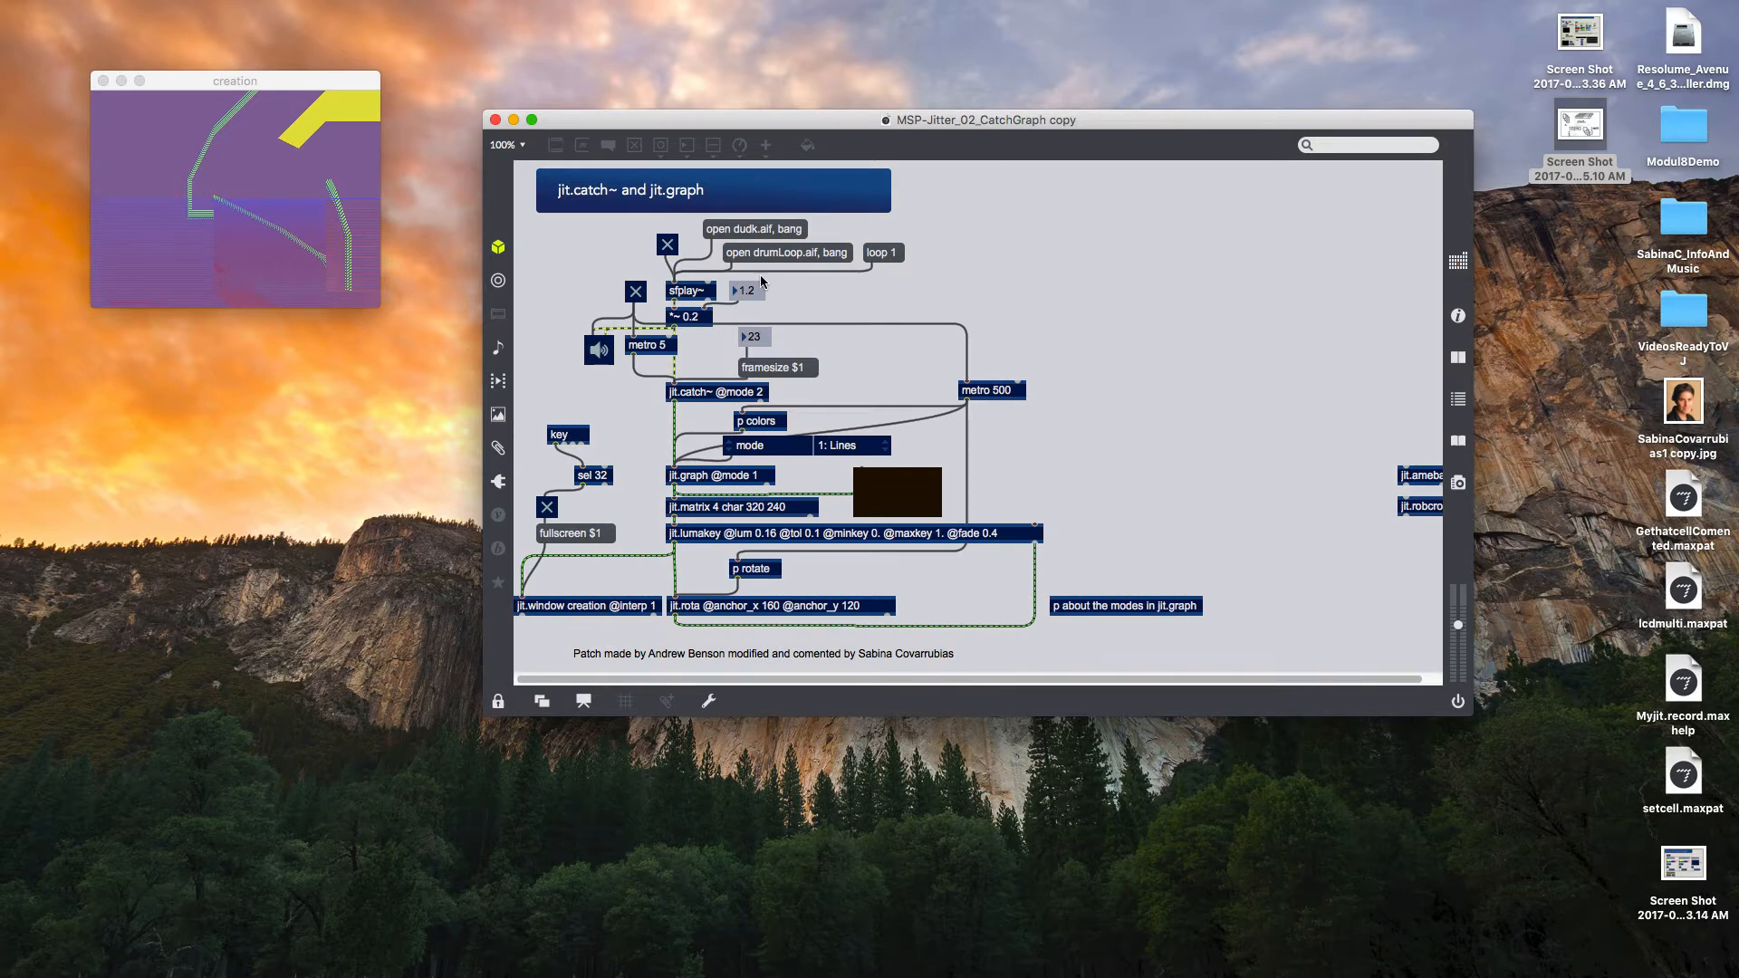
mouse_move(676, 303)
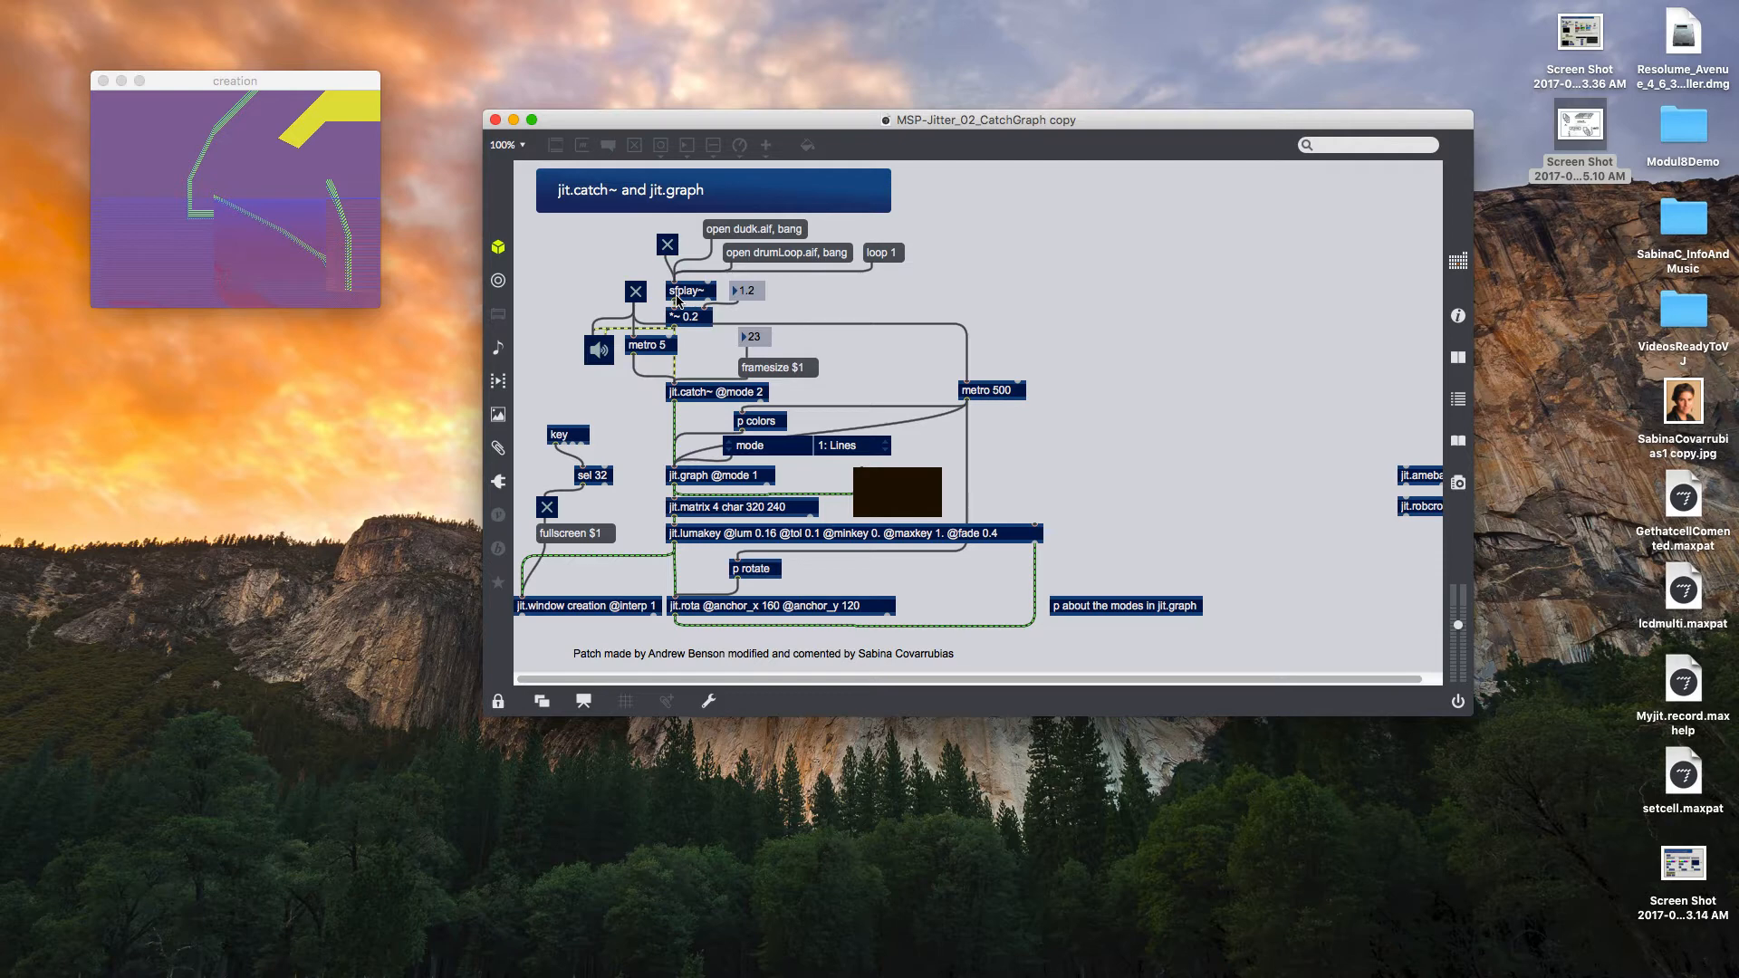
mouse_move(701, 286)
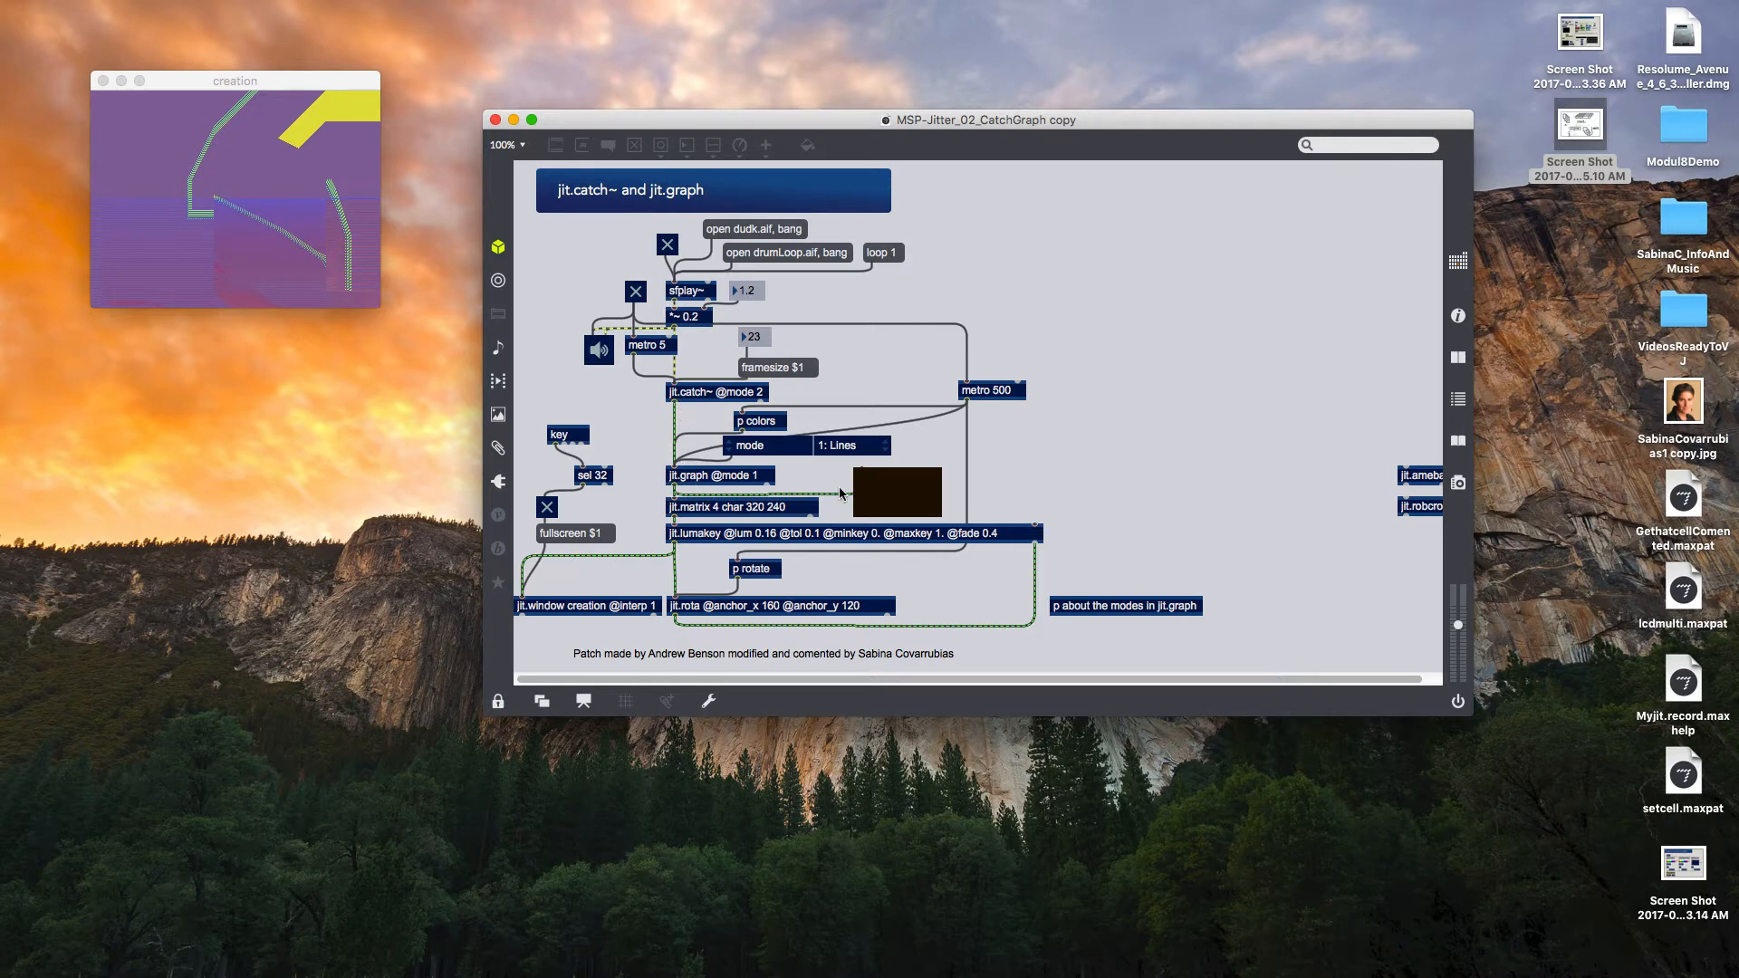
mouse_move(987, 379)
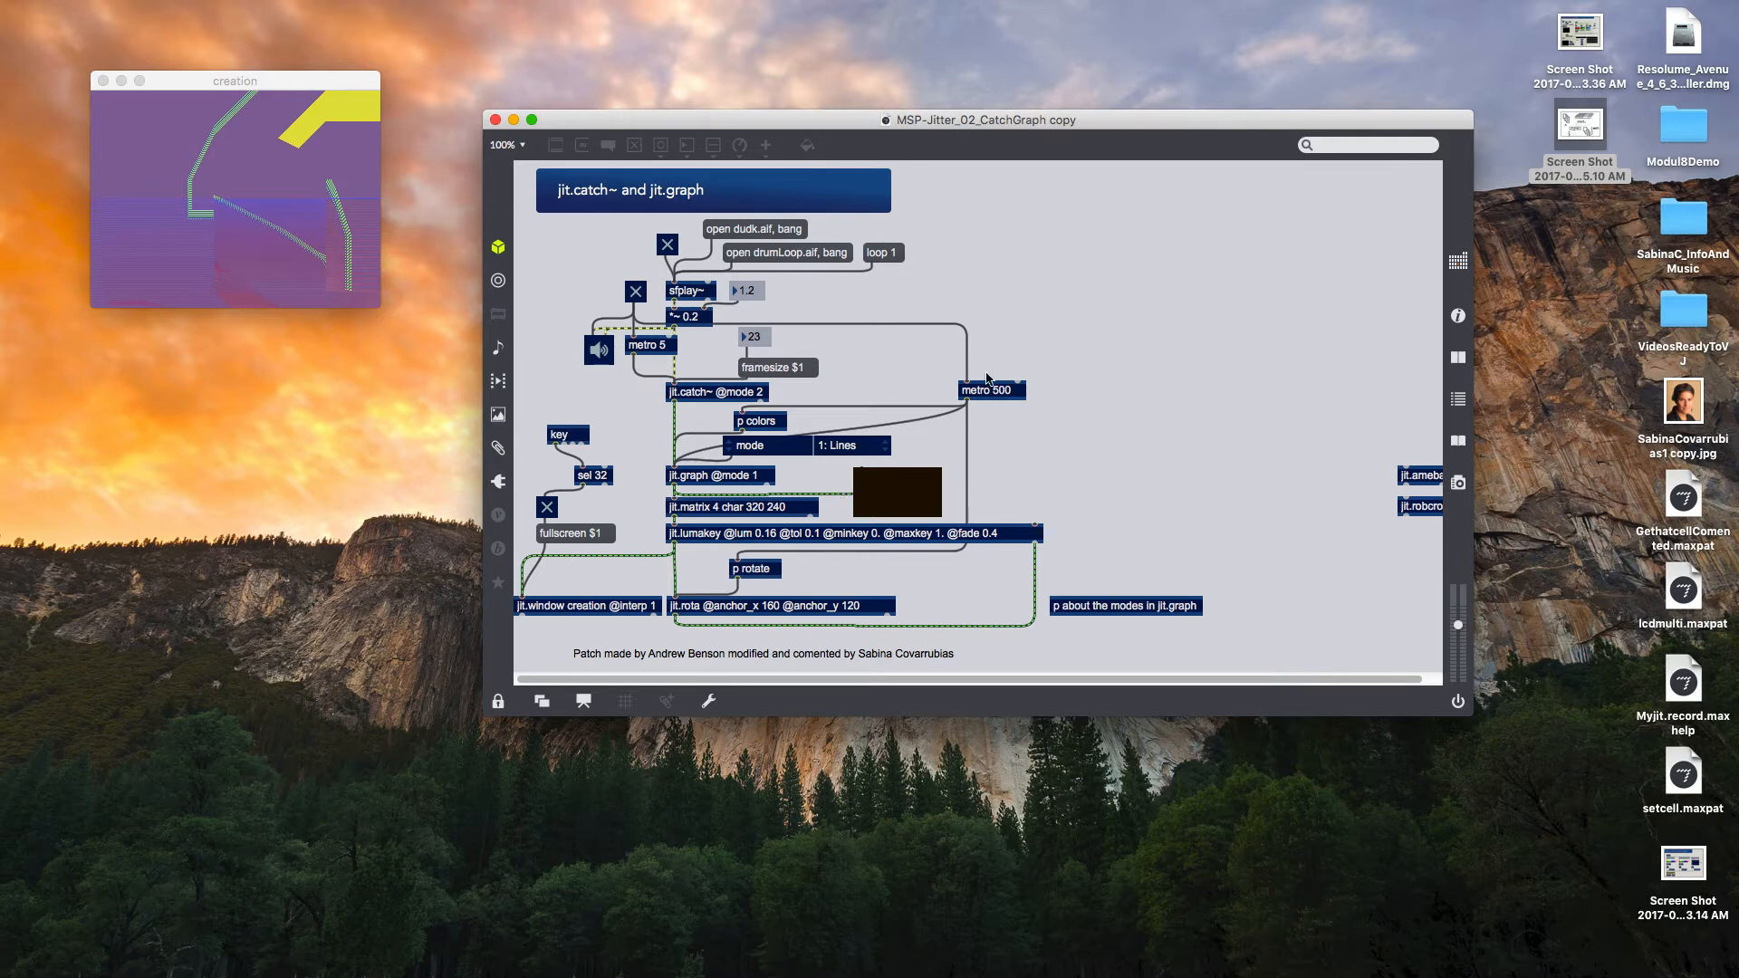
mouse_move(1024, 411)
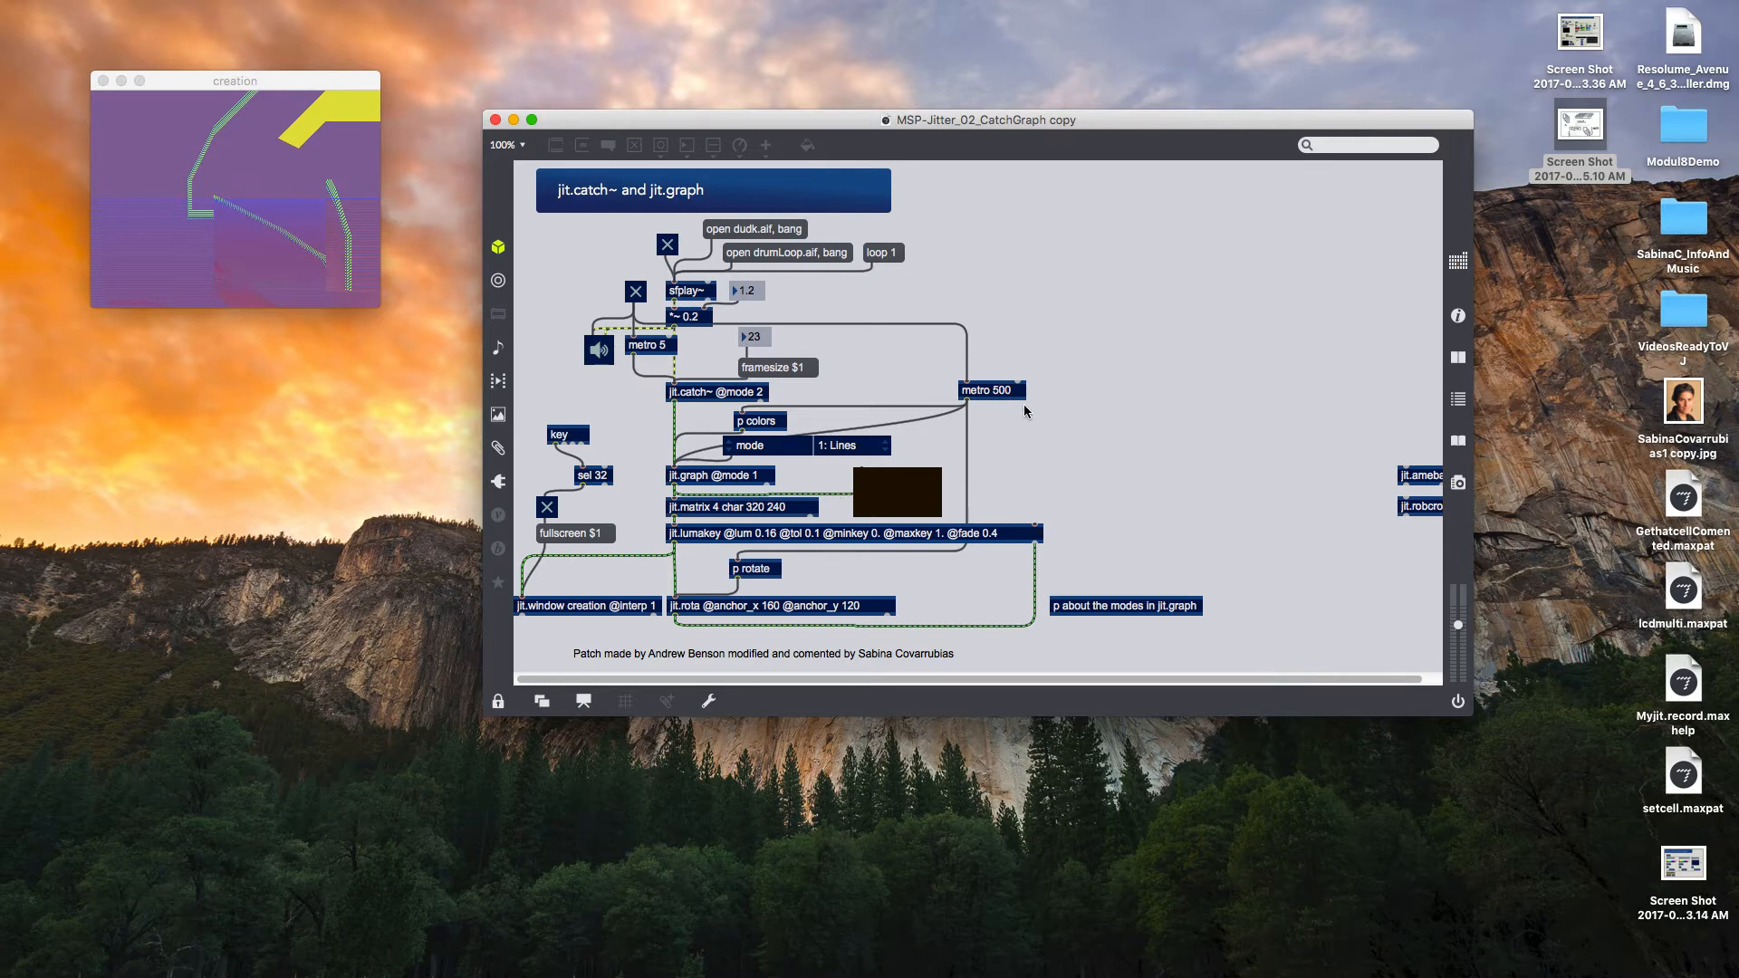
mouse_move(766, 408)
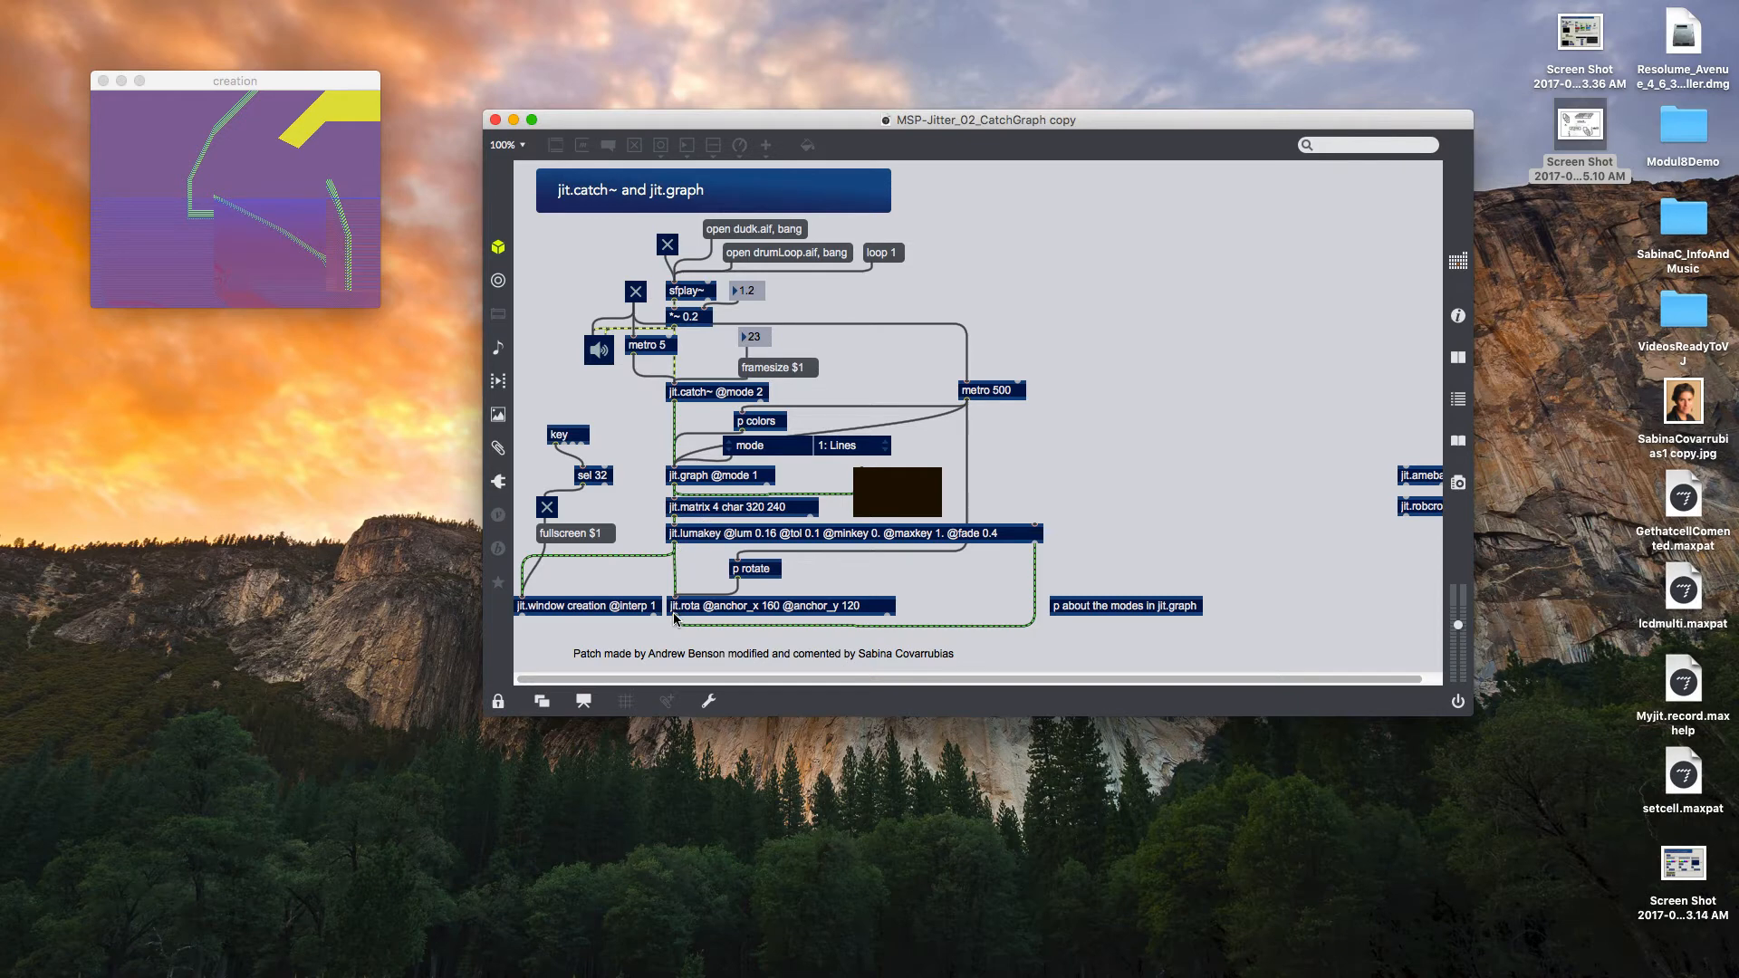
mouse_move(876, 652)
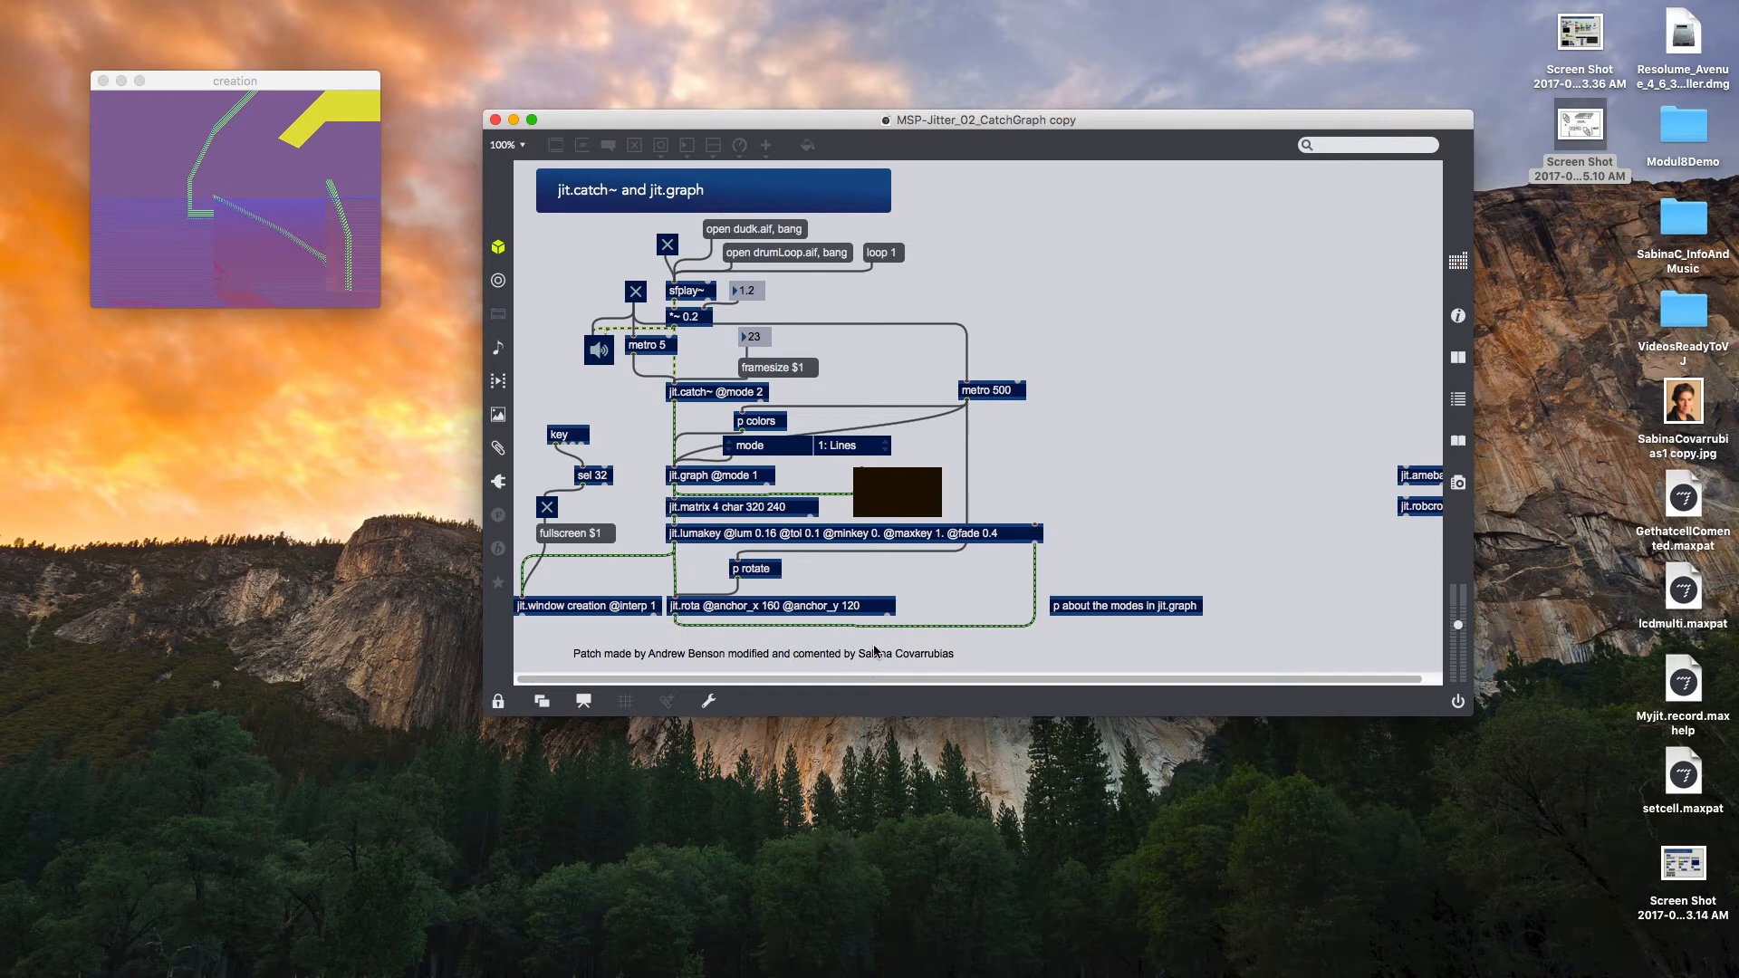
mouse_move(1013, 621)
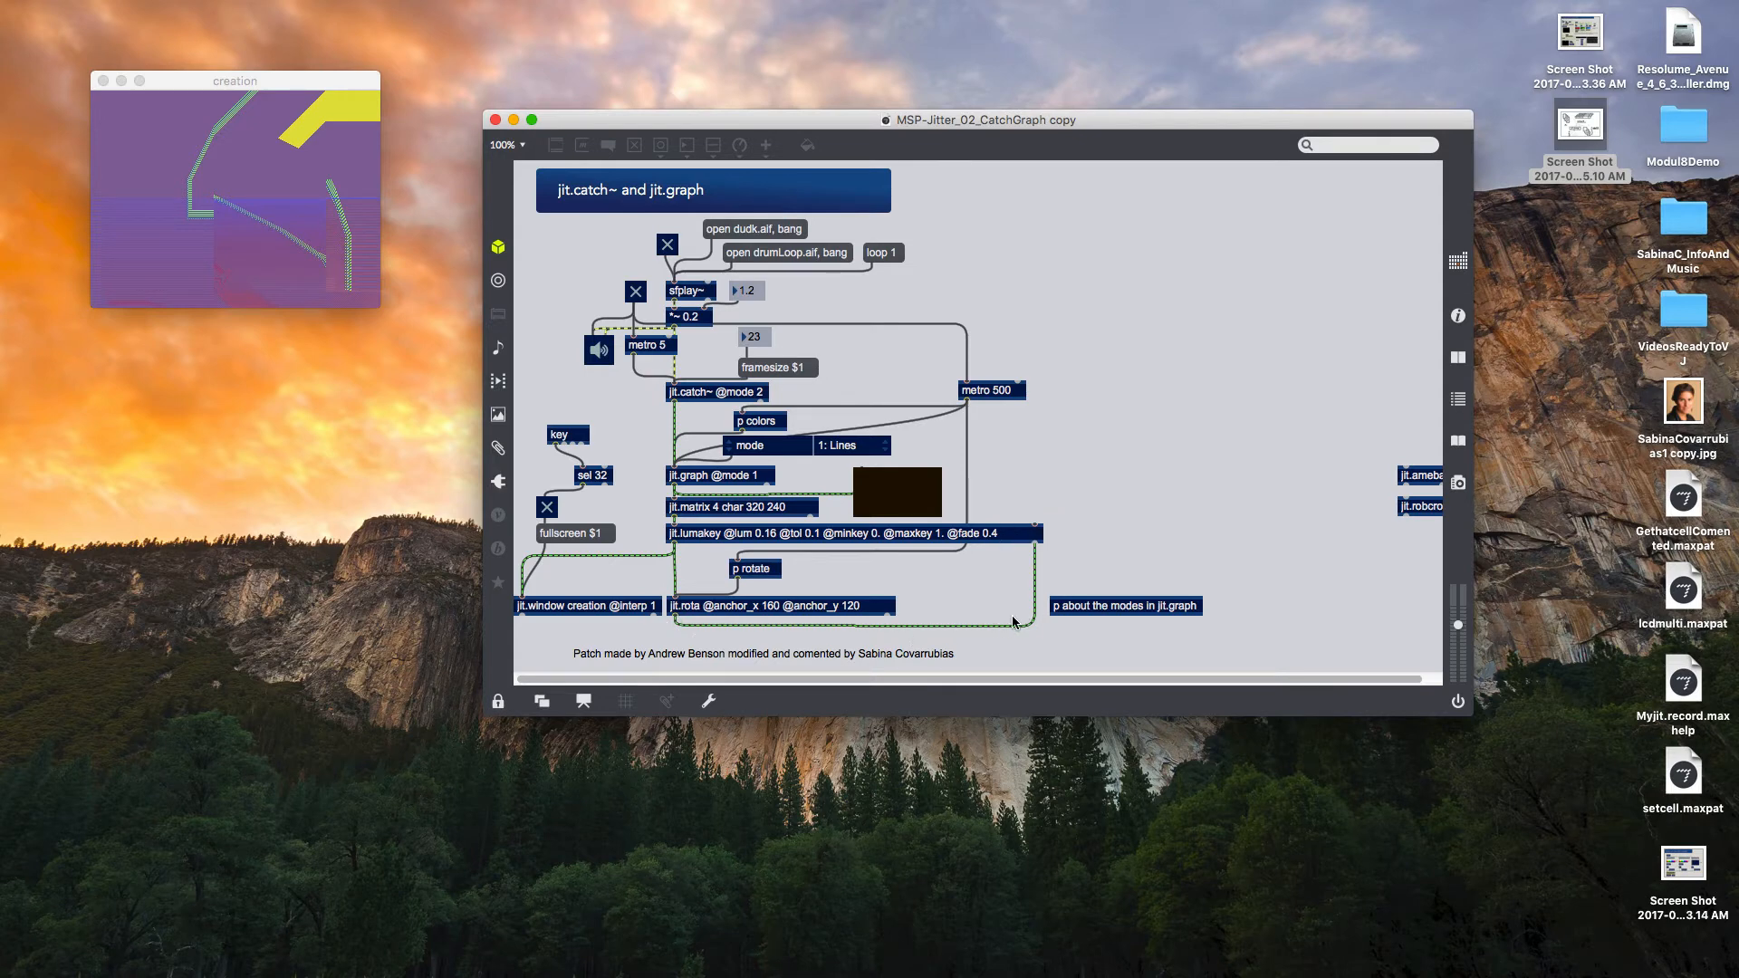
mouse_move(678, 607)
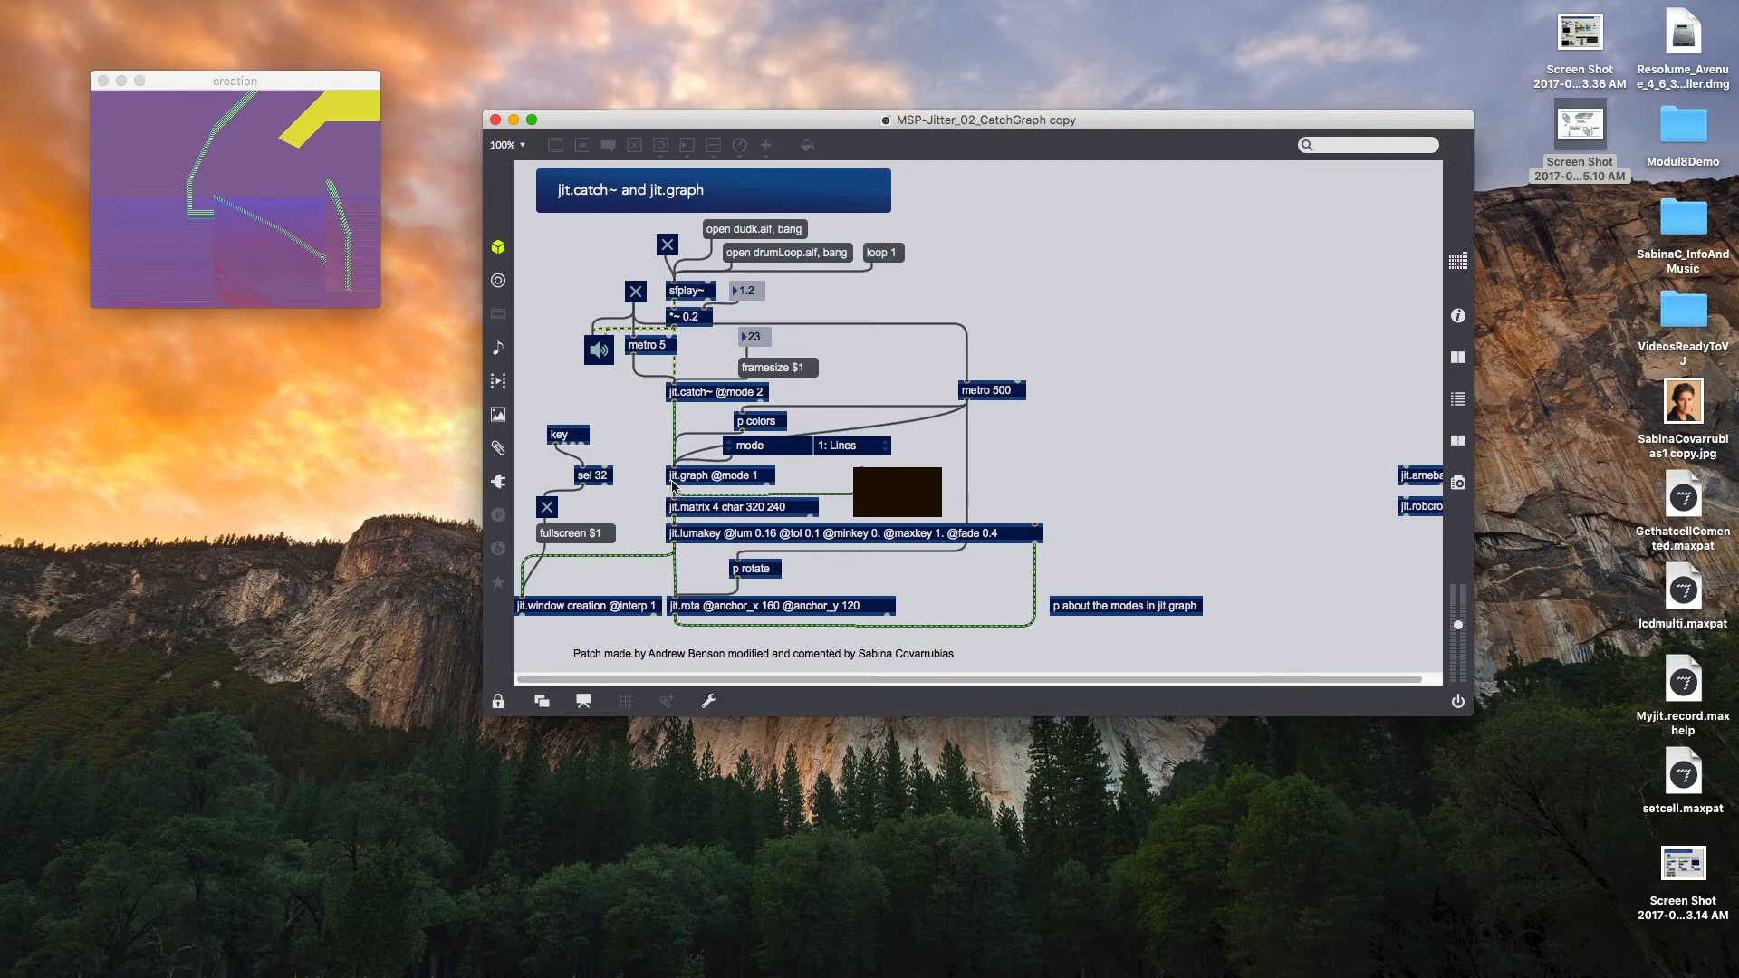
mouse_move(906, 601)
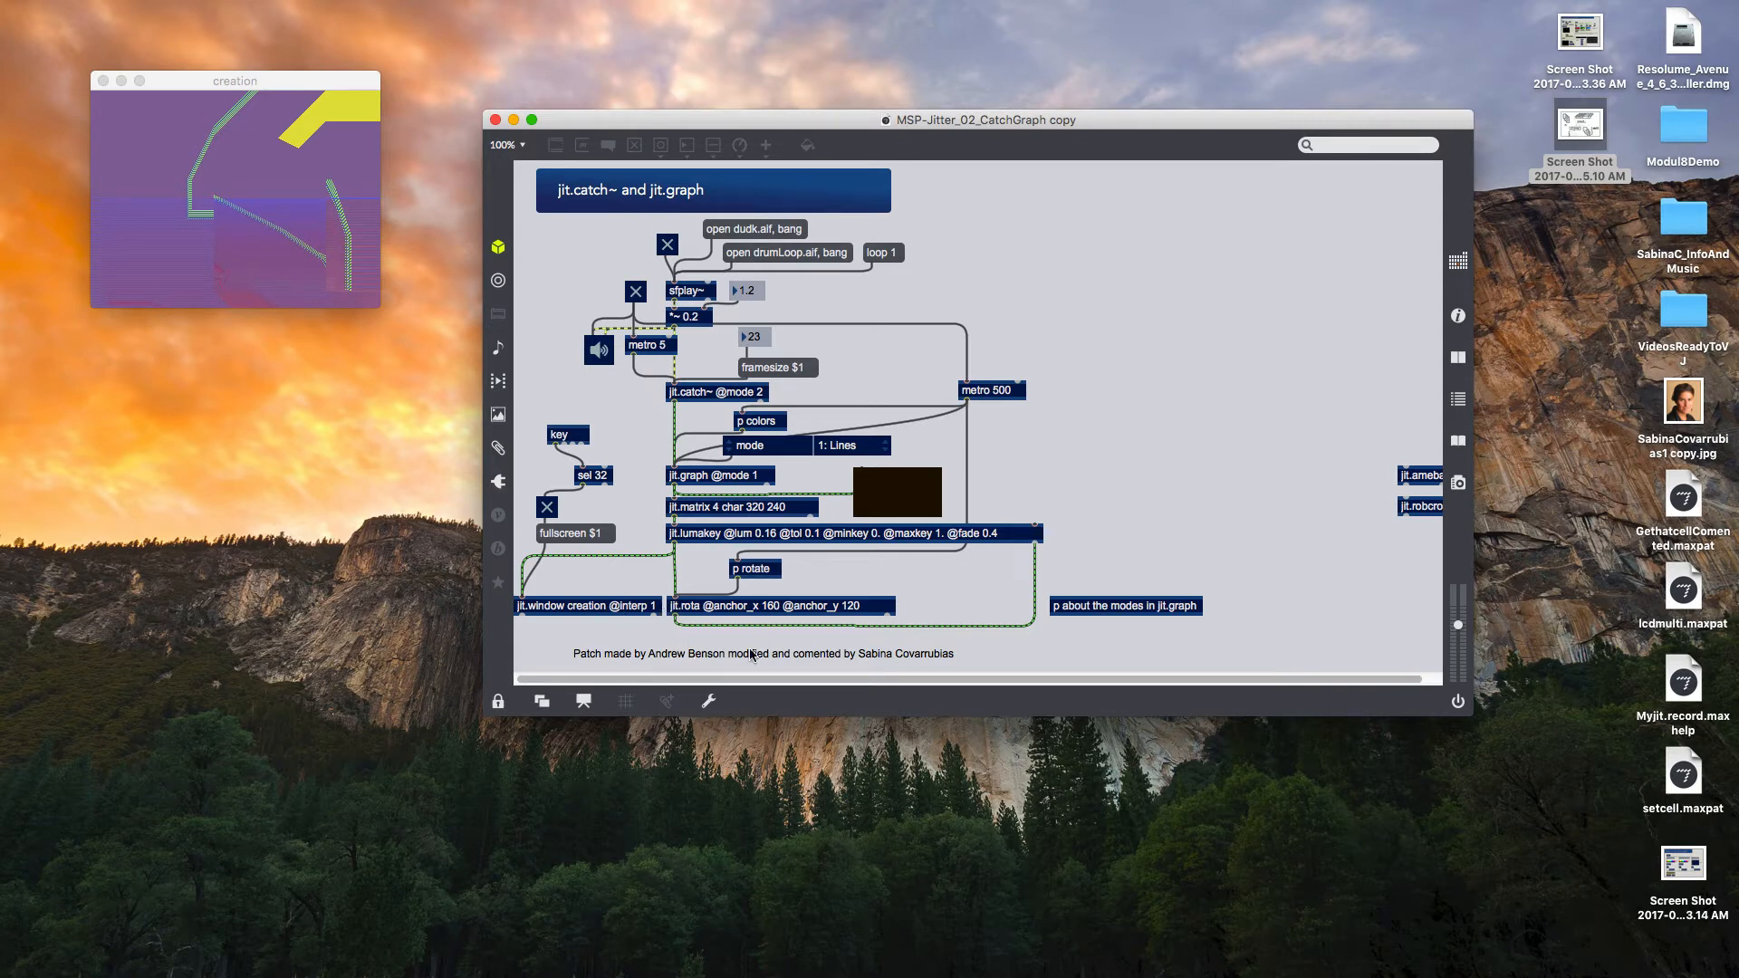
mouse_move(825, 511)
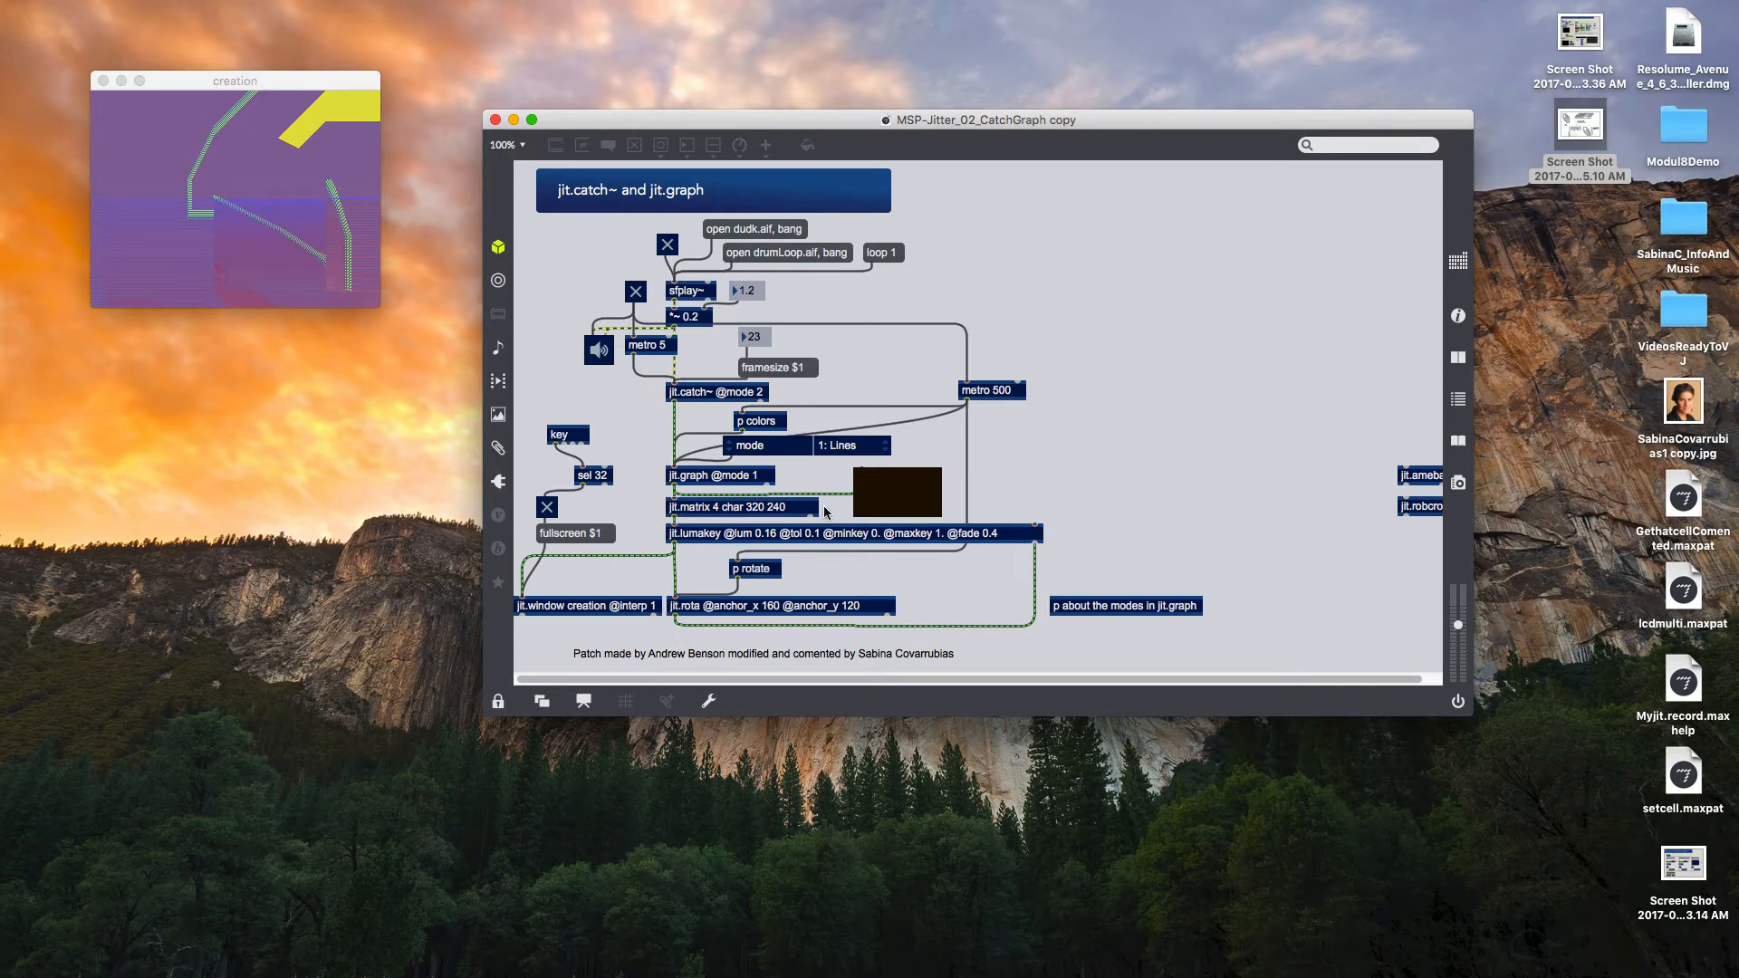
mouse_move(848, 654)
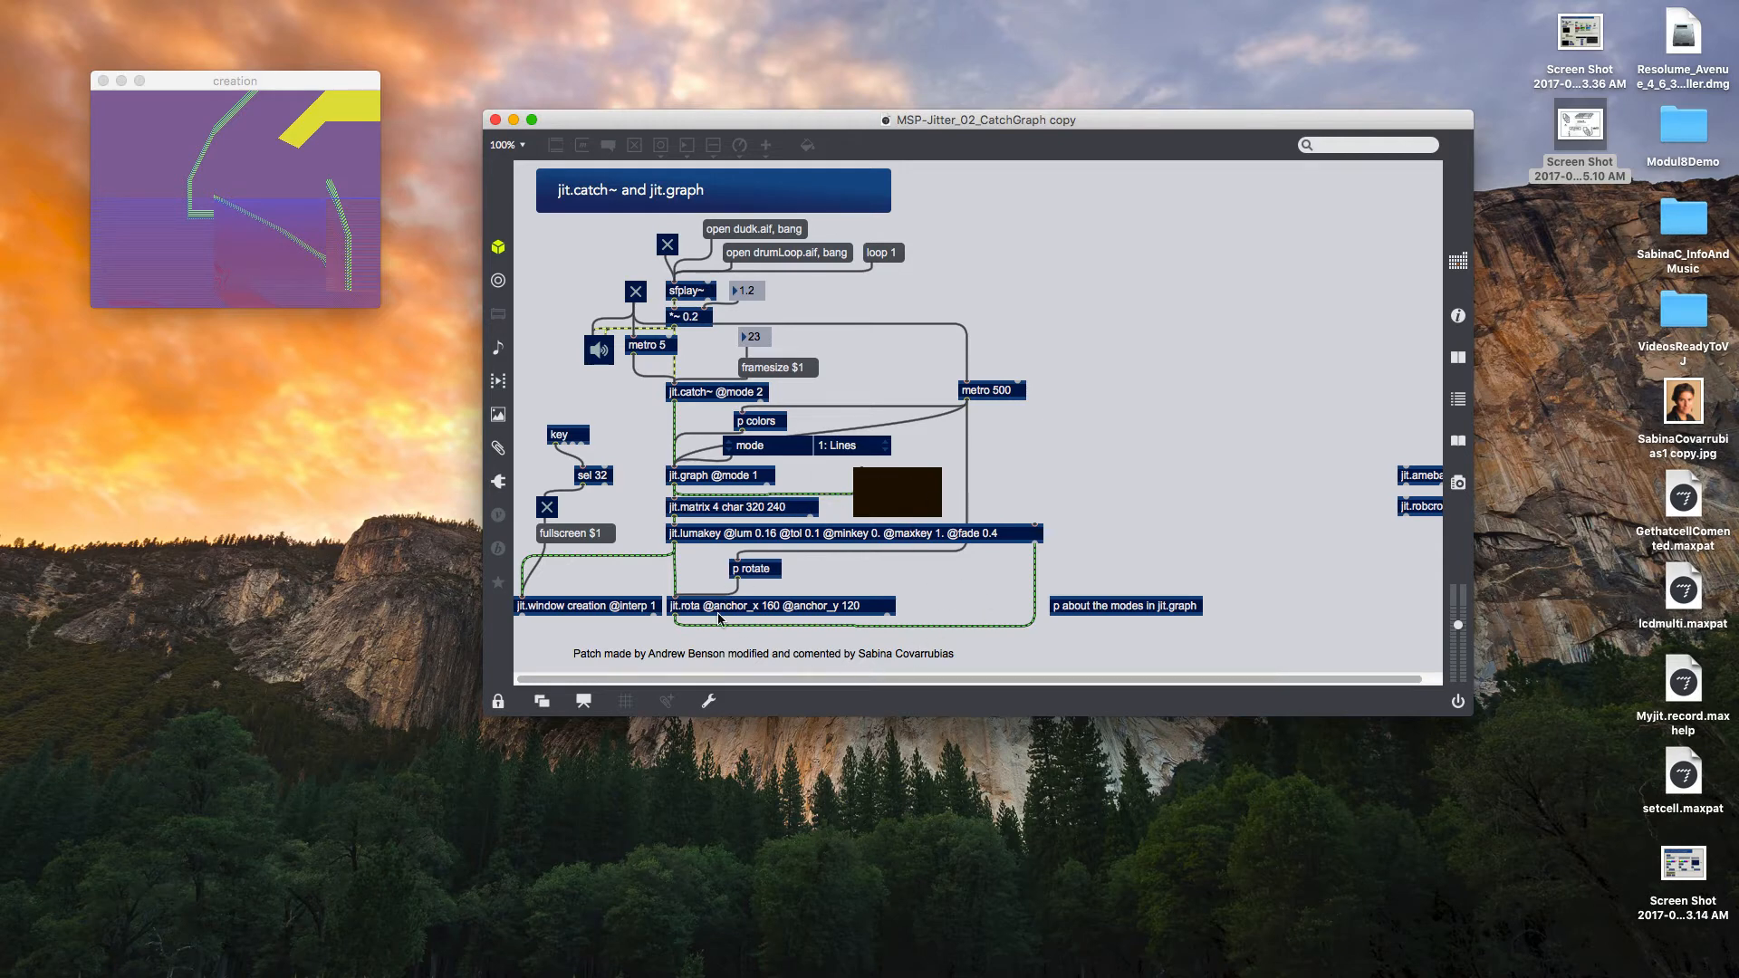
mouse_move(890, 554)
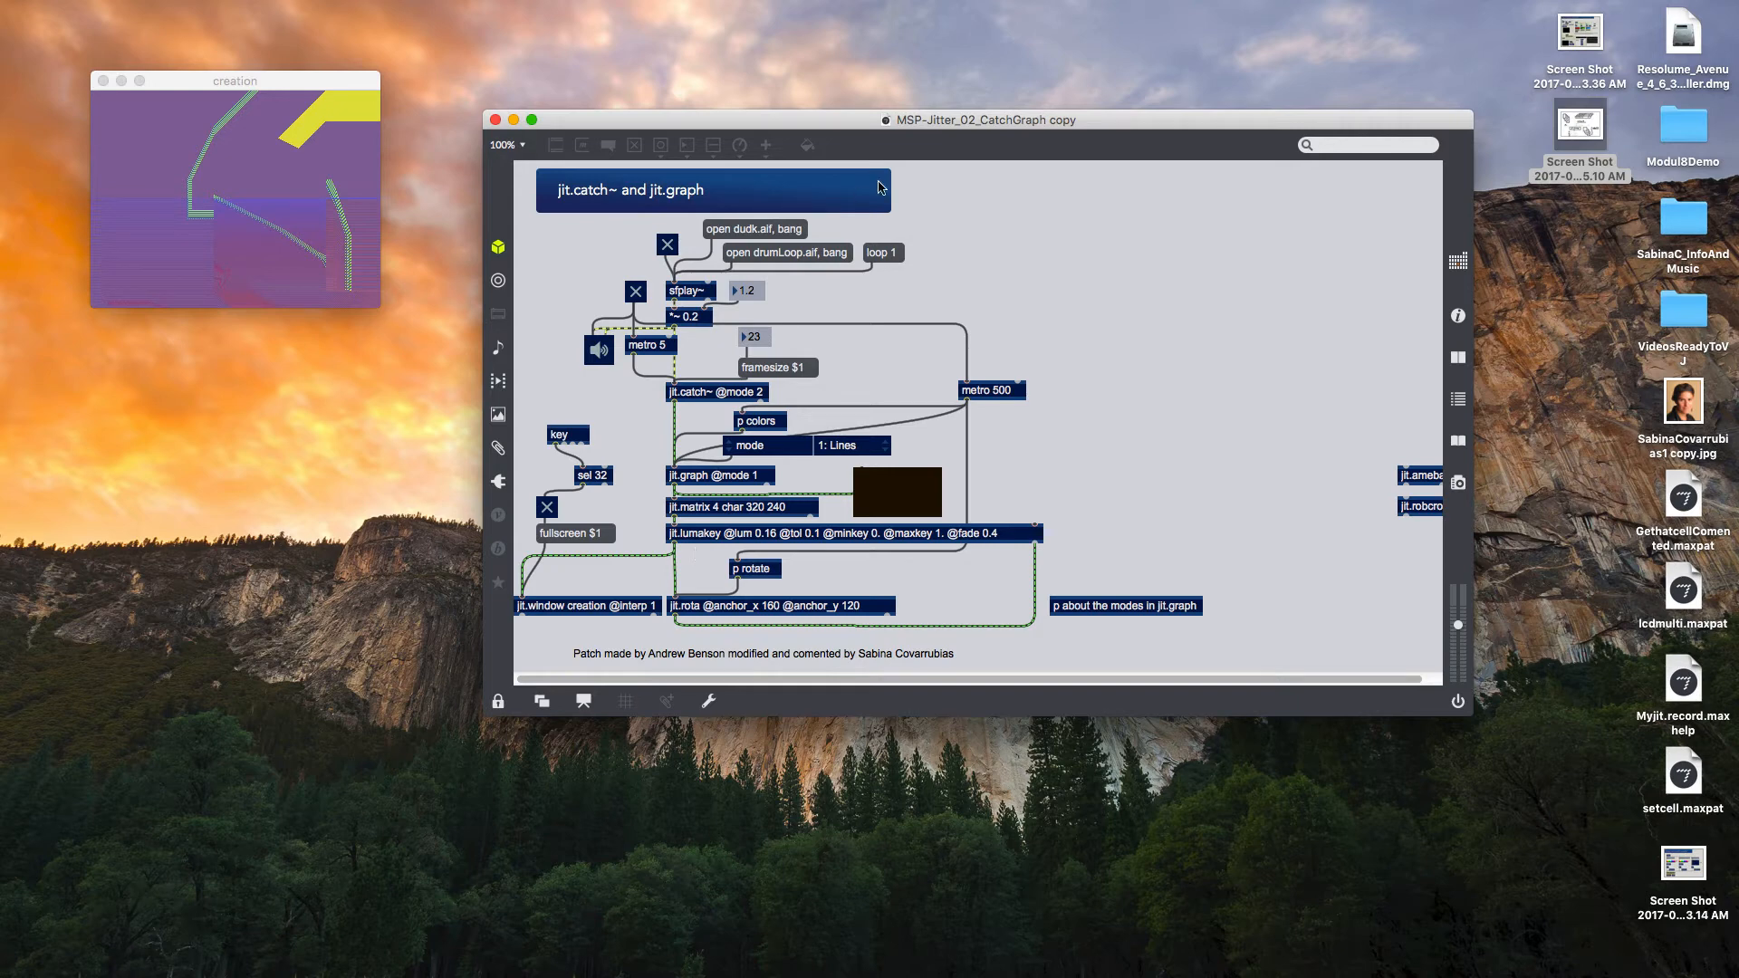
mouse_move(745, 232)
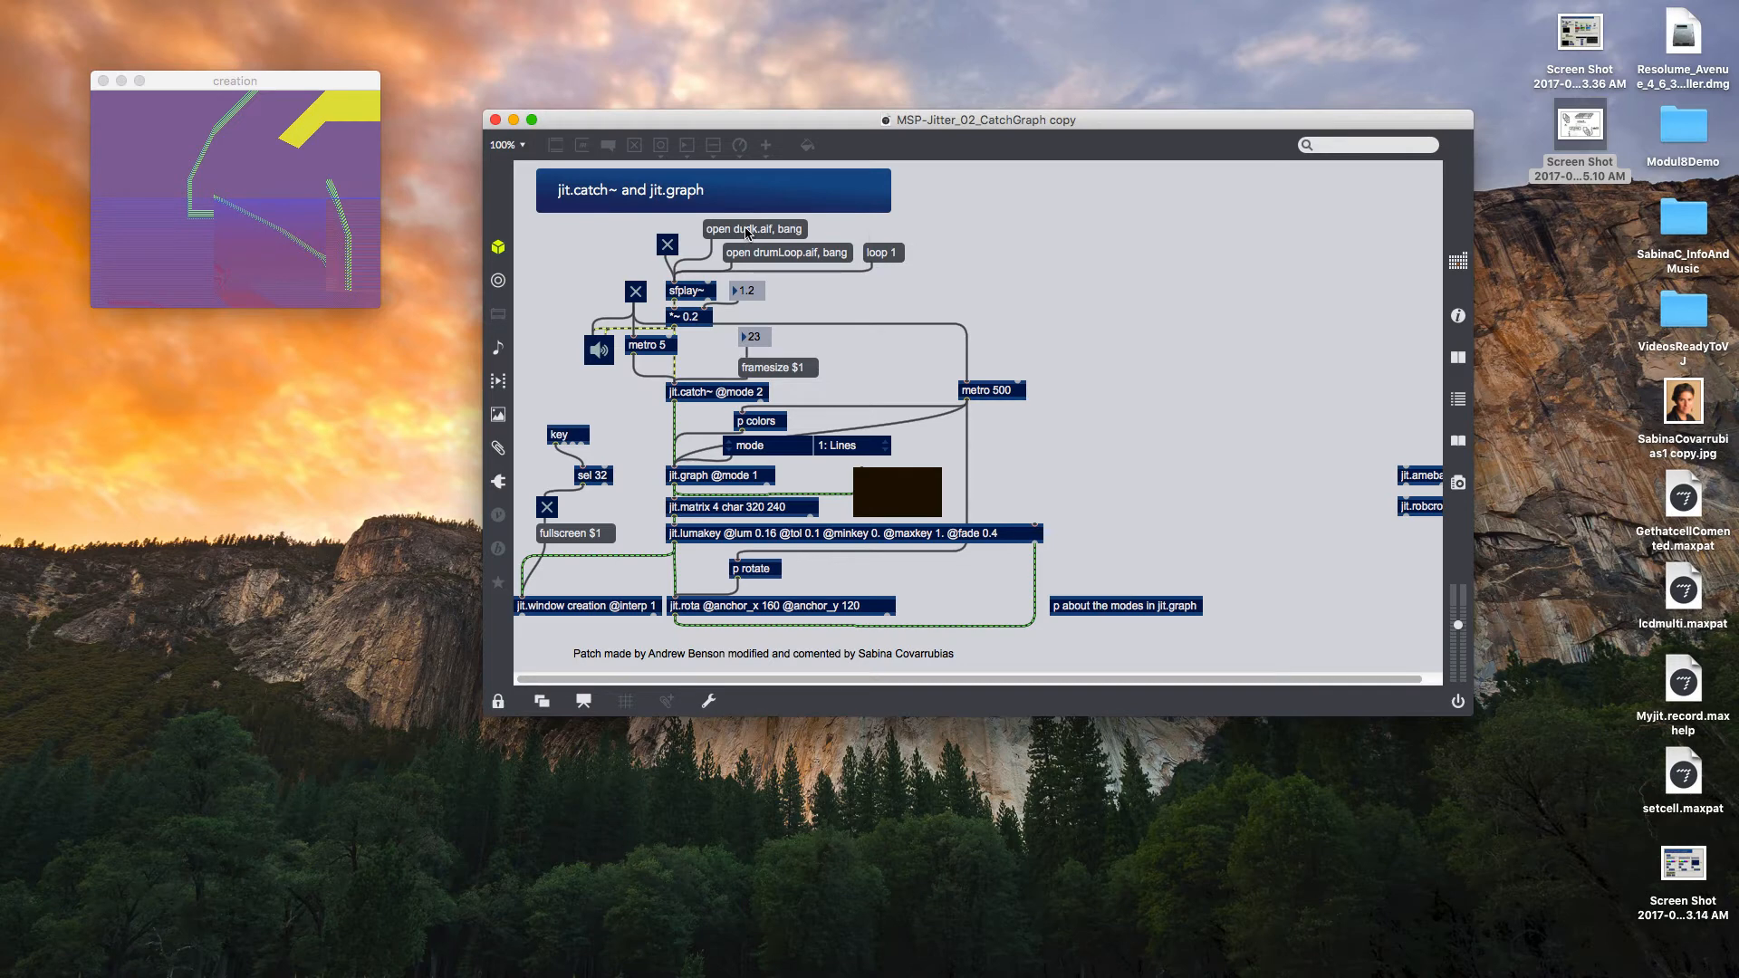
mouse_move(749, 237)
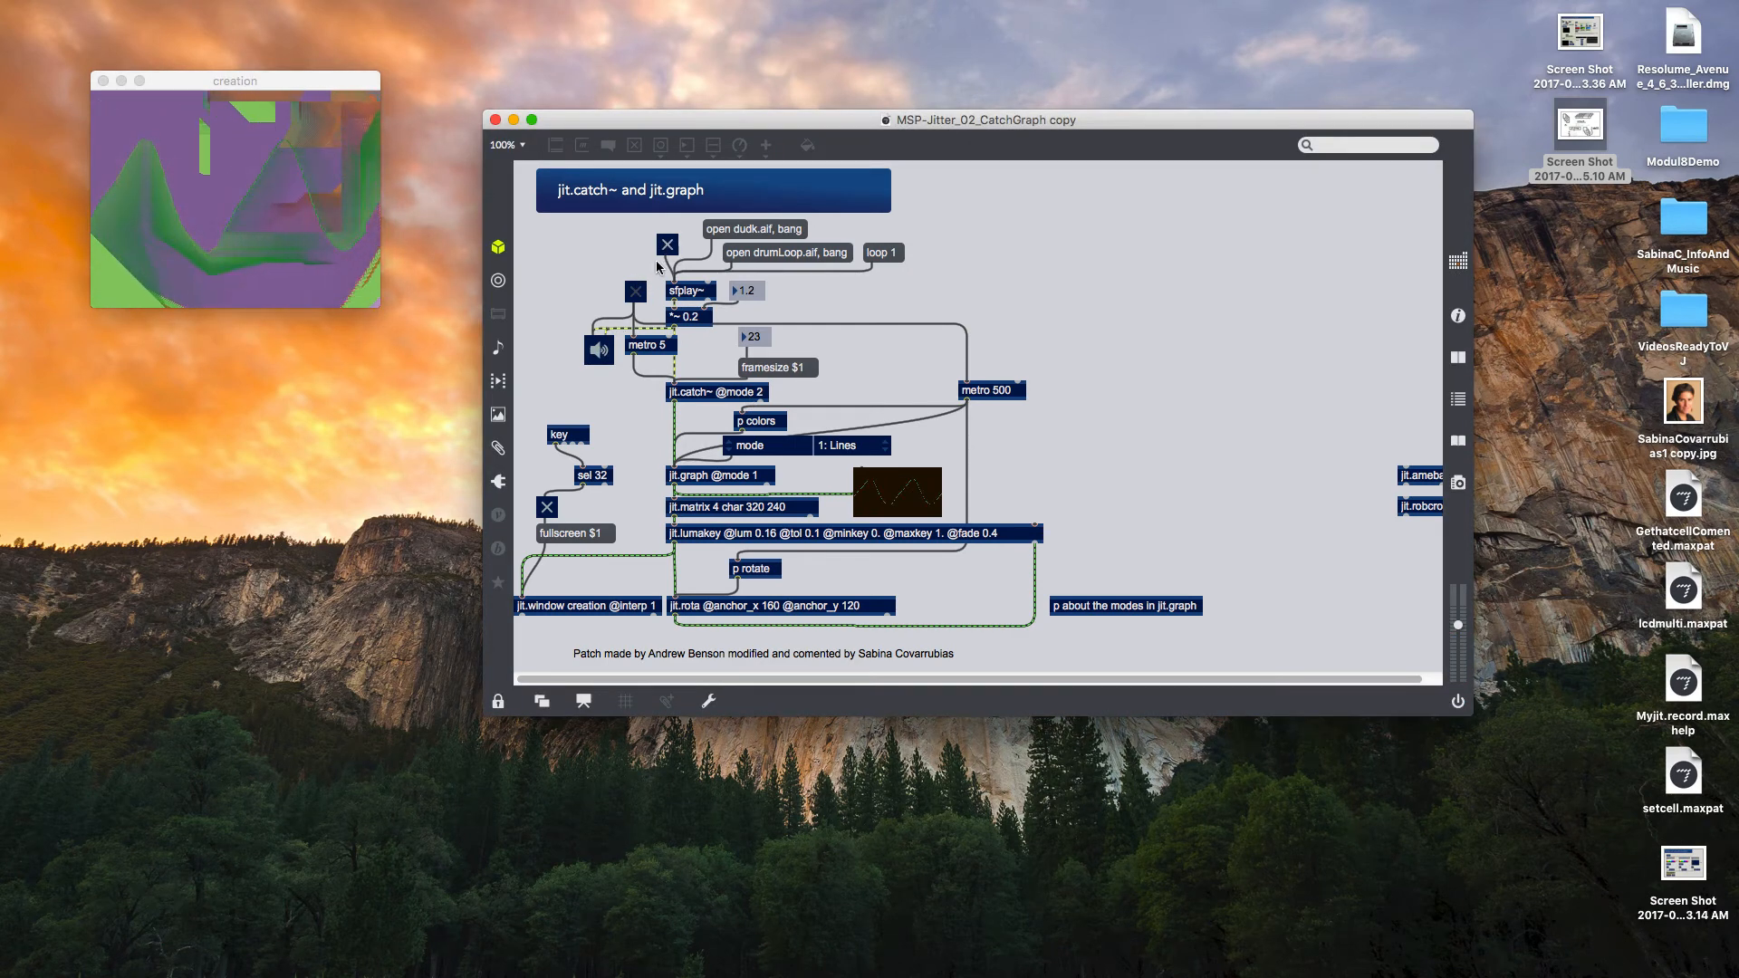
- Turn on the sfplay~ toggle so audio drives jit.graph's colourful jit.window rendering
click(635, 291)
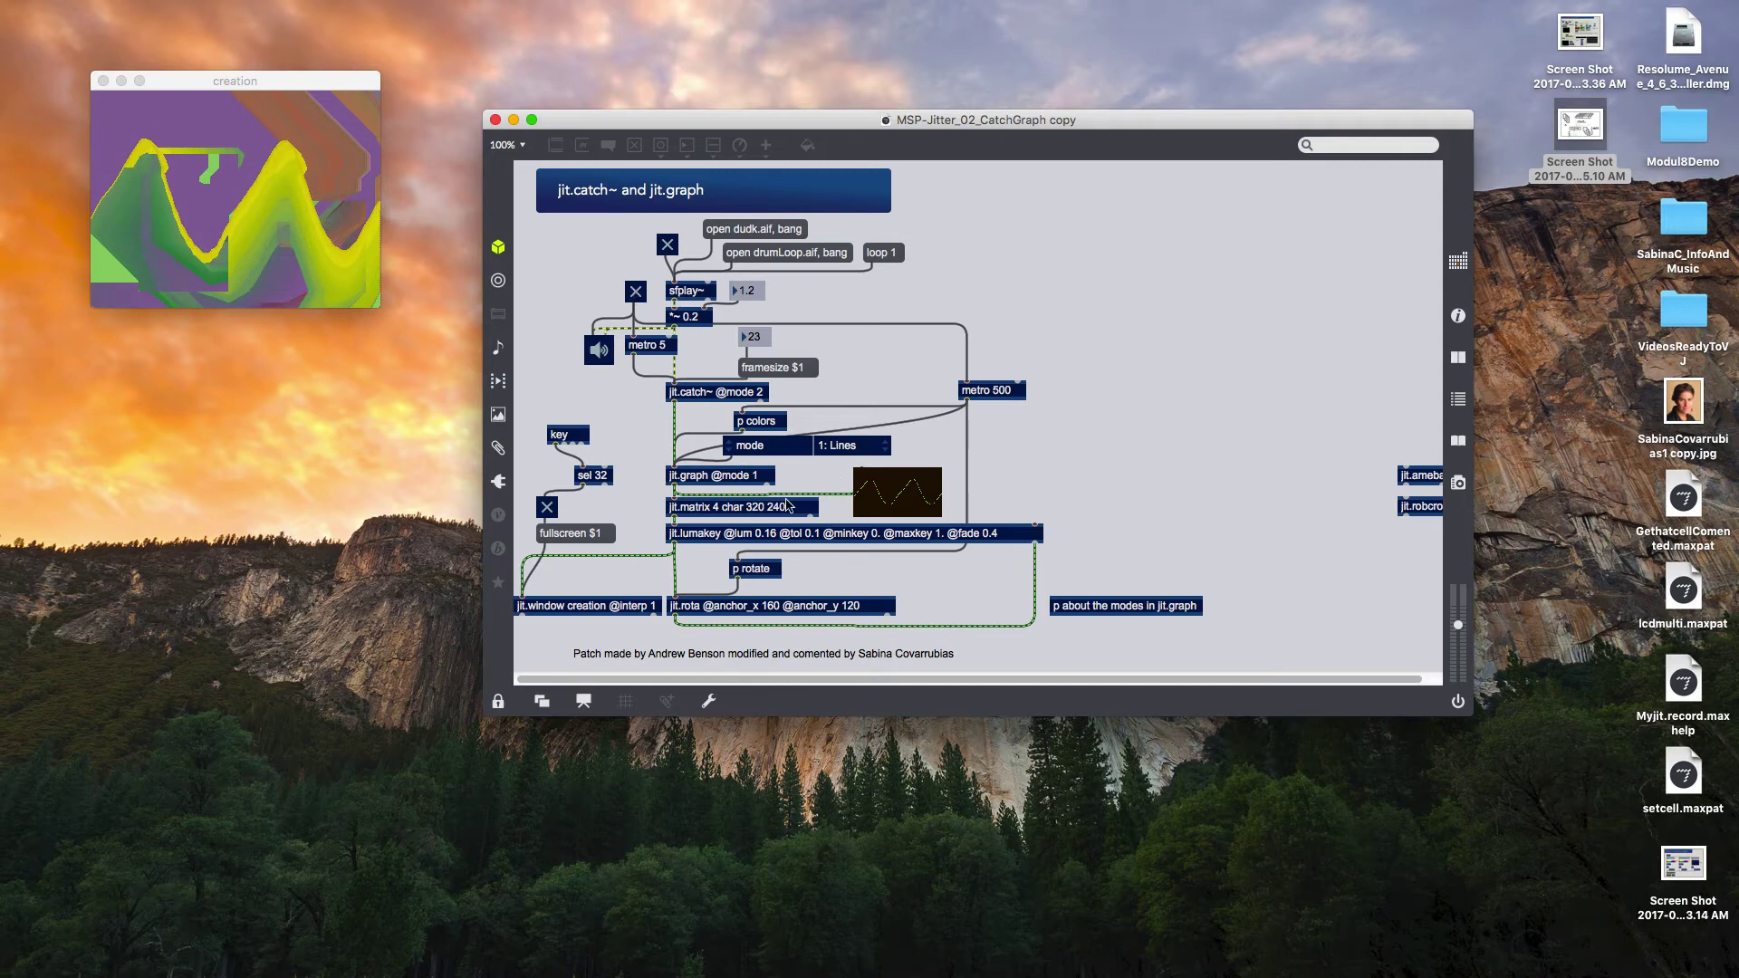
mouse_move(895, 501)
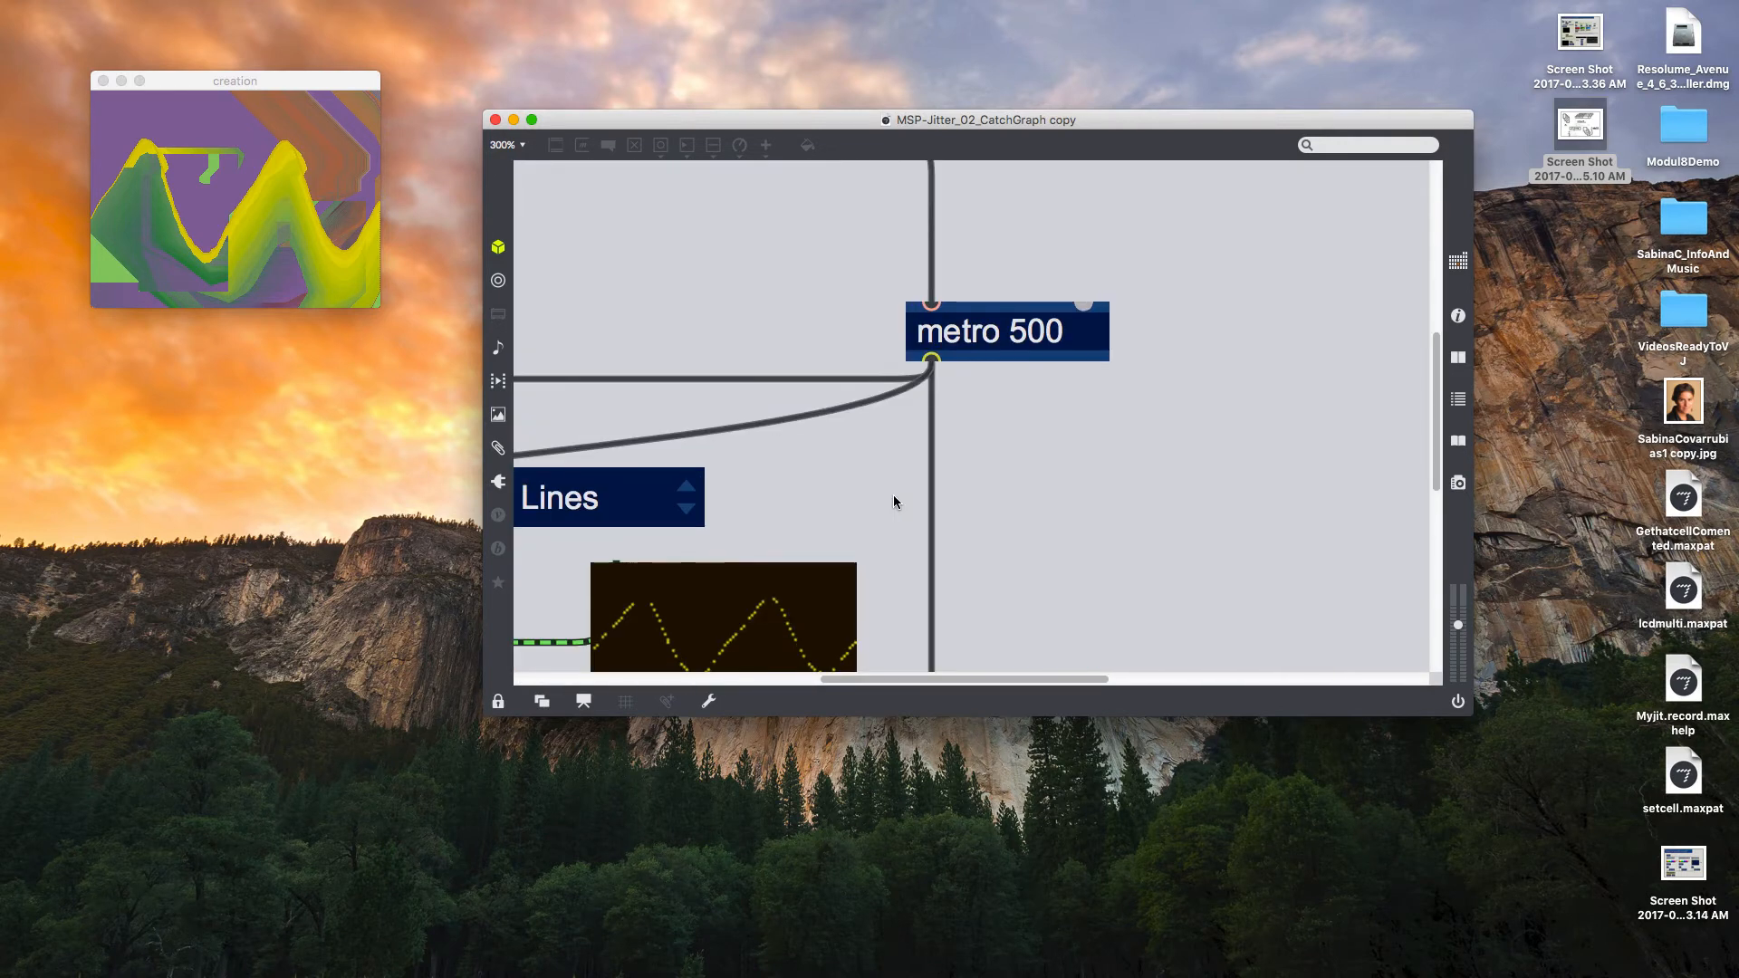
- Scroll down through the CatchGraph patcher to view the jit.graph section
scroll(down, 3)
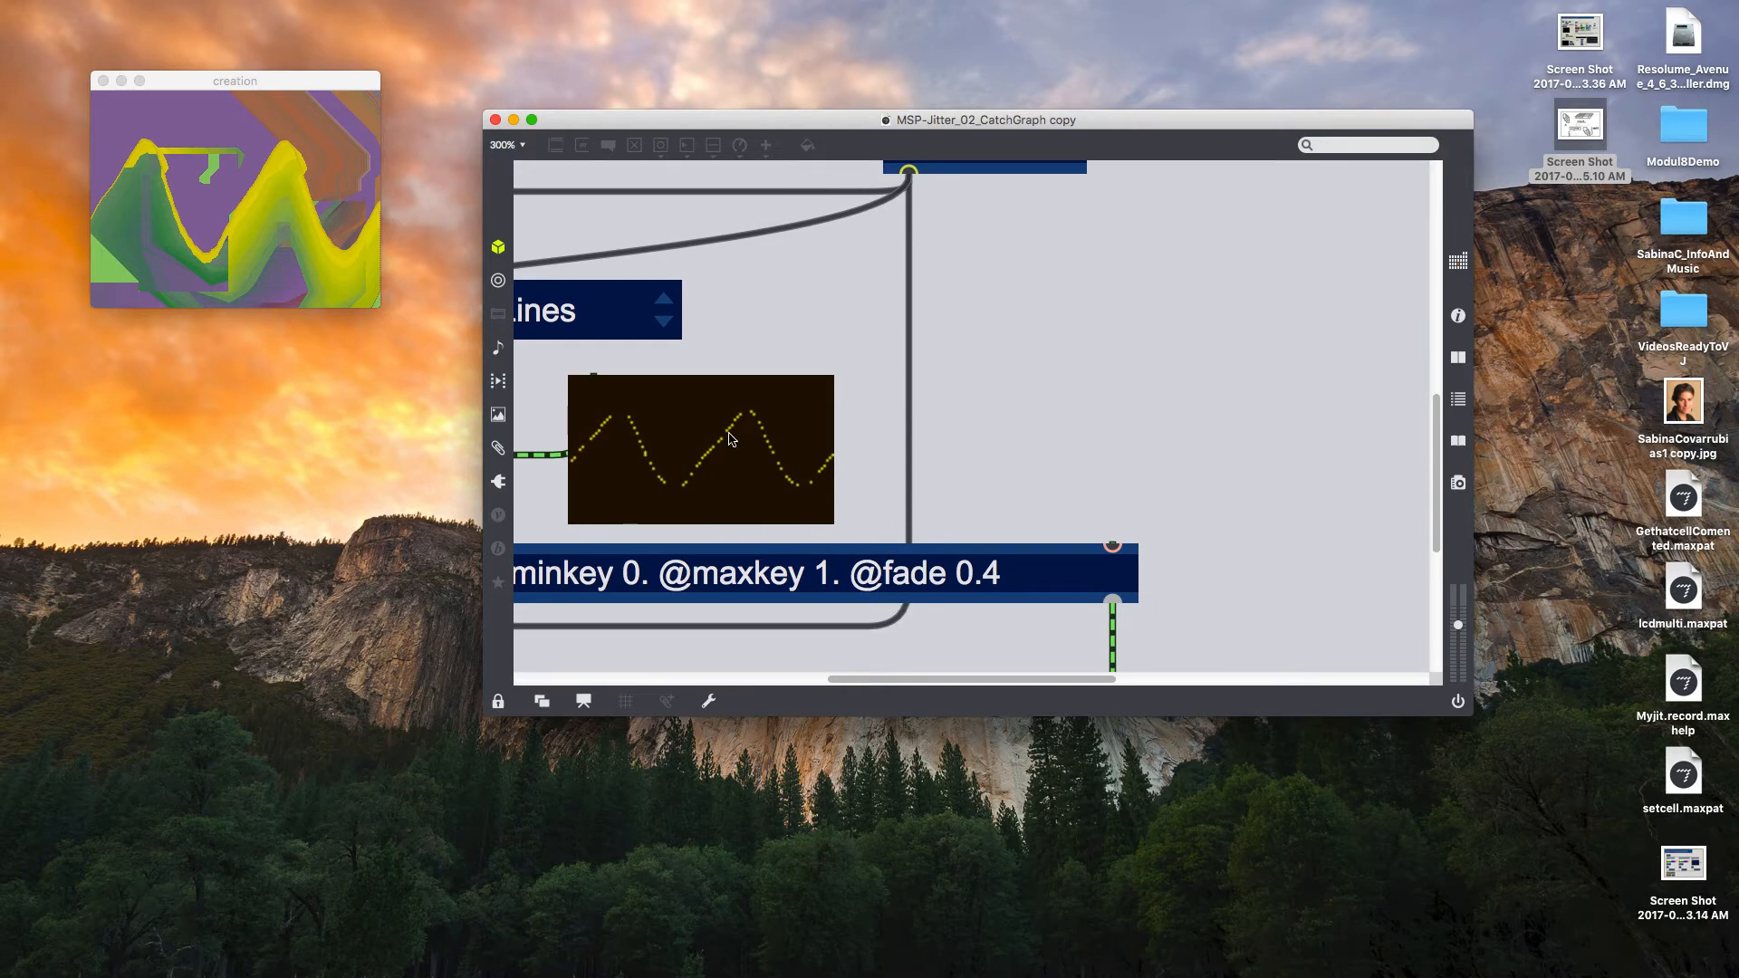
mouse_move(637, 418)
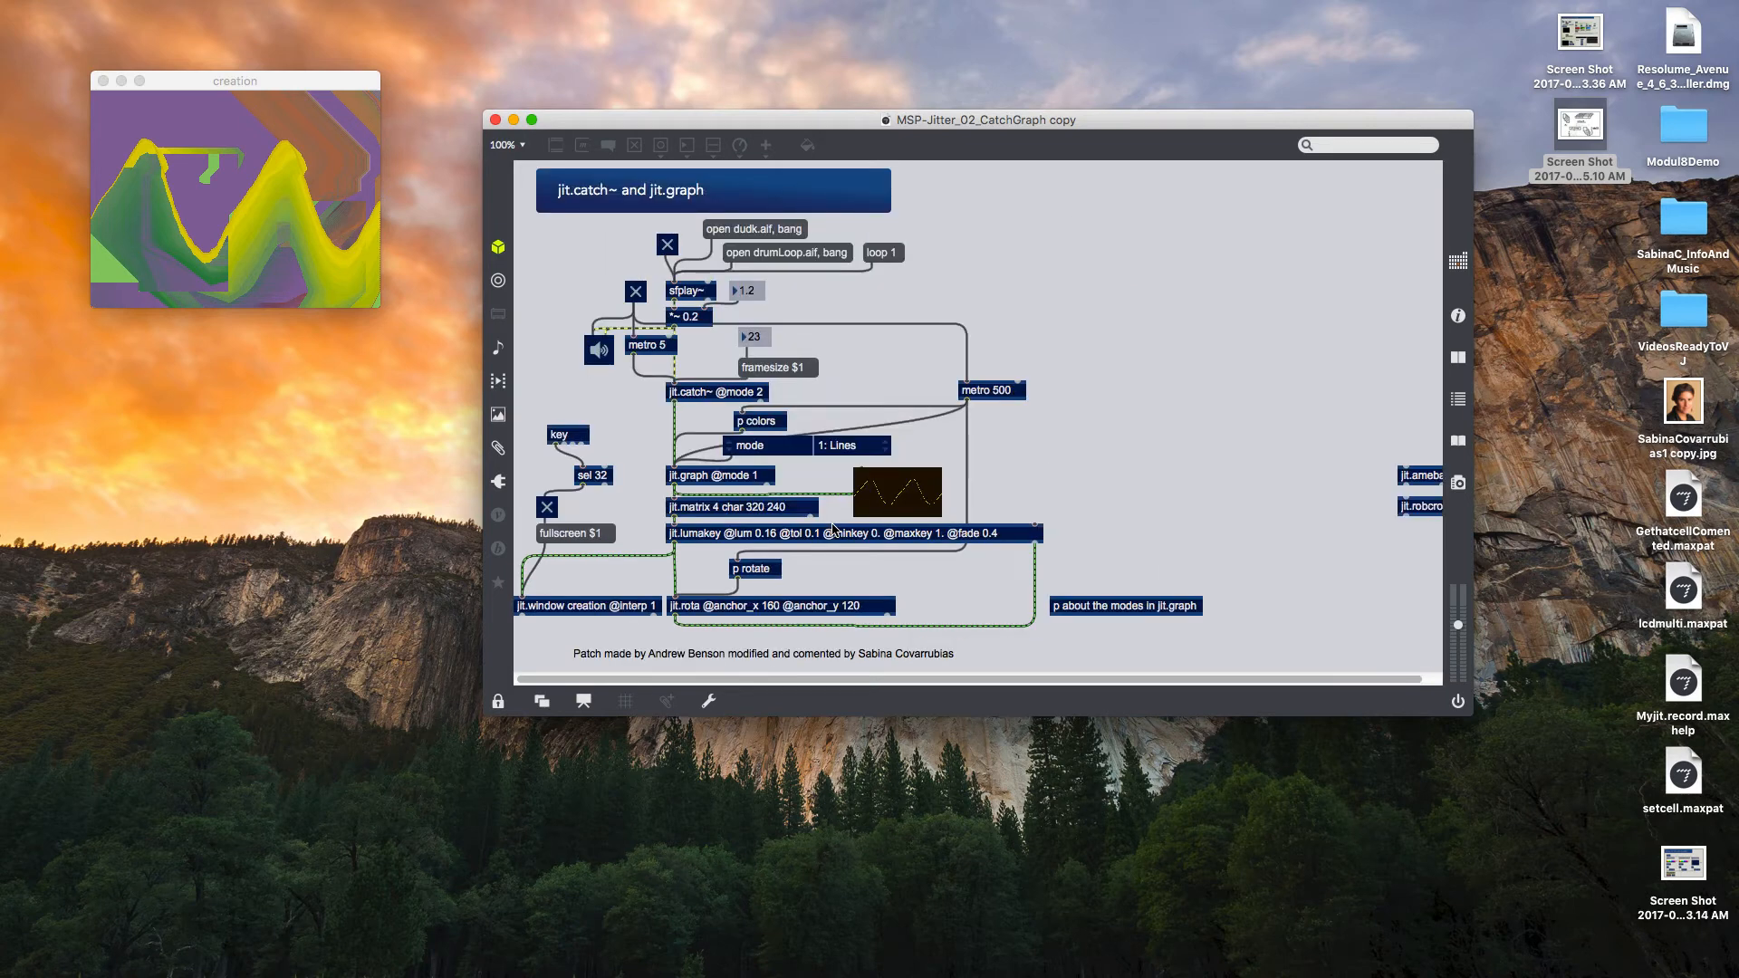
scroll(left, 3)
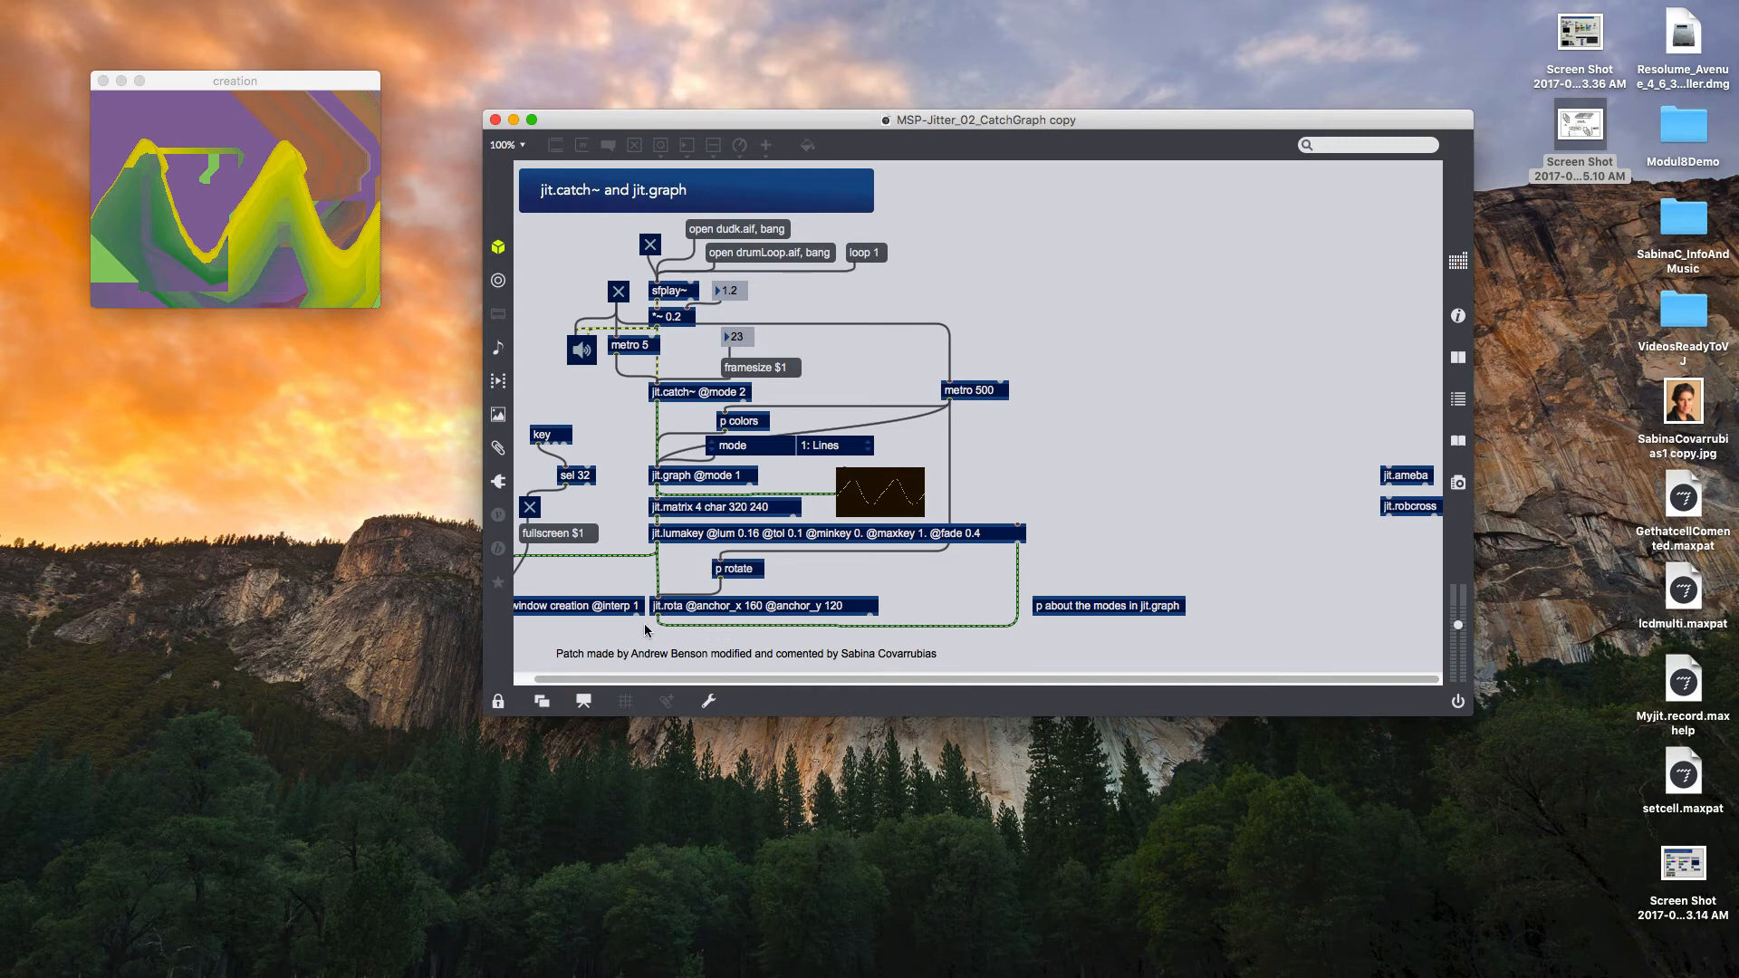
mouse_move(647, 582)
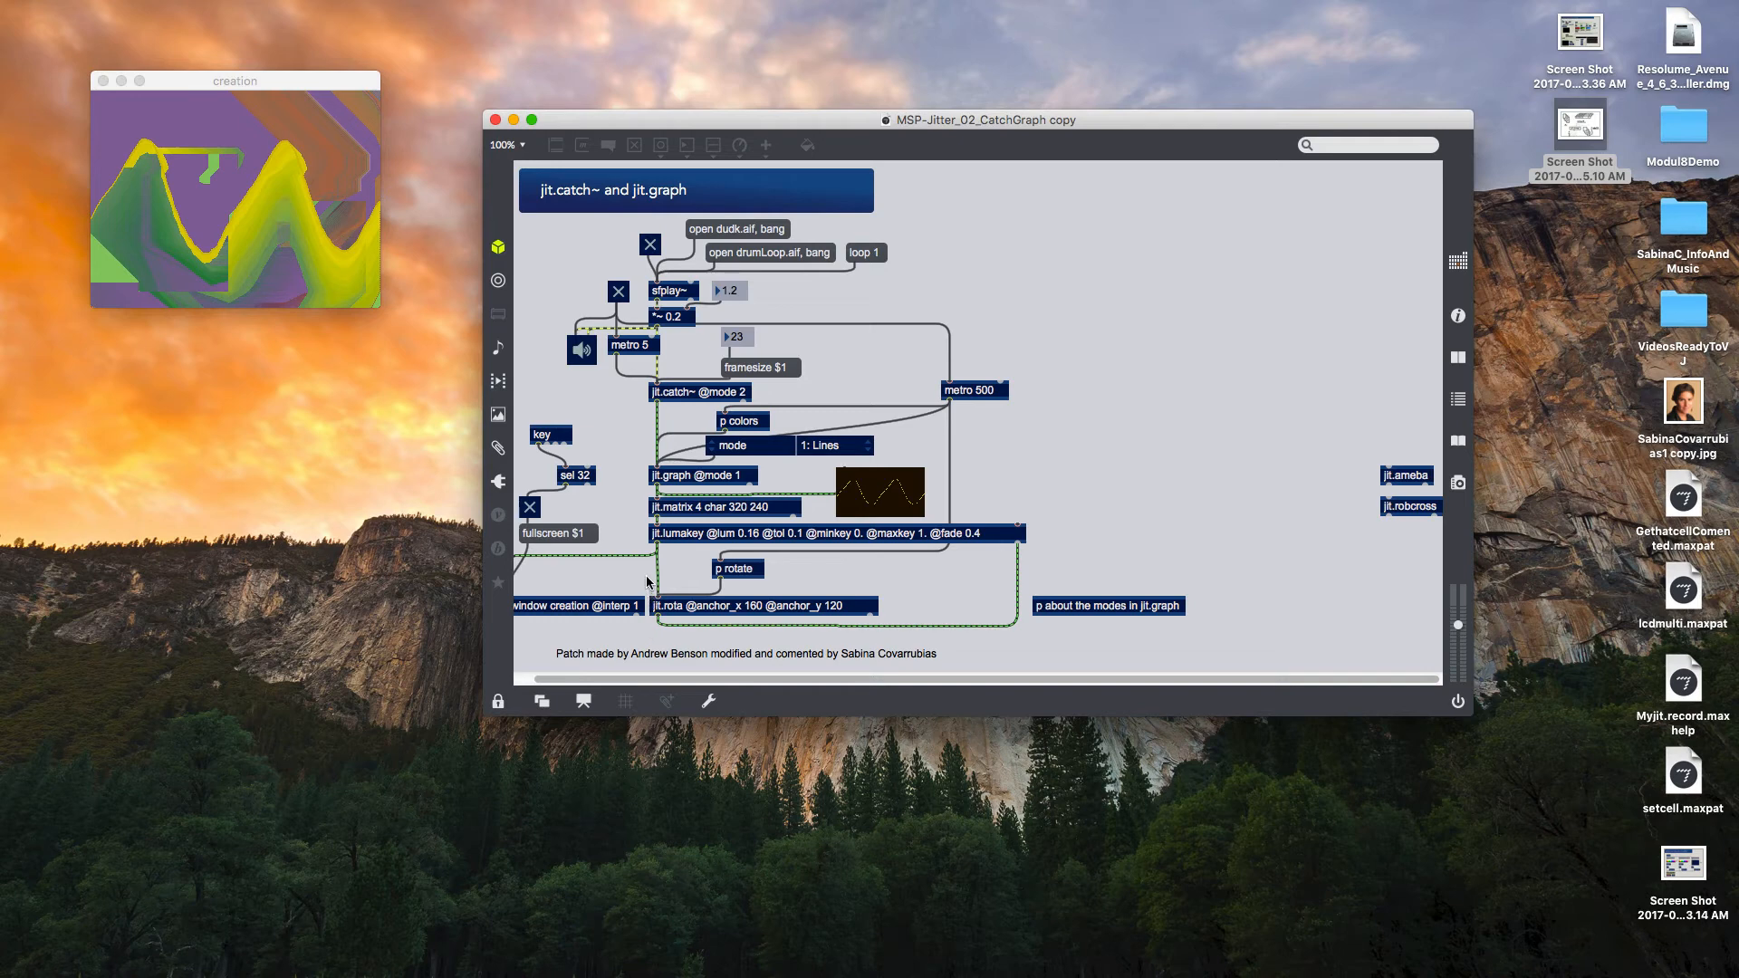
mouse_move(632, 579)
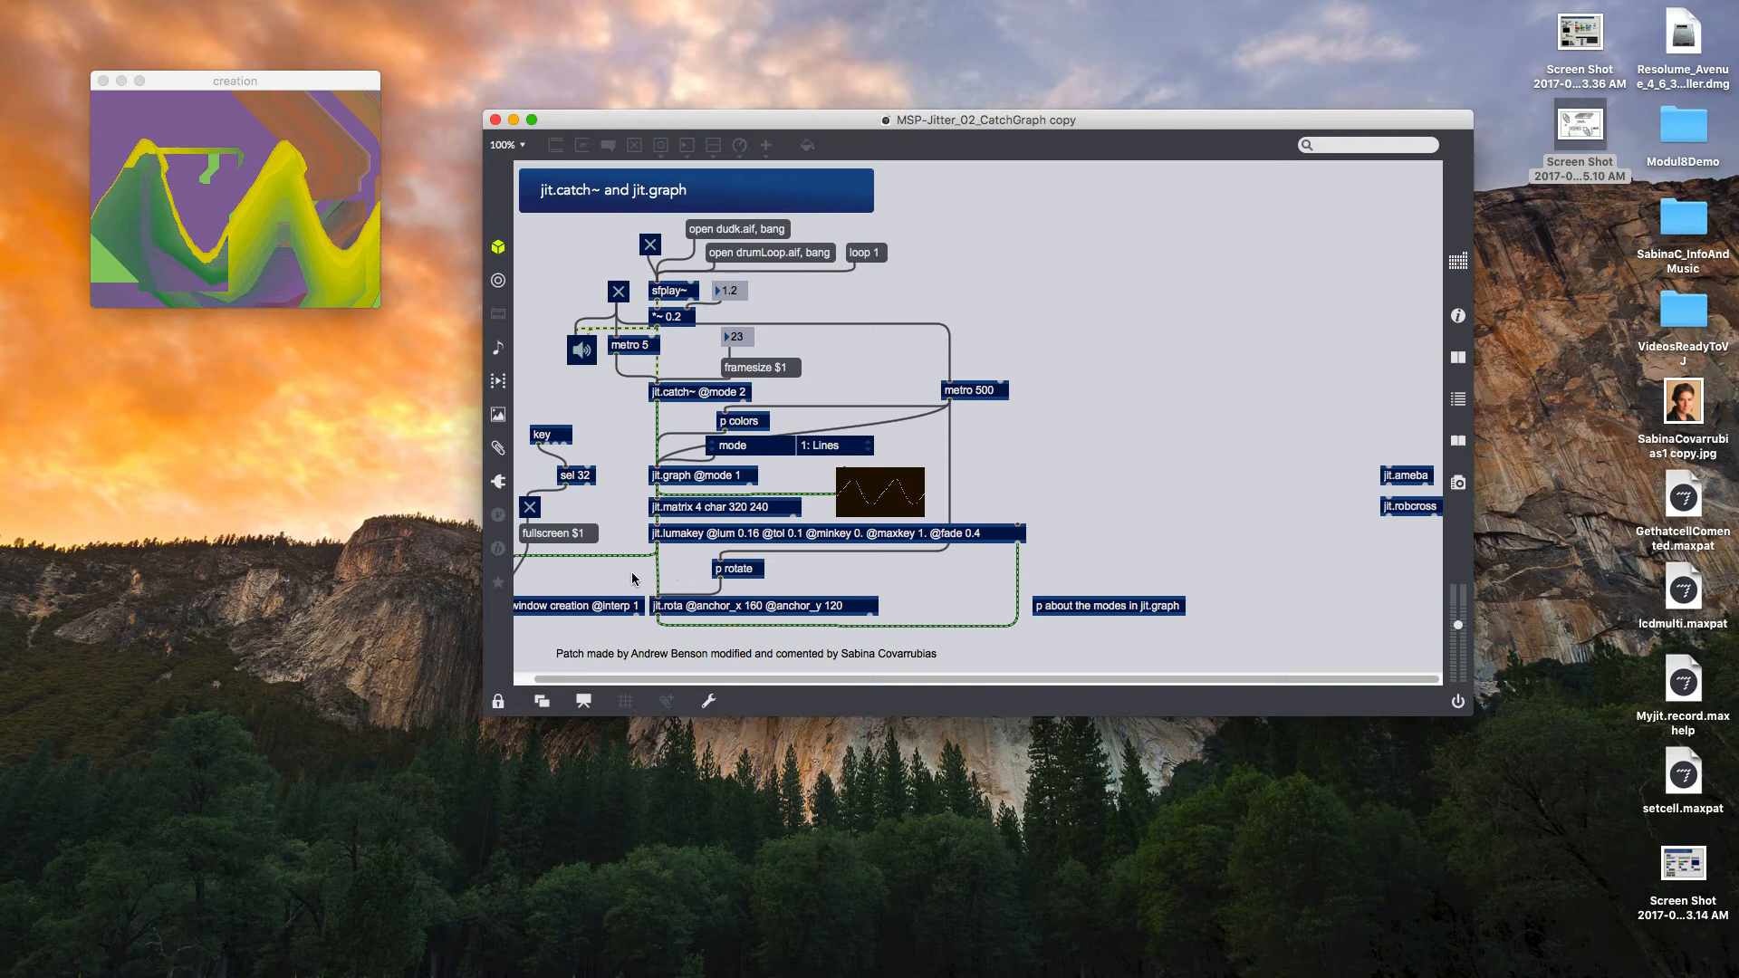
mouse_move(662, 579)
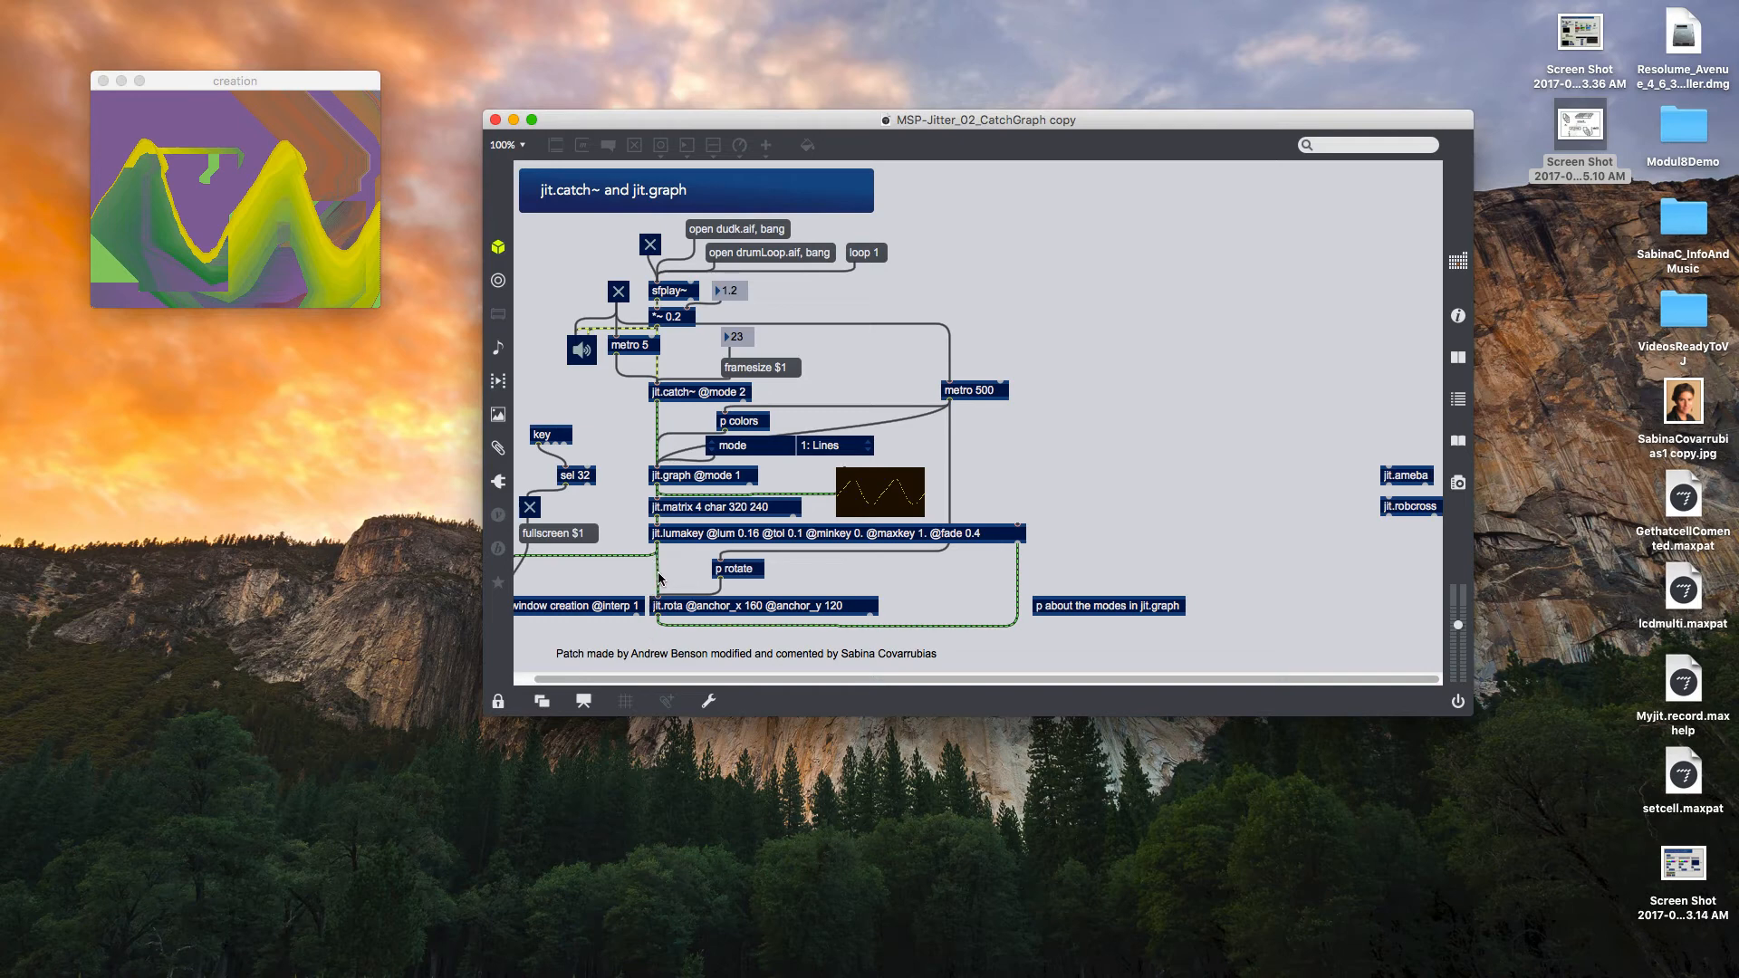
mouse_move(665, 573)
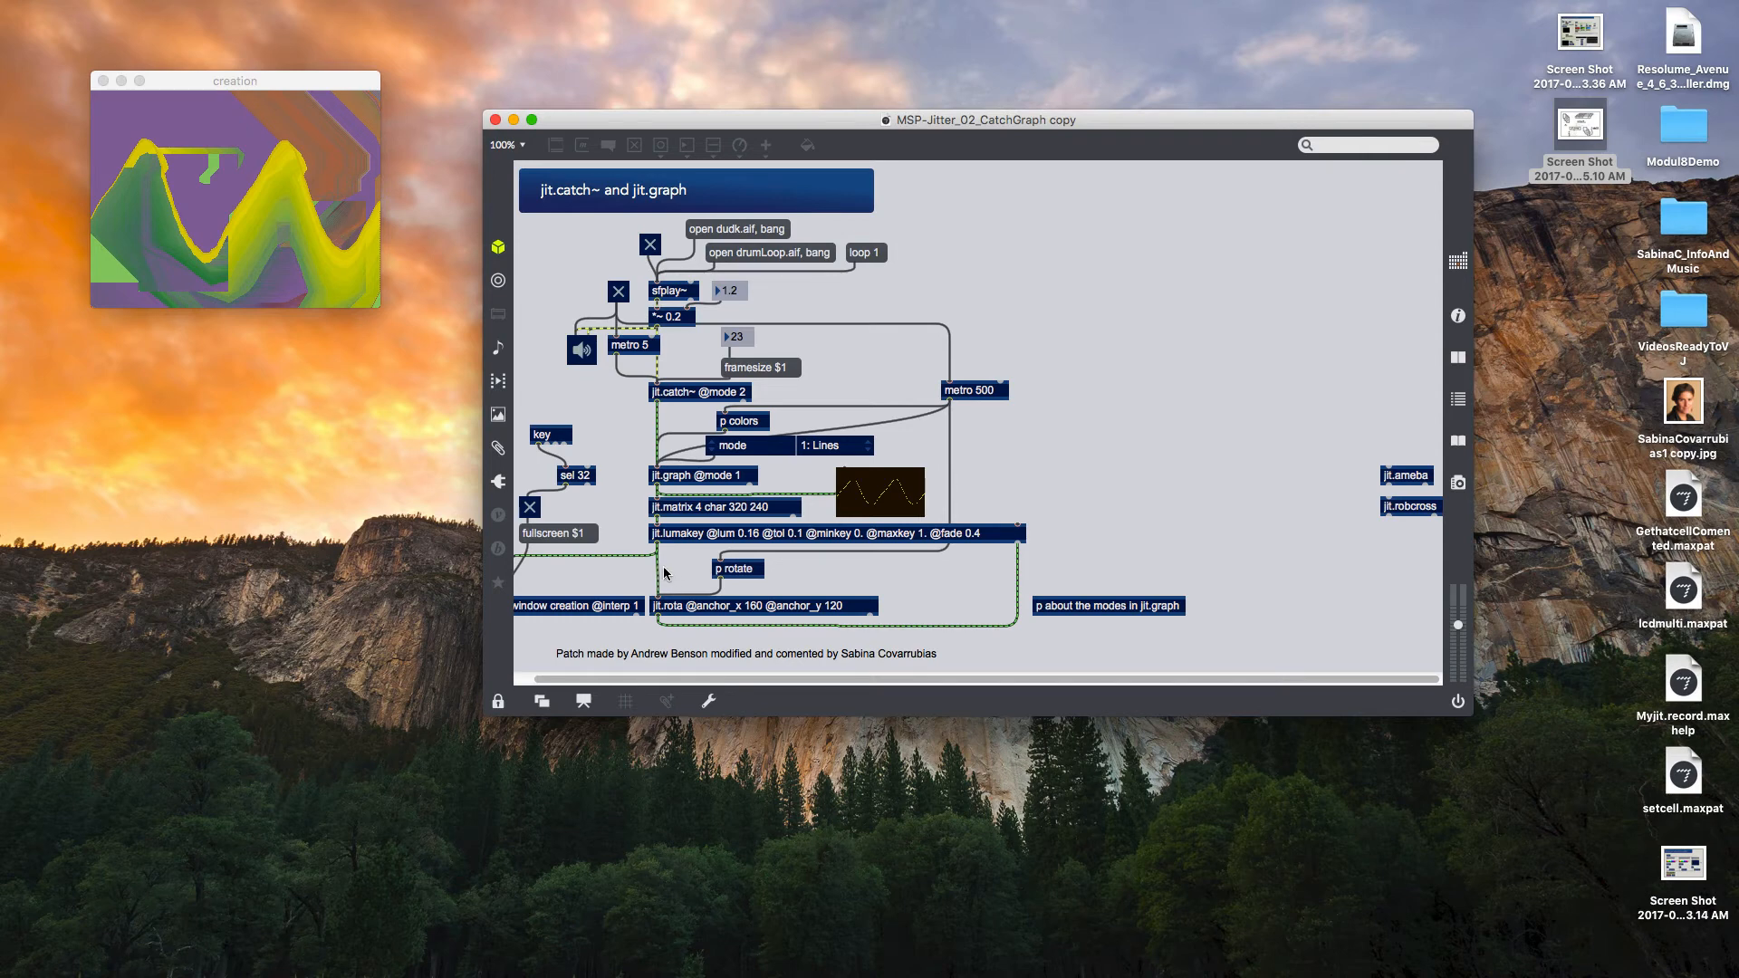
mouse_move(674, 647)
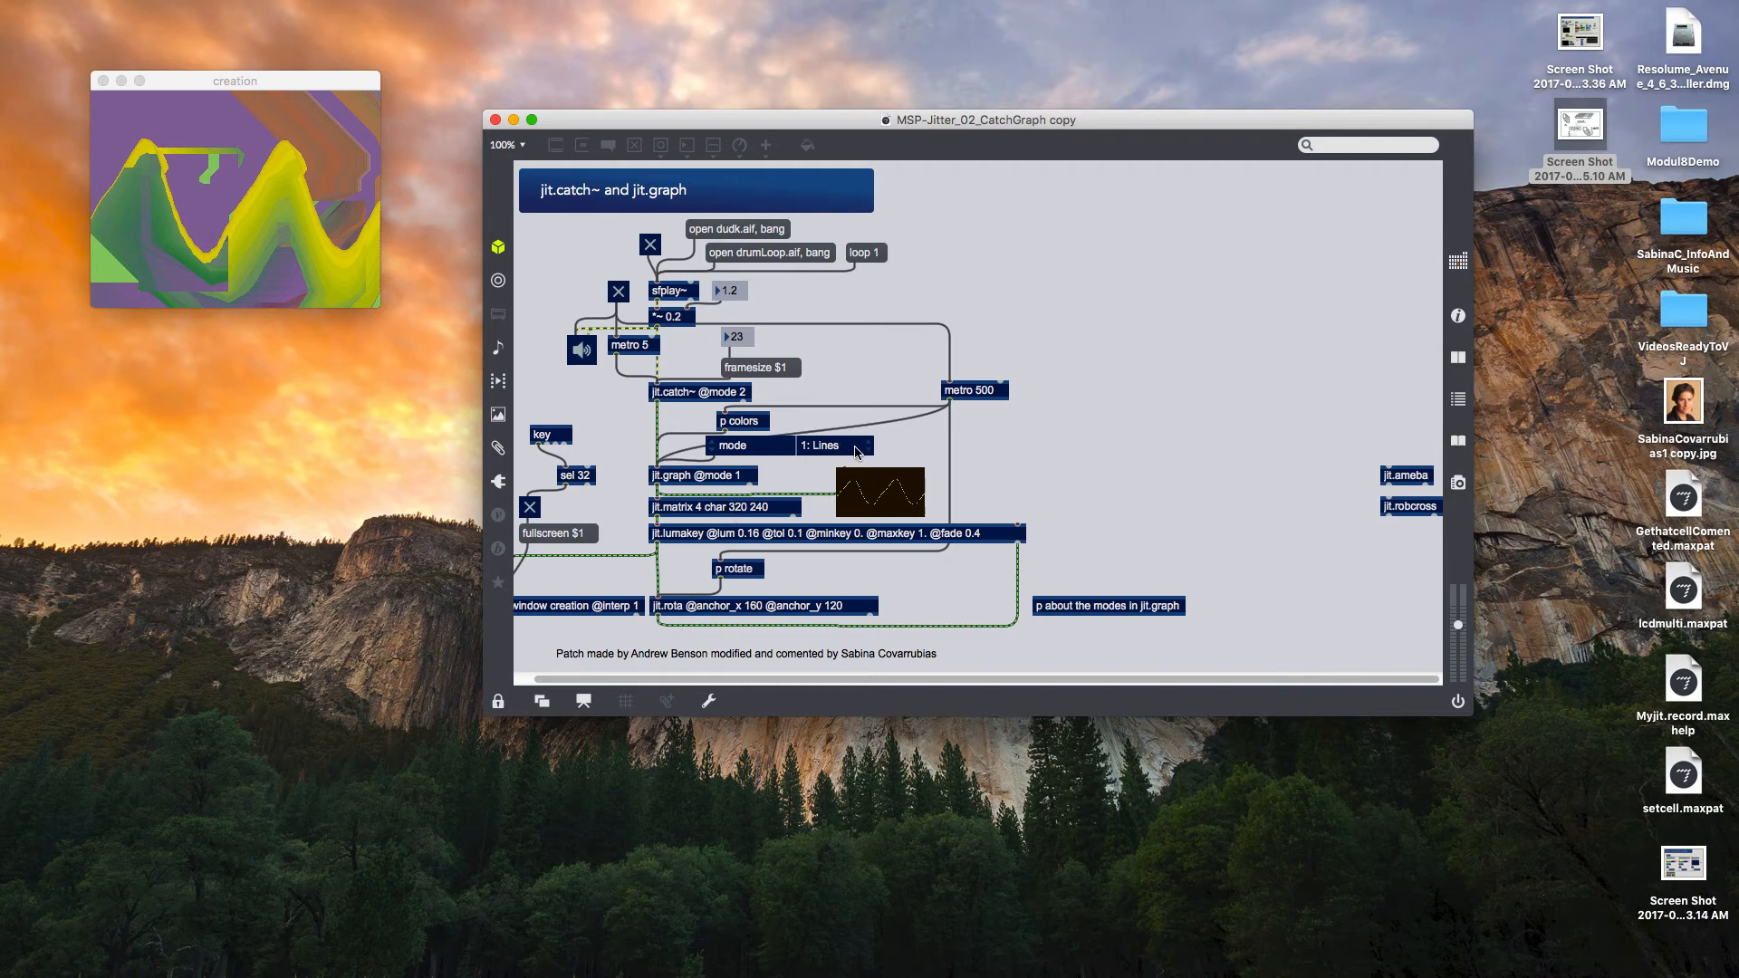
mouse_move(672, 492)
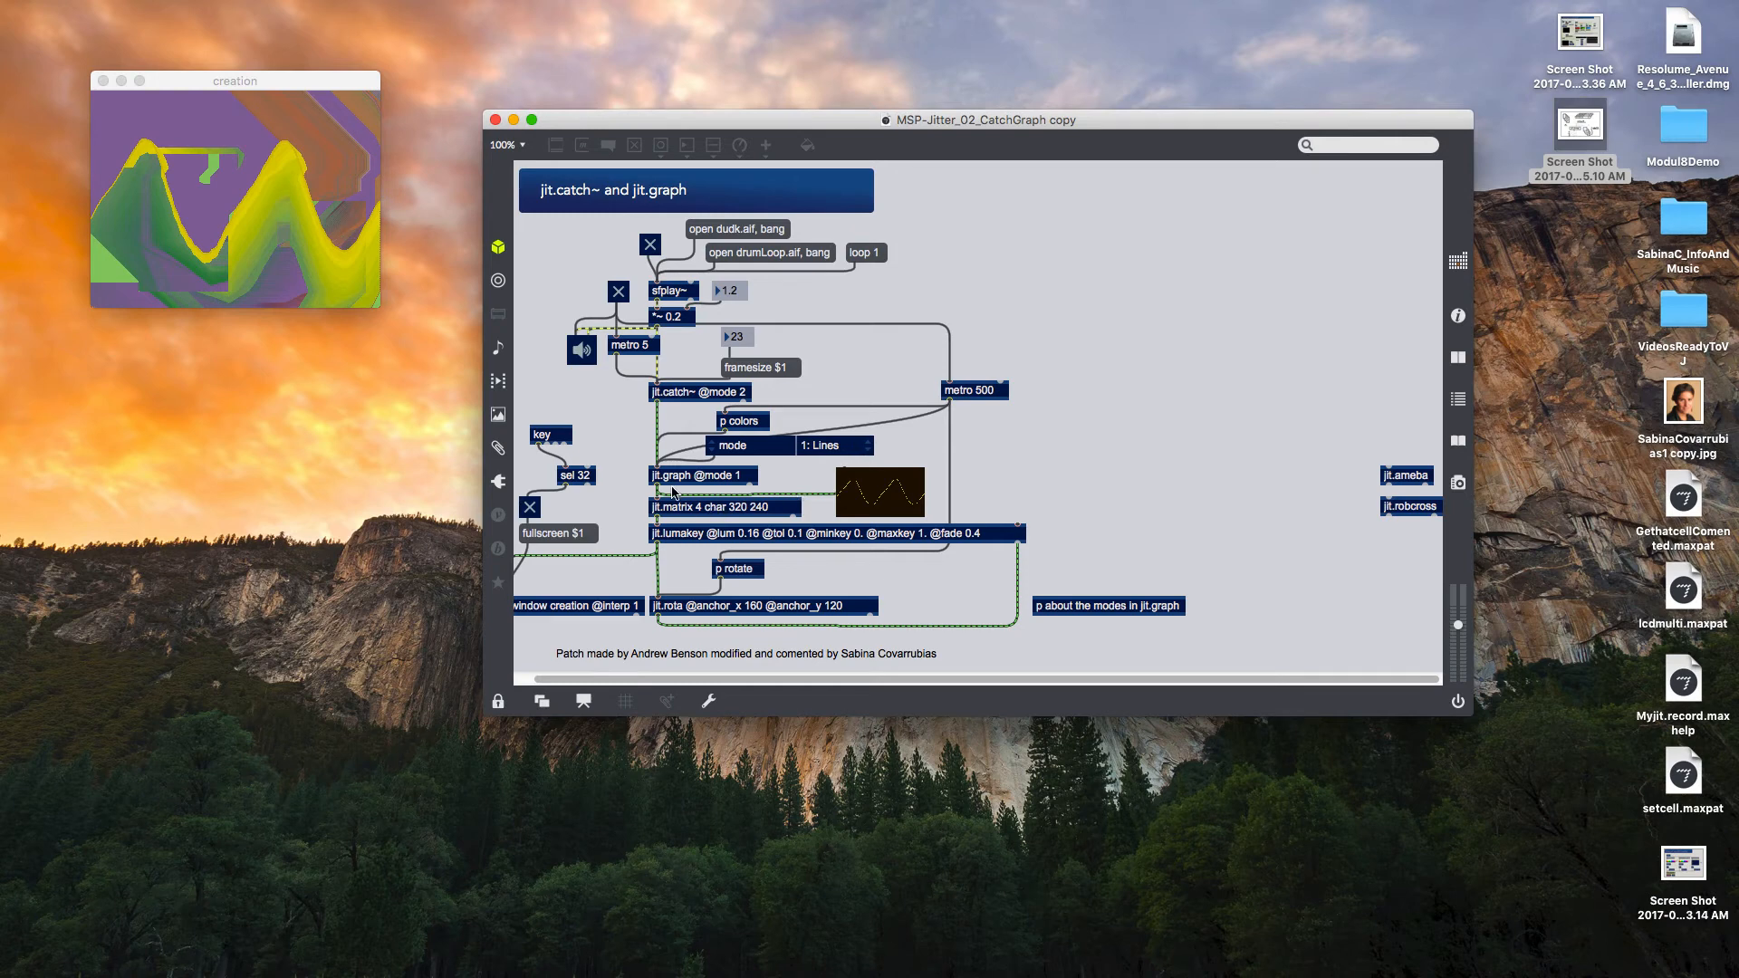
mouse_move(712, 495)
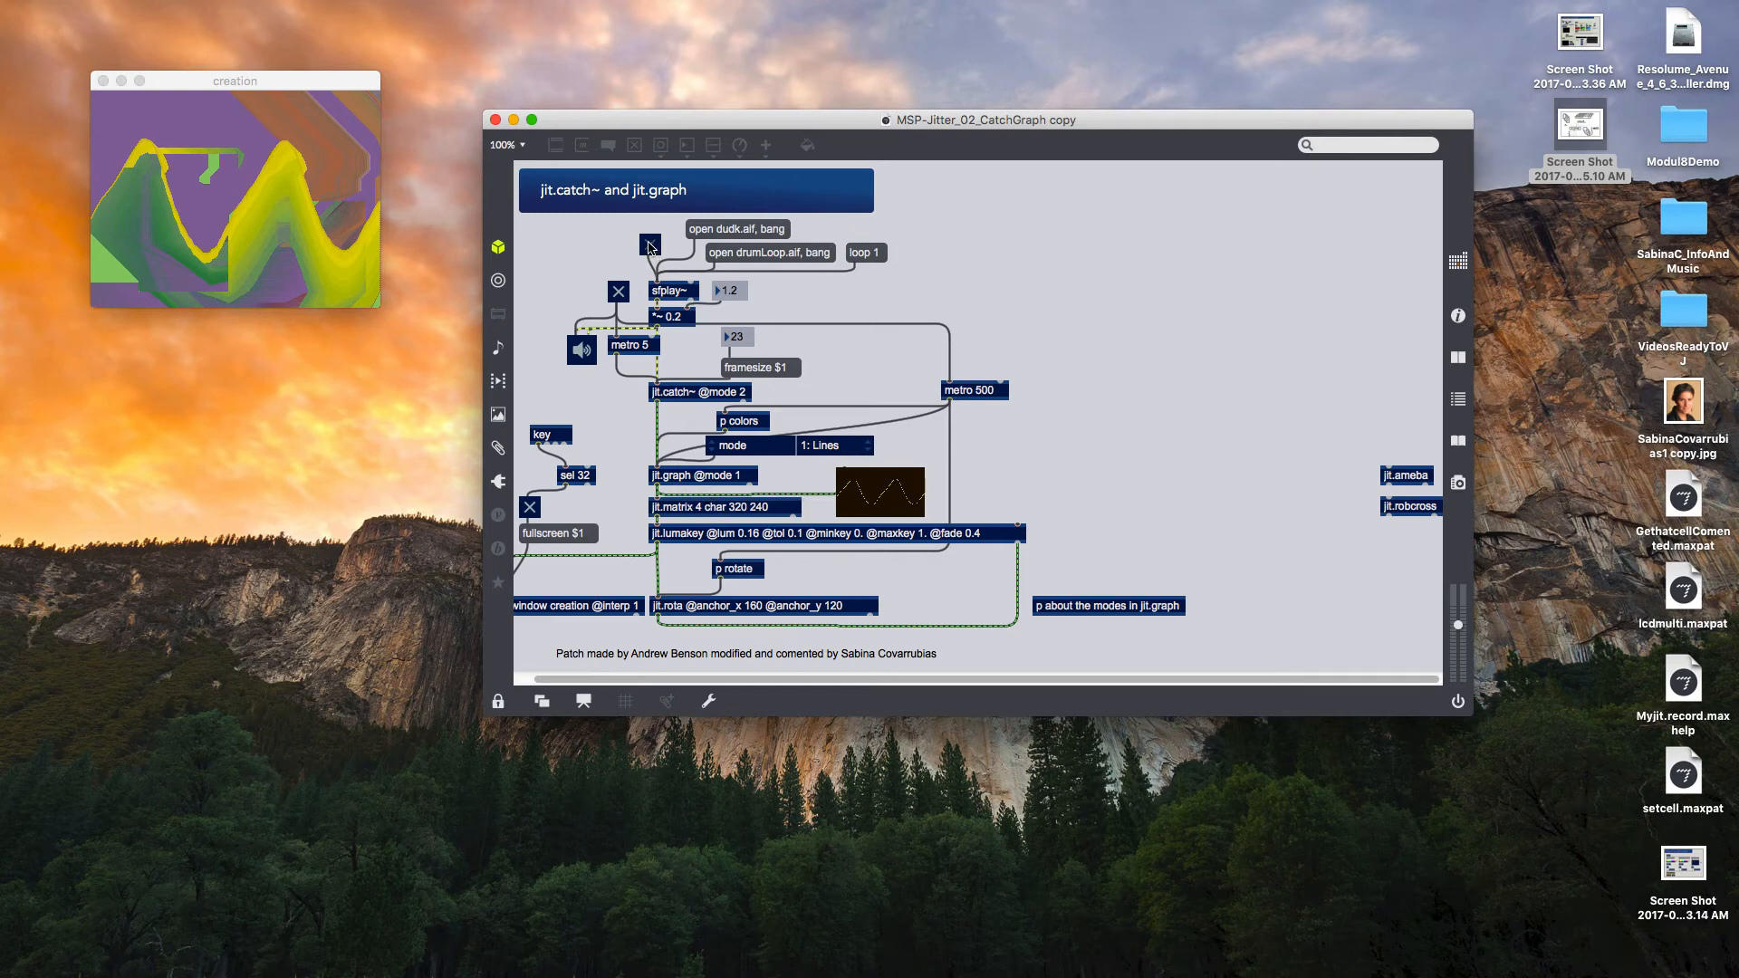
- Start the sound, then set jit.graph's mode umenu to 0: Points, then 2: Area
click(650, 243)
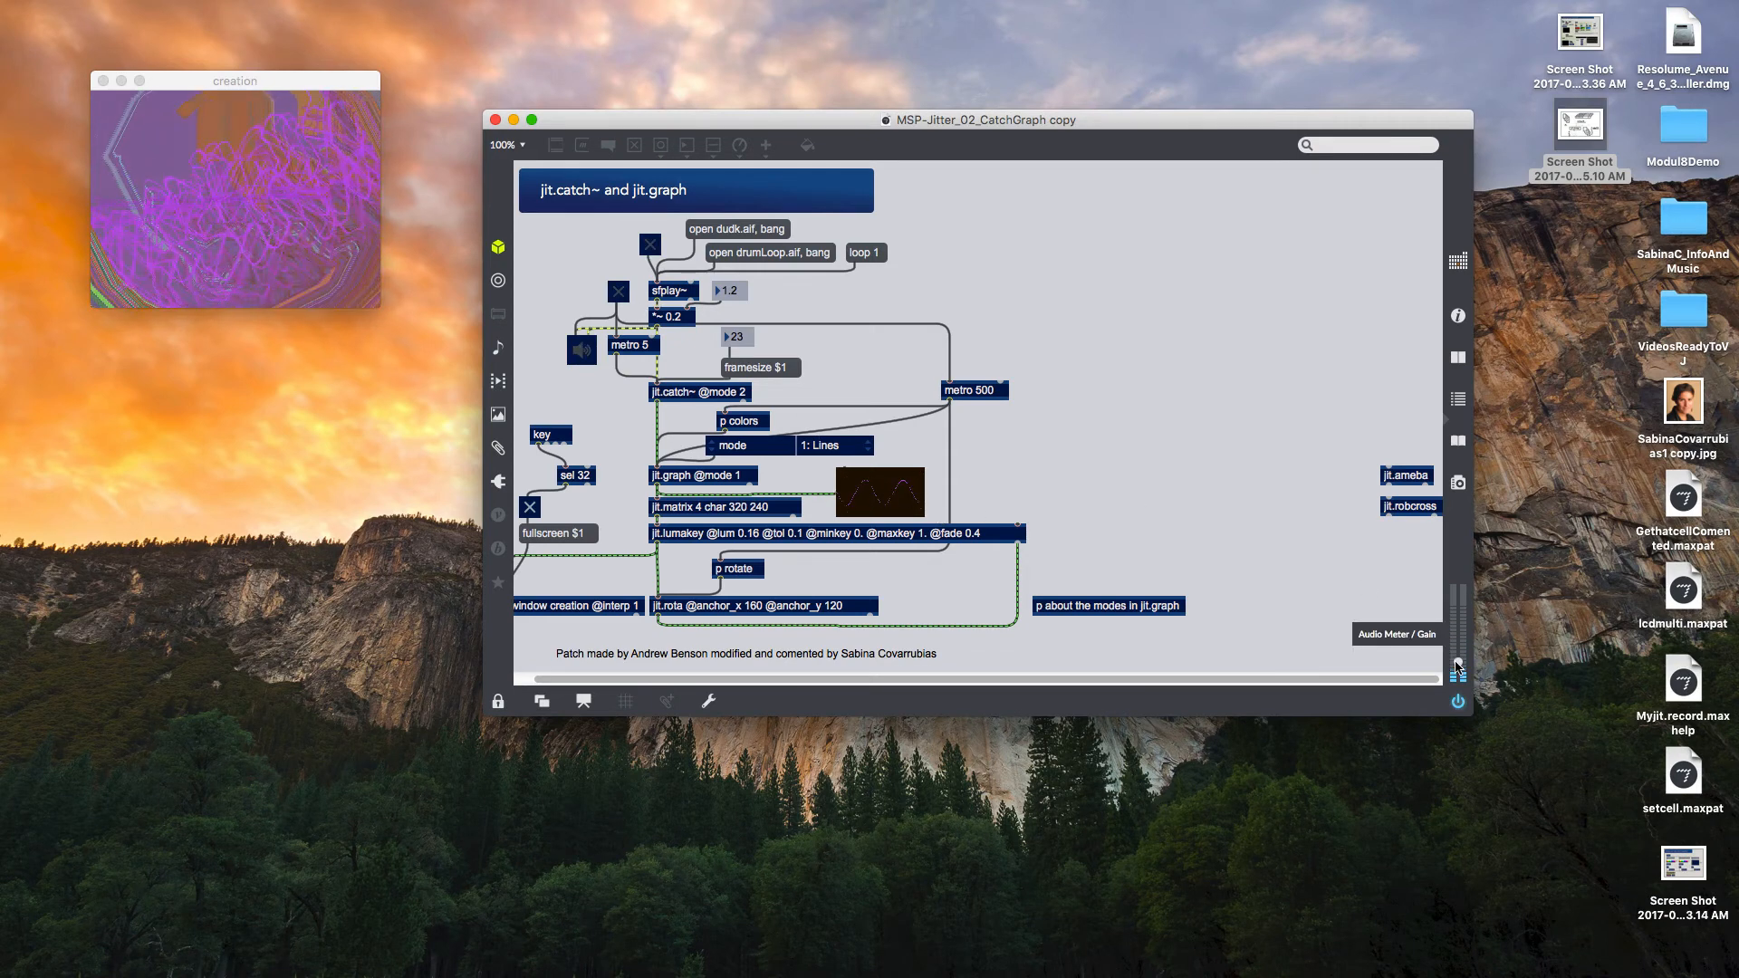
click(834, 445)
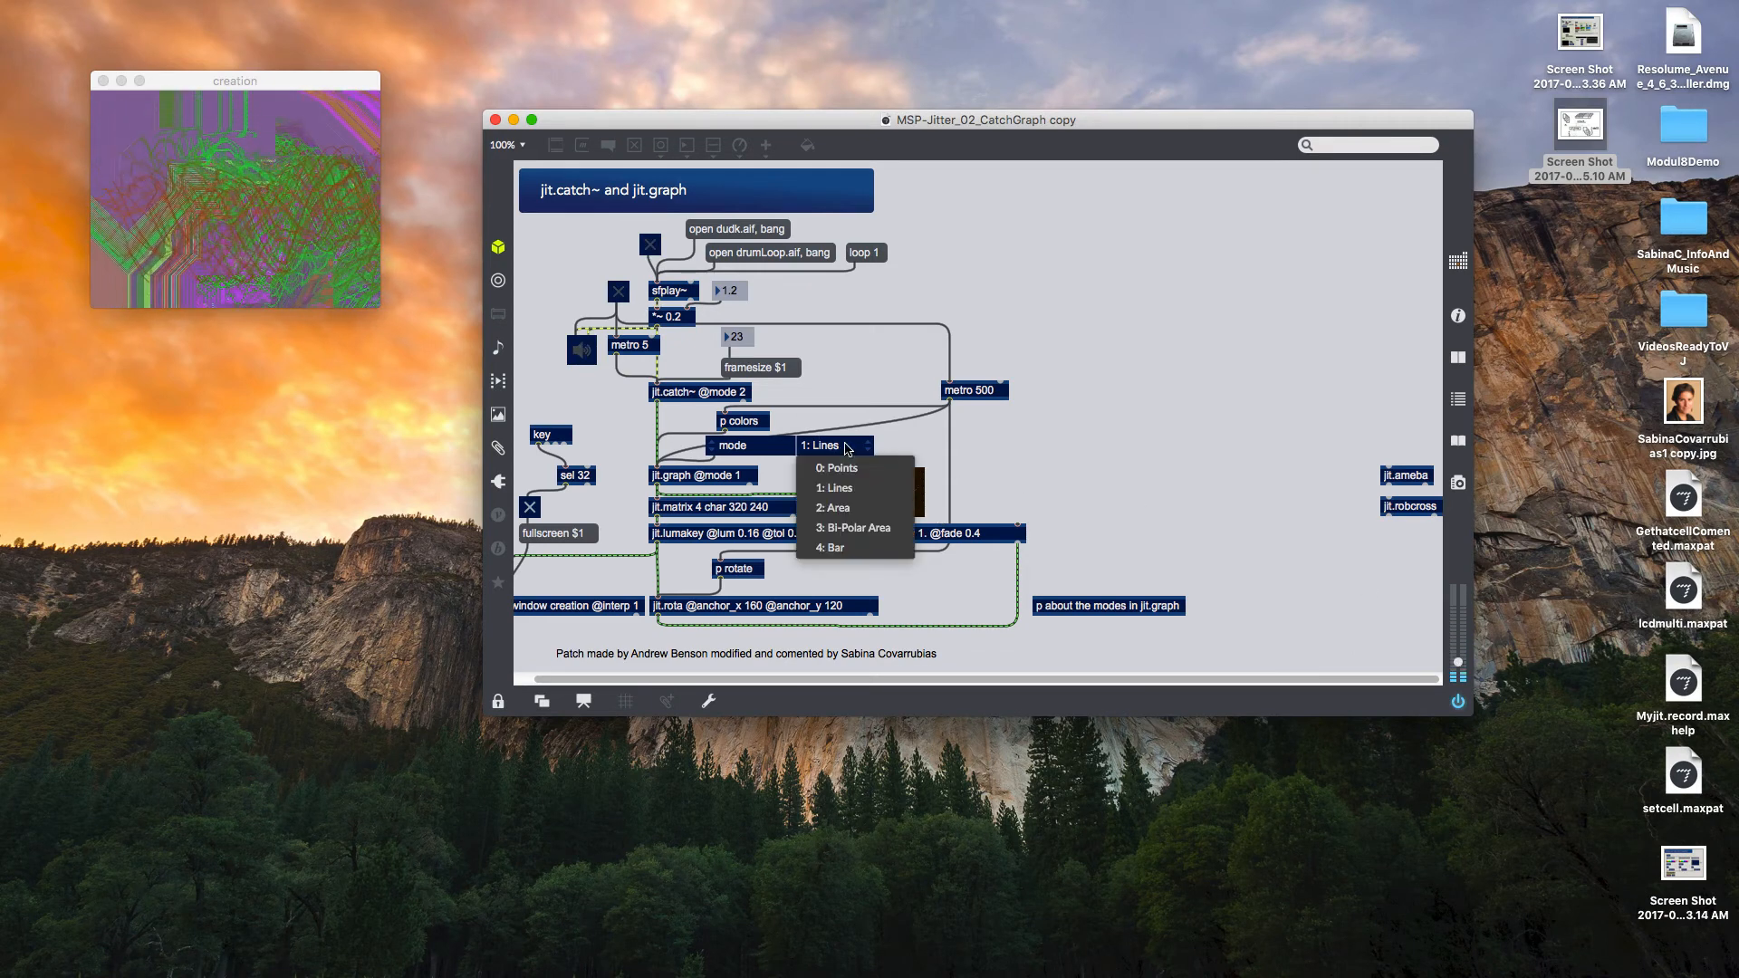
click(836, 467)
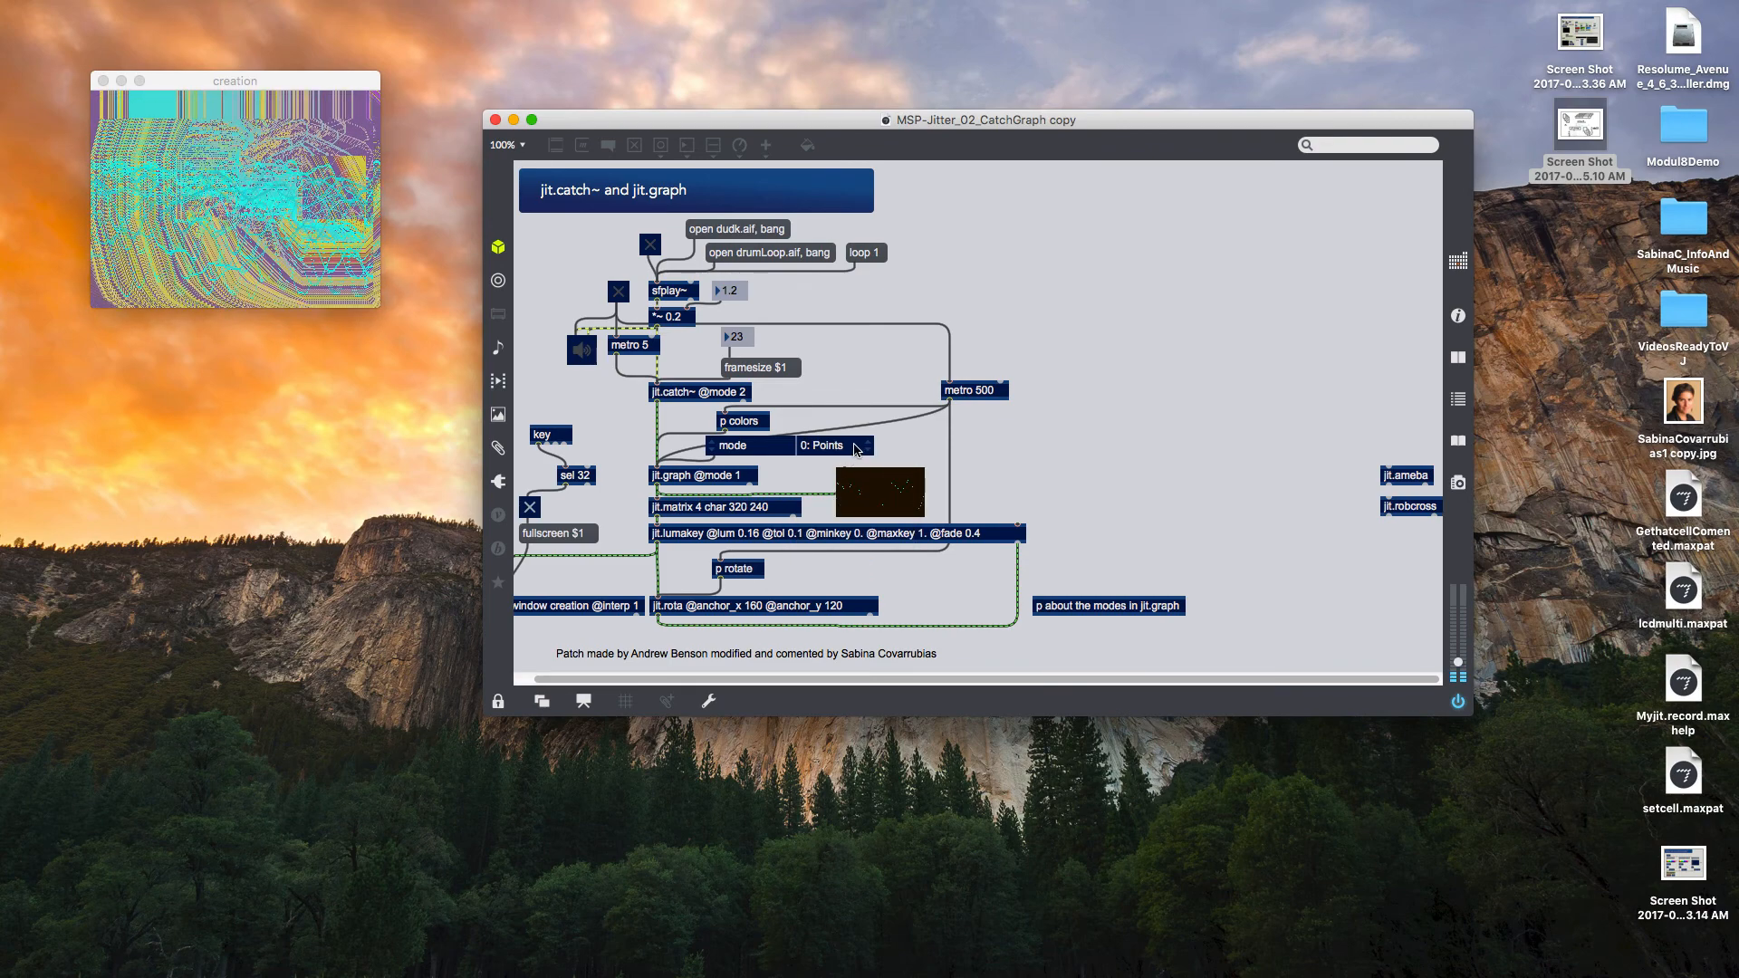
click(834, 444)
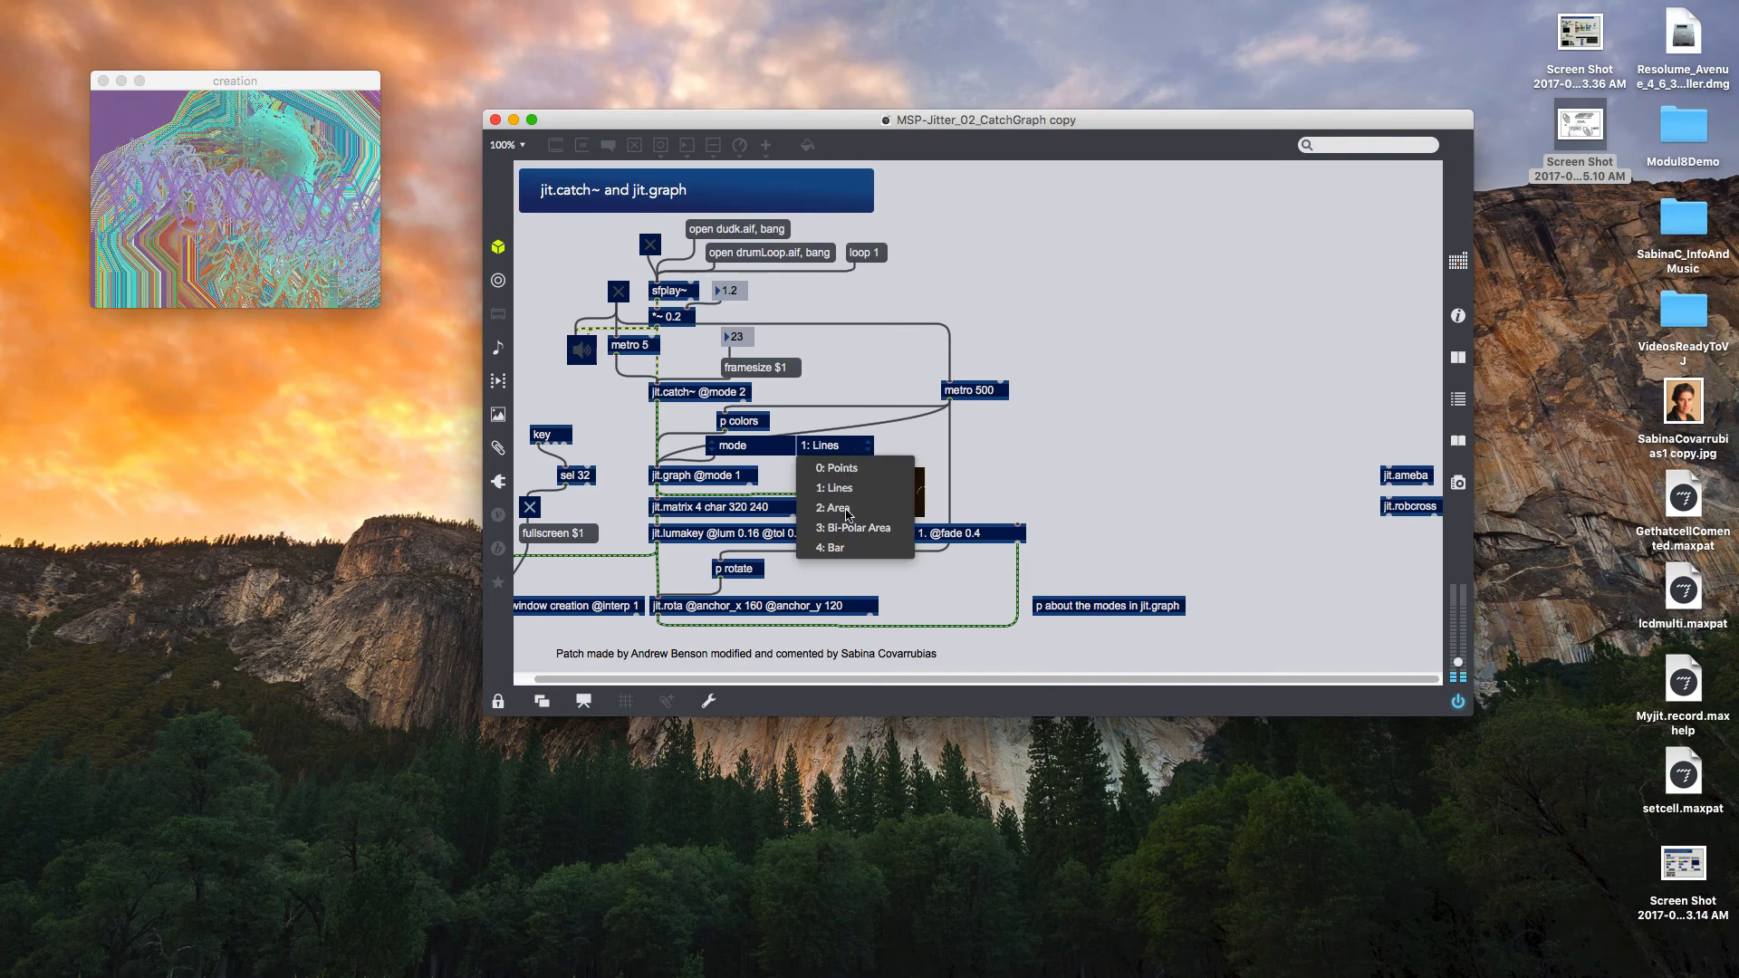
click(834, 508)
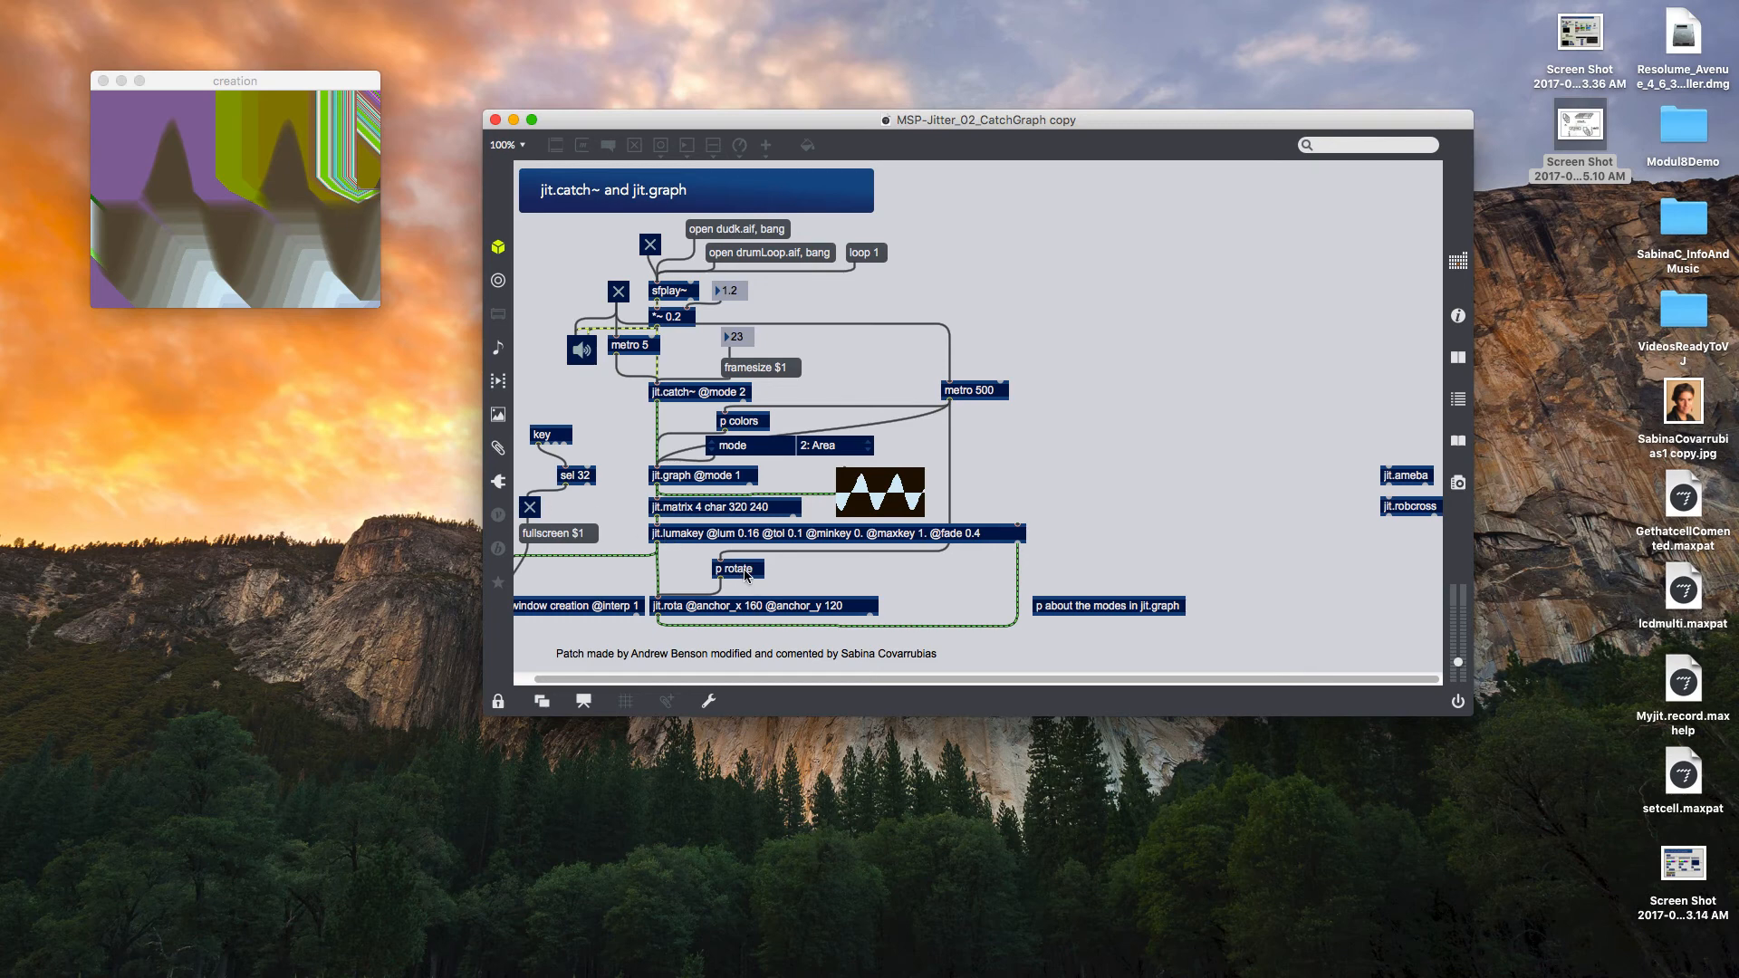
double_click(735, 567)
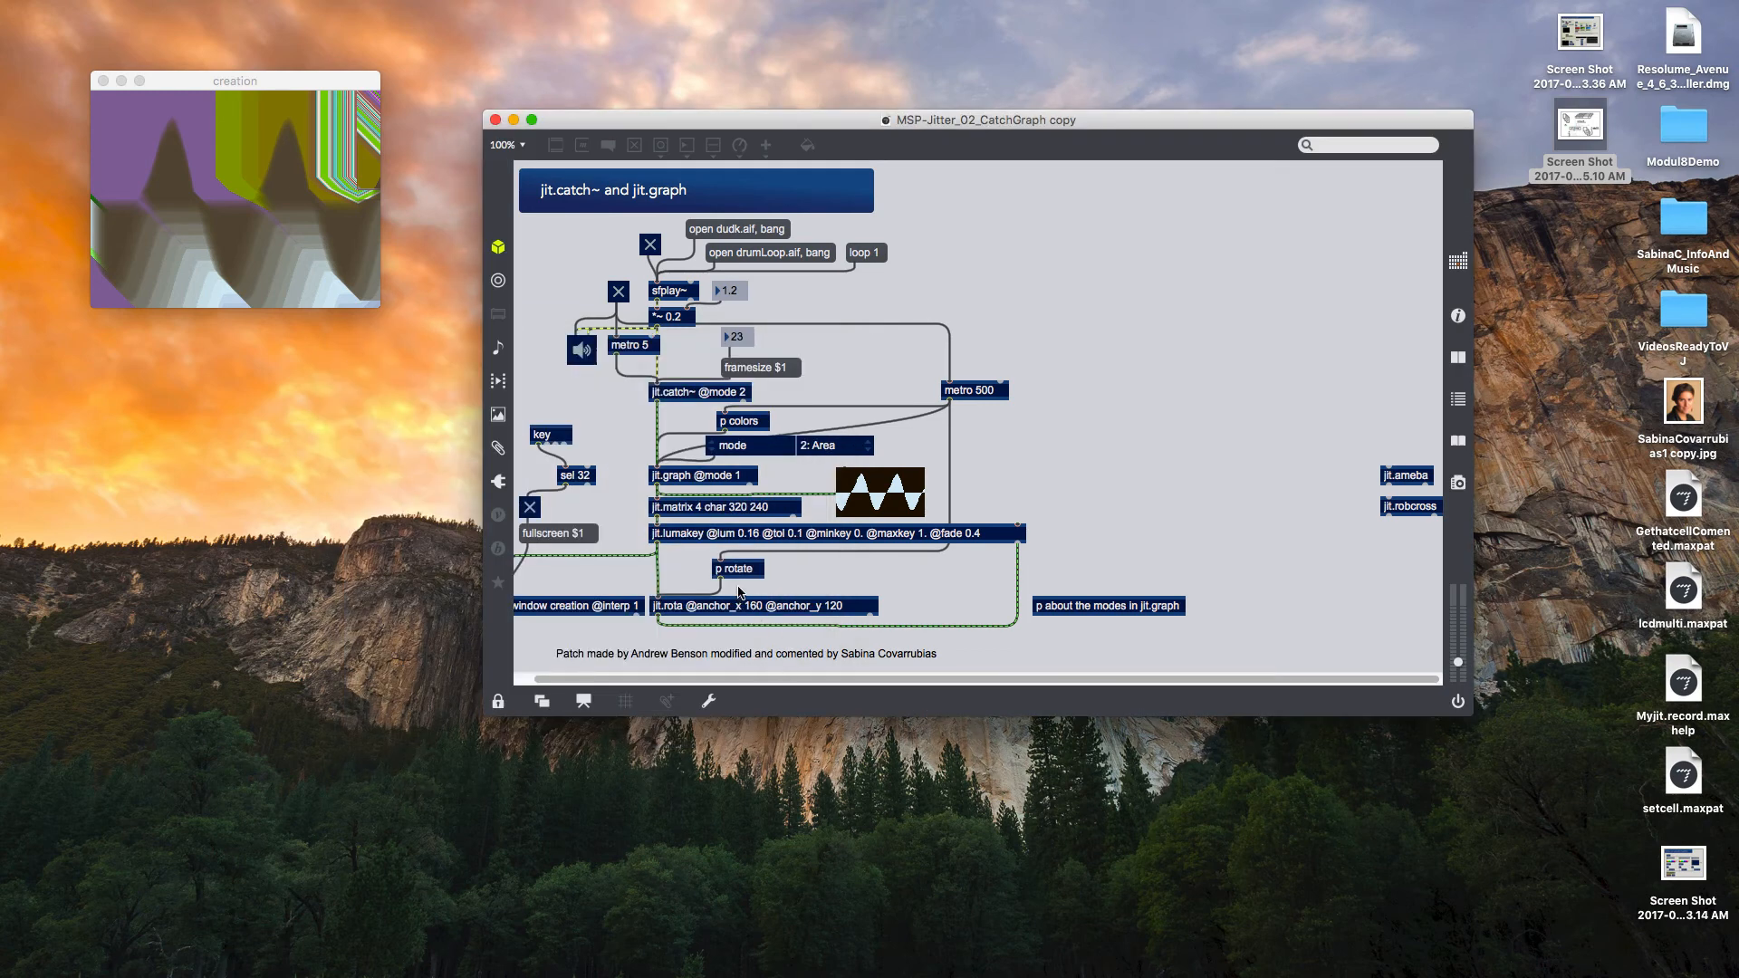
double_click(741, 421)
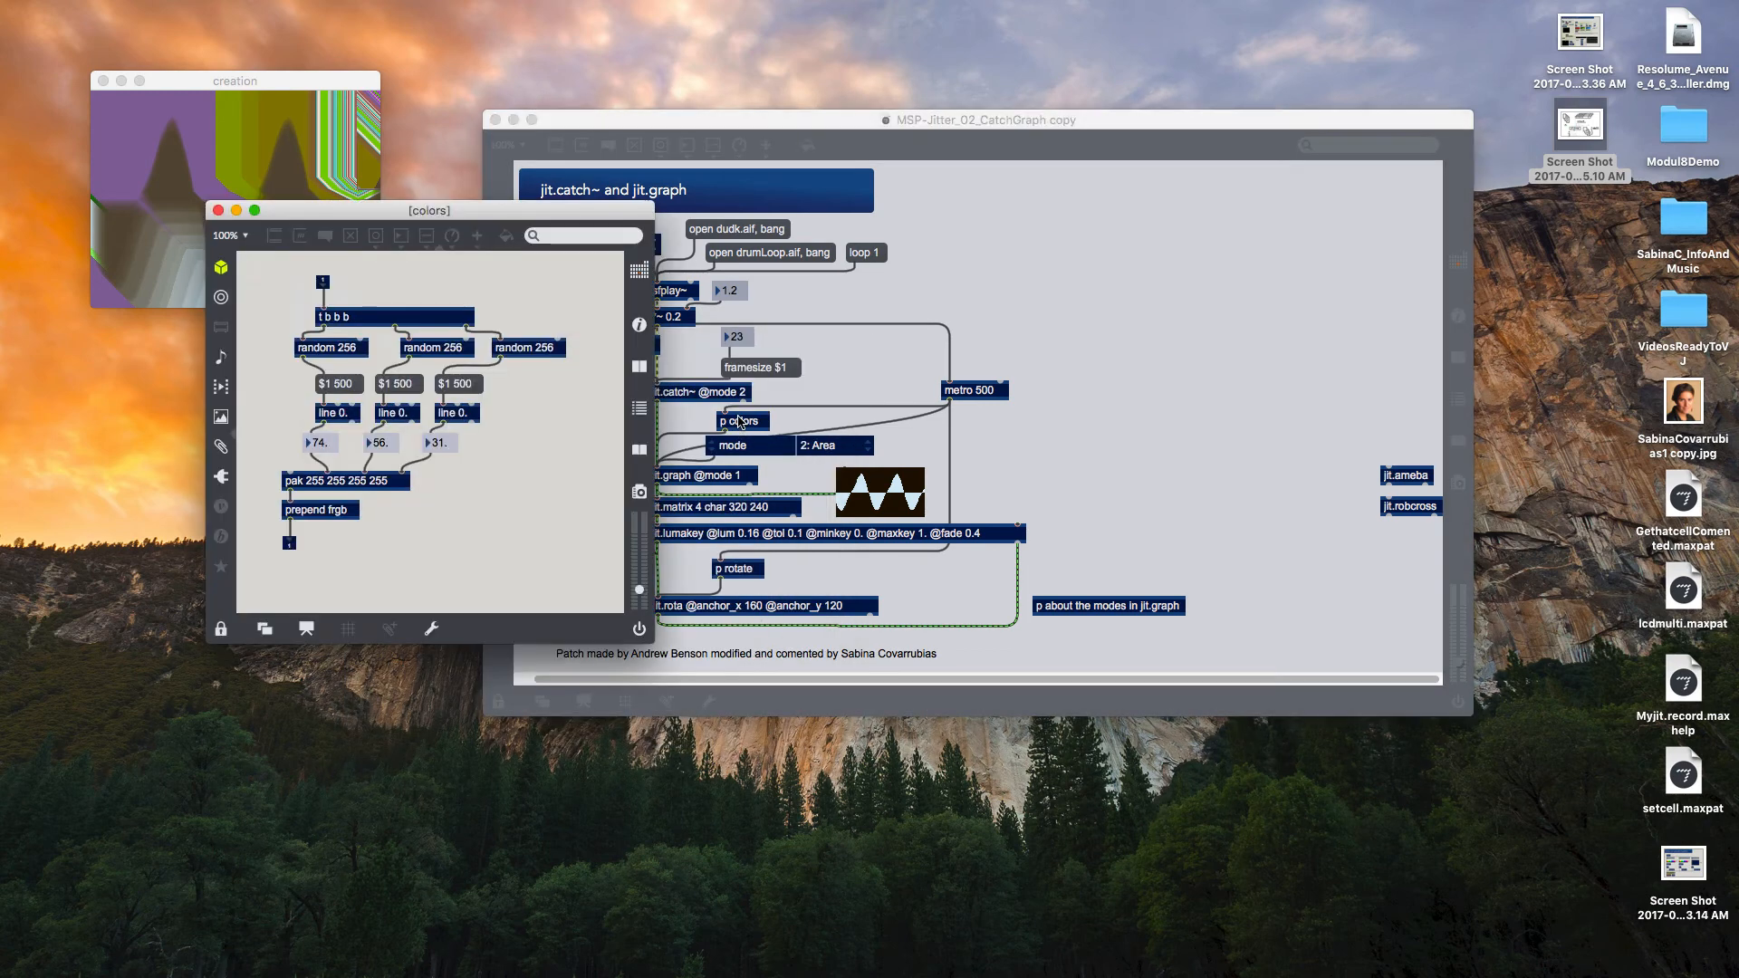
mouse_move(375, 425)
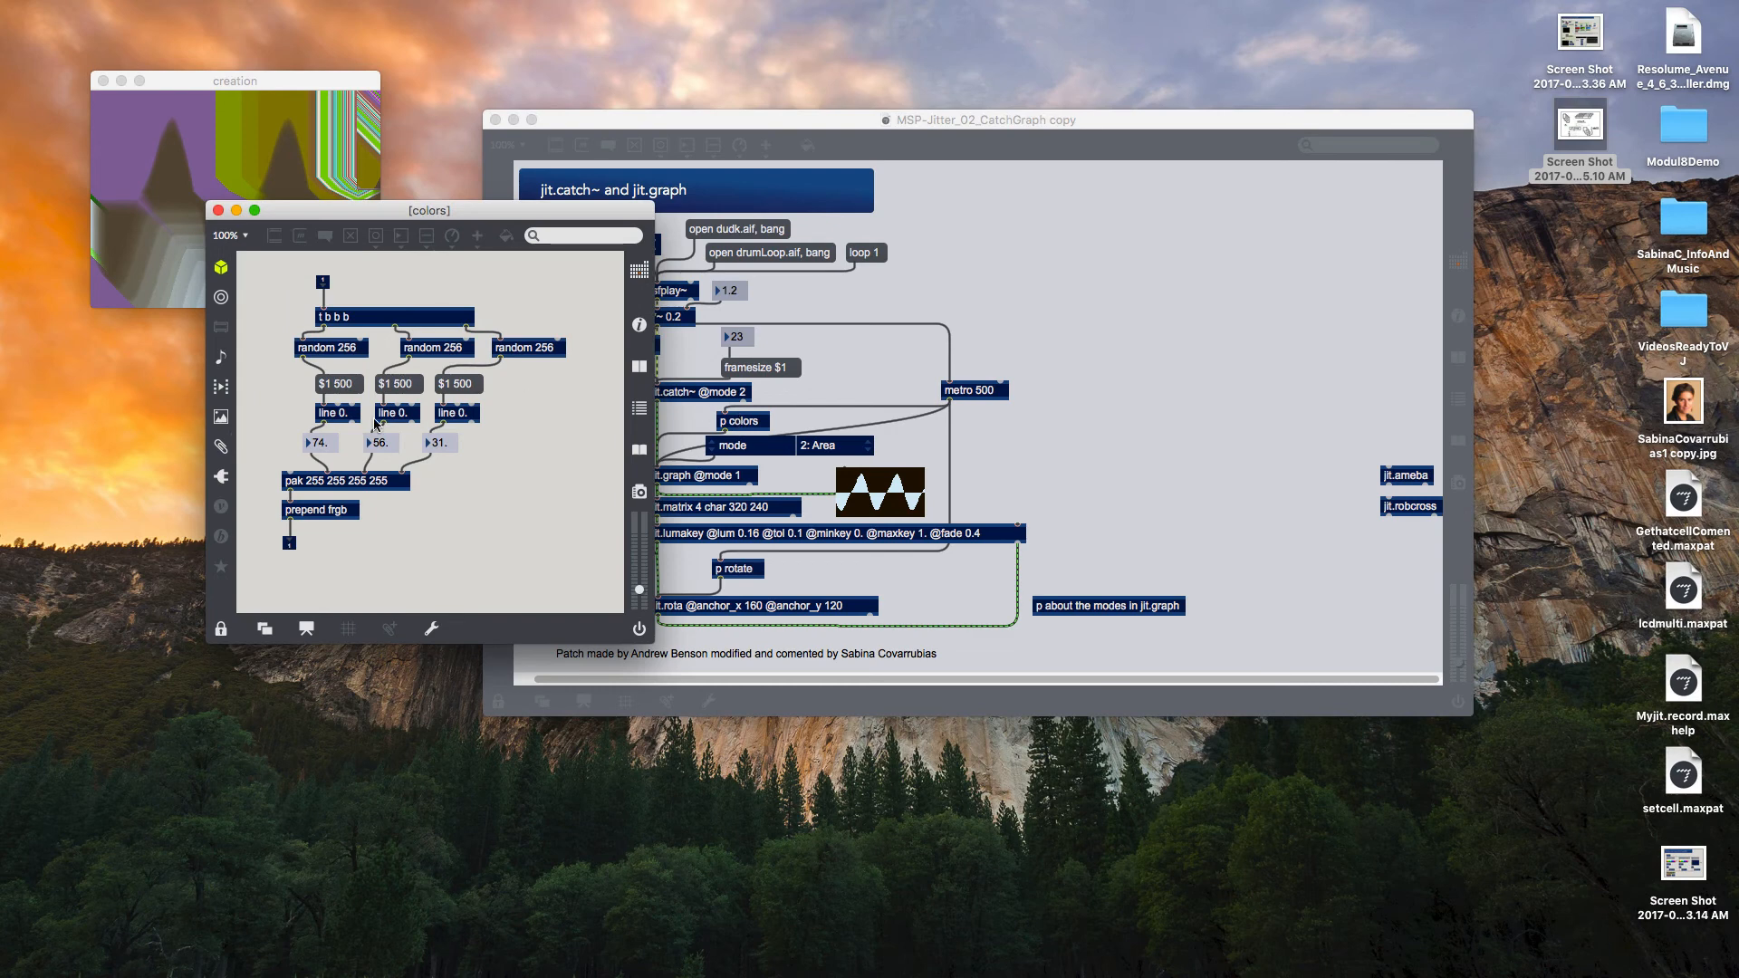
mouse_move(338, 362)
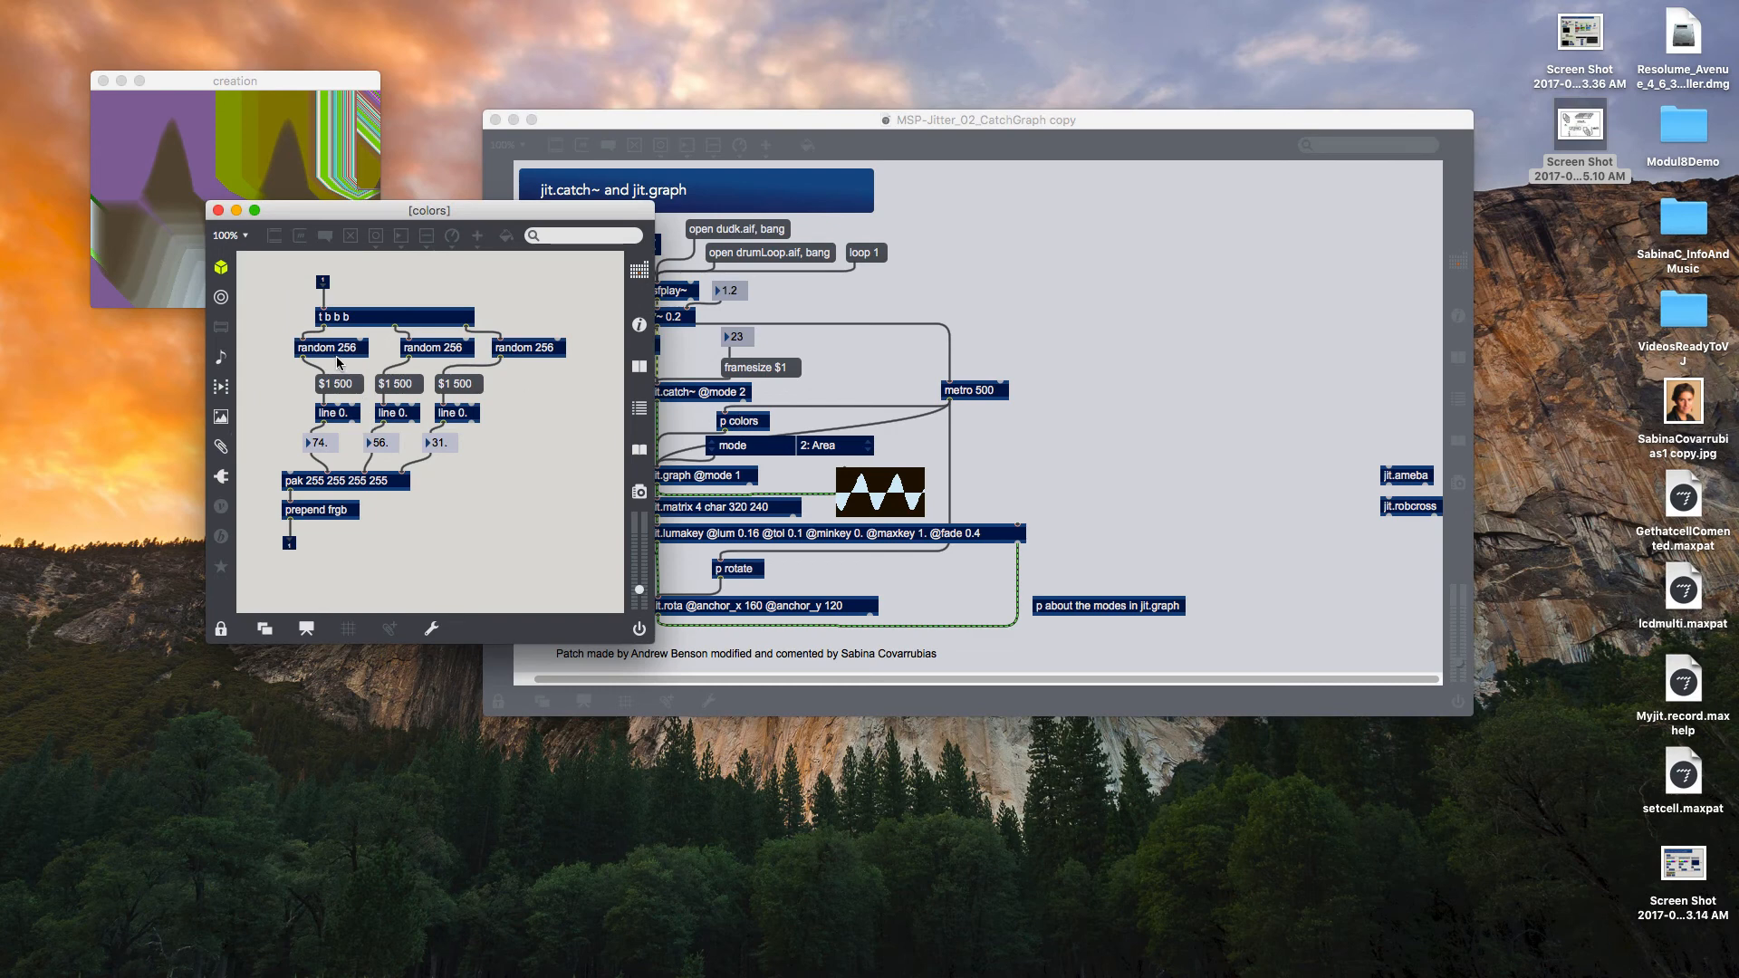
mouse_move(330, 578)
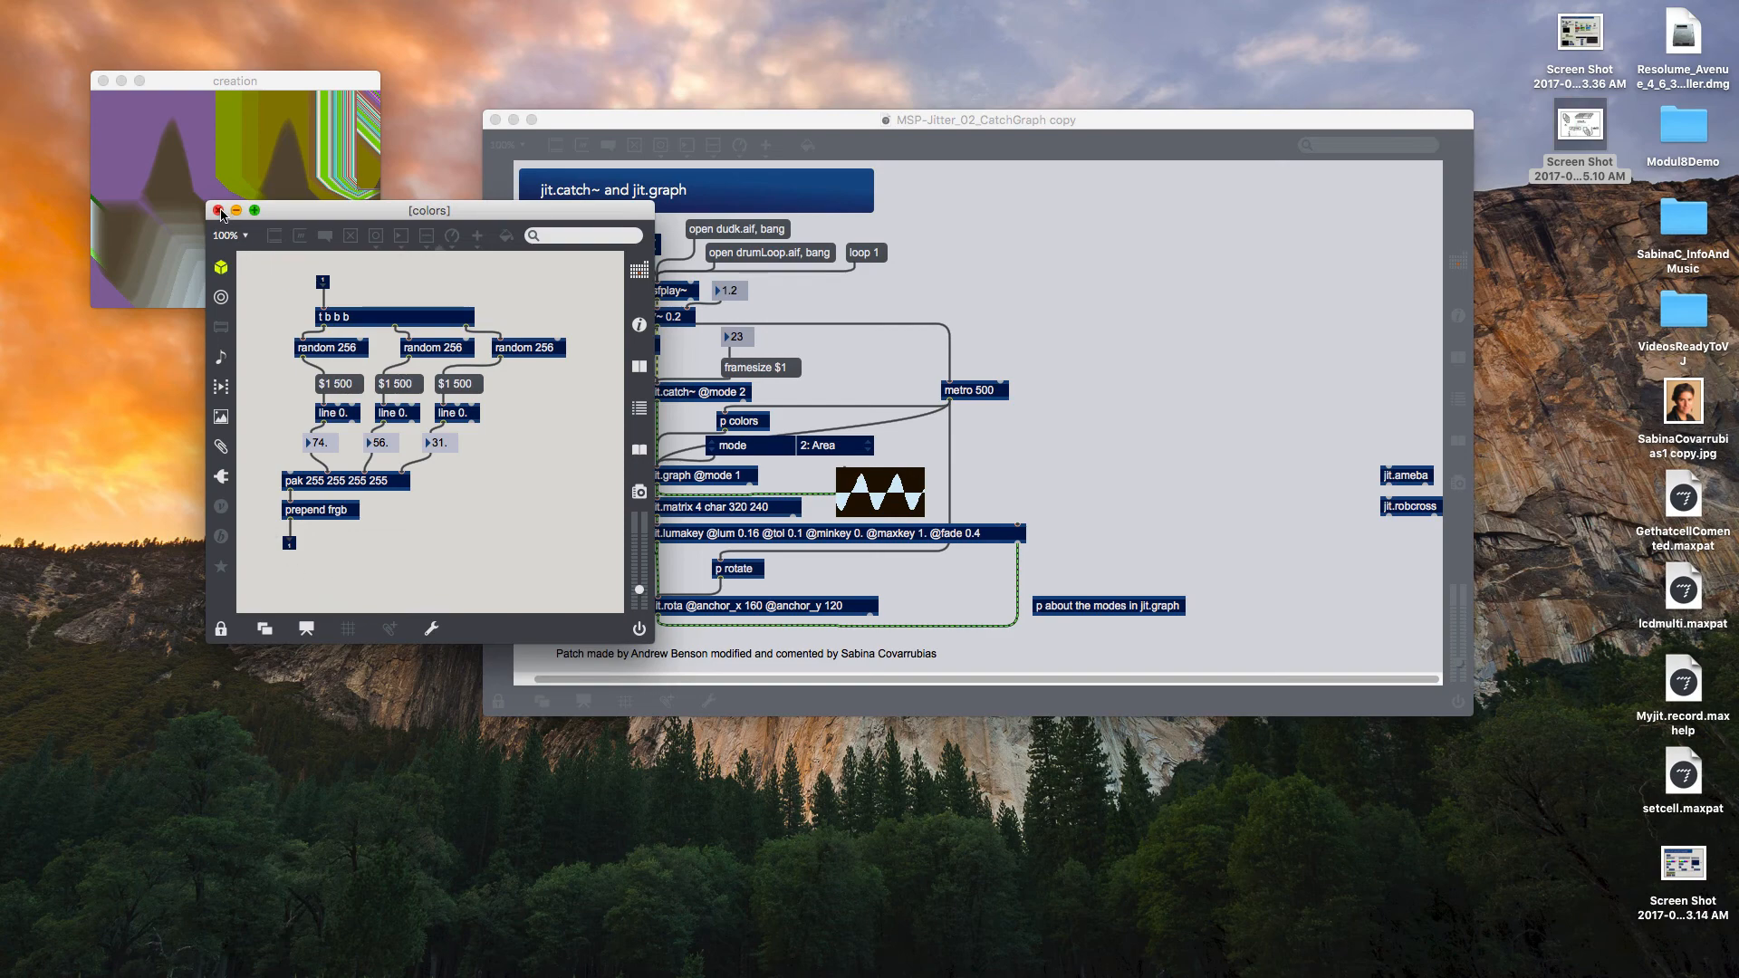
click(221, 212)
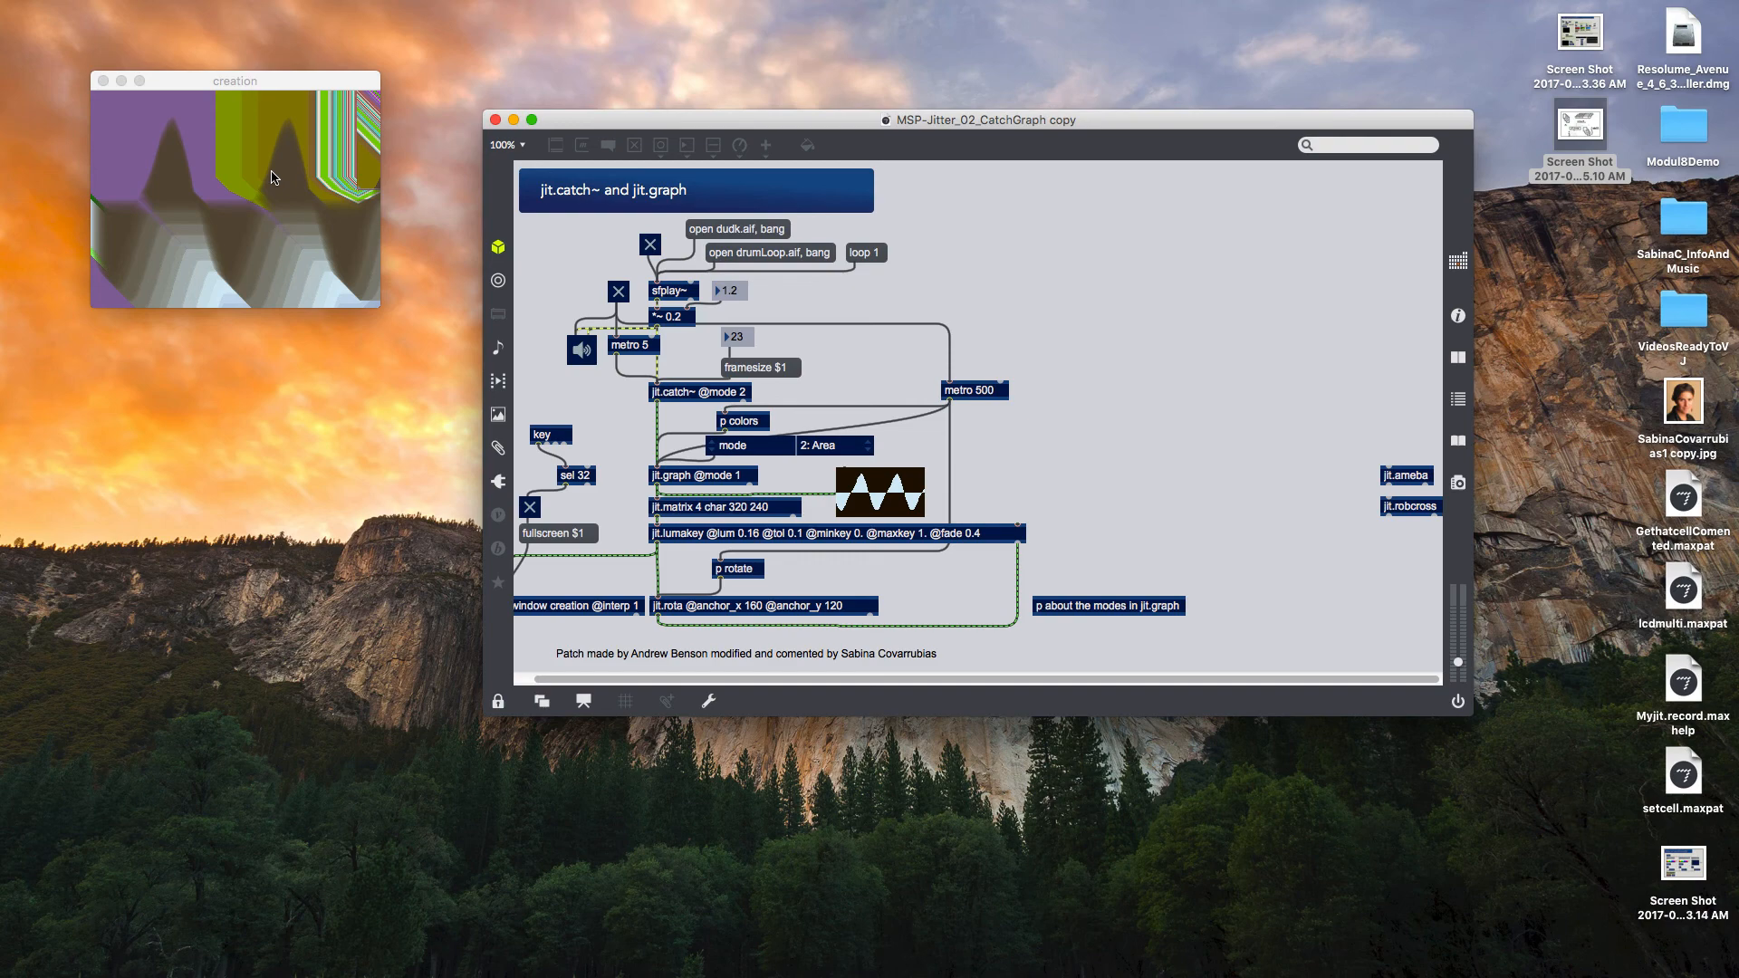
mouse_move(255, 156)
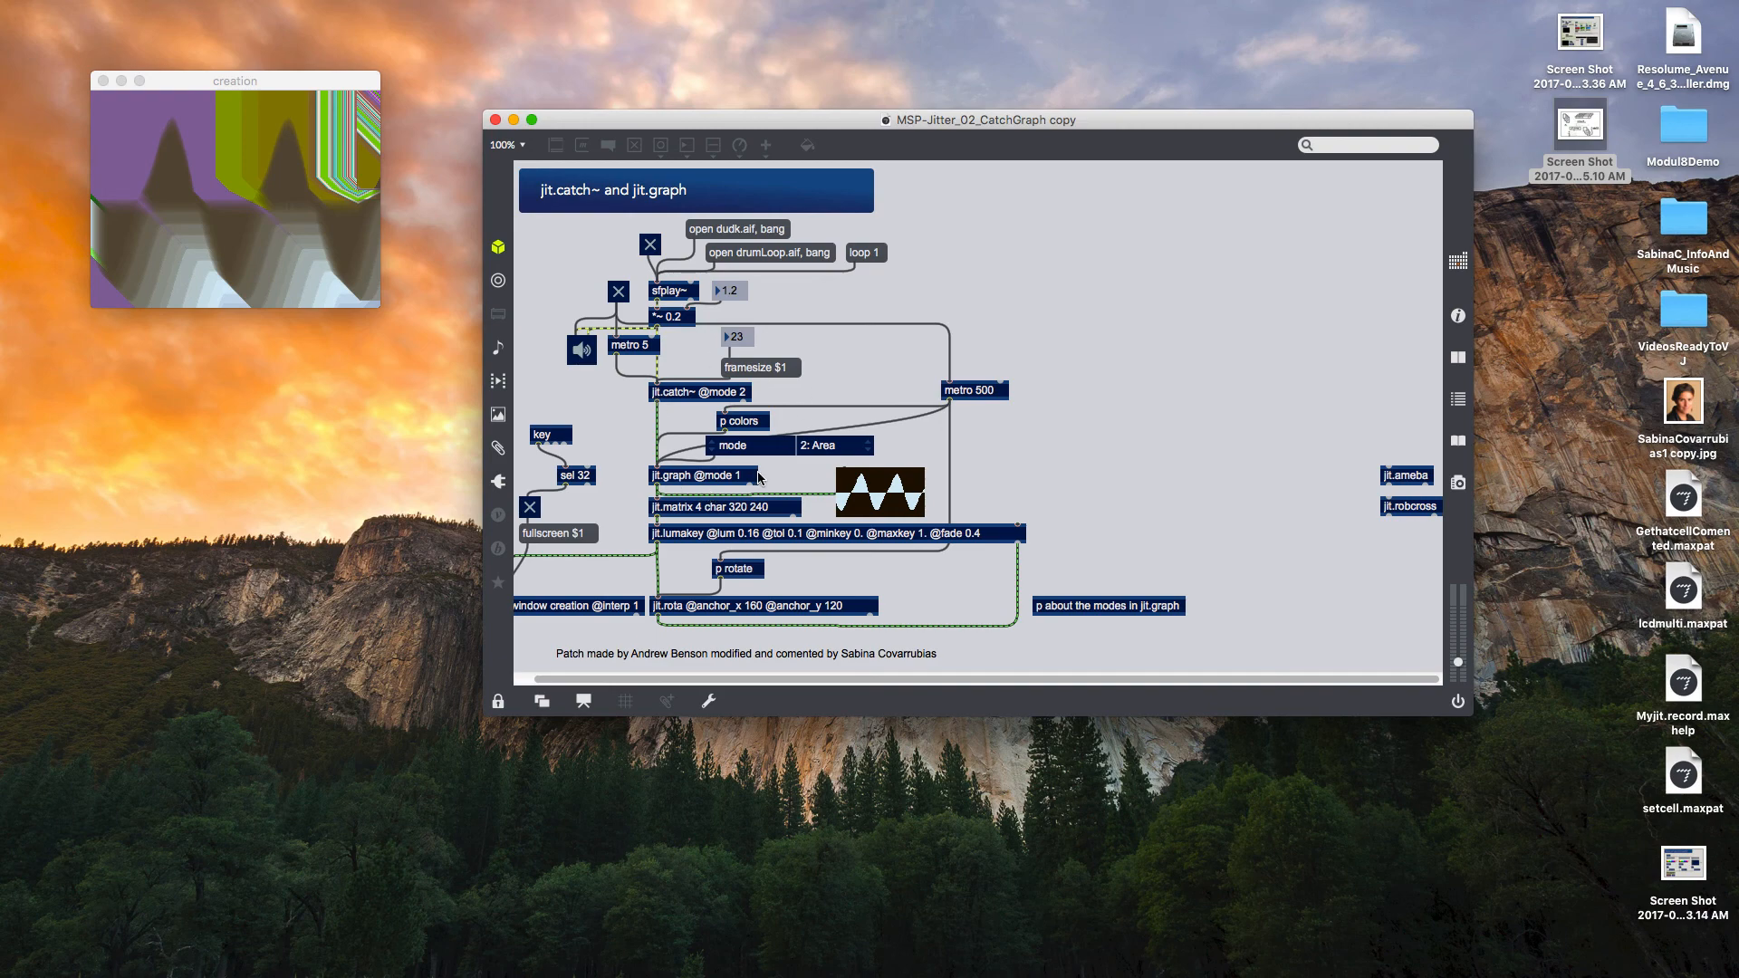
mouse_move(1117, 560)
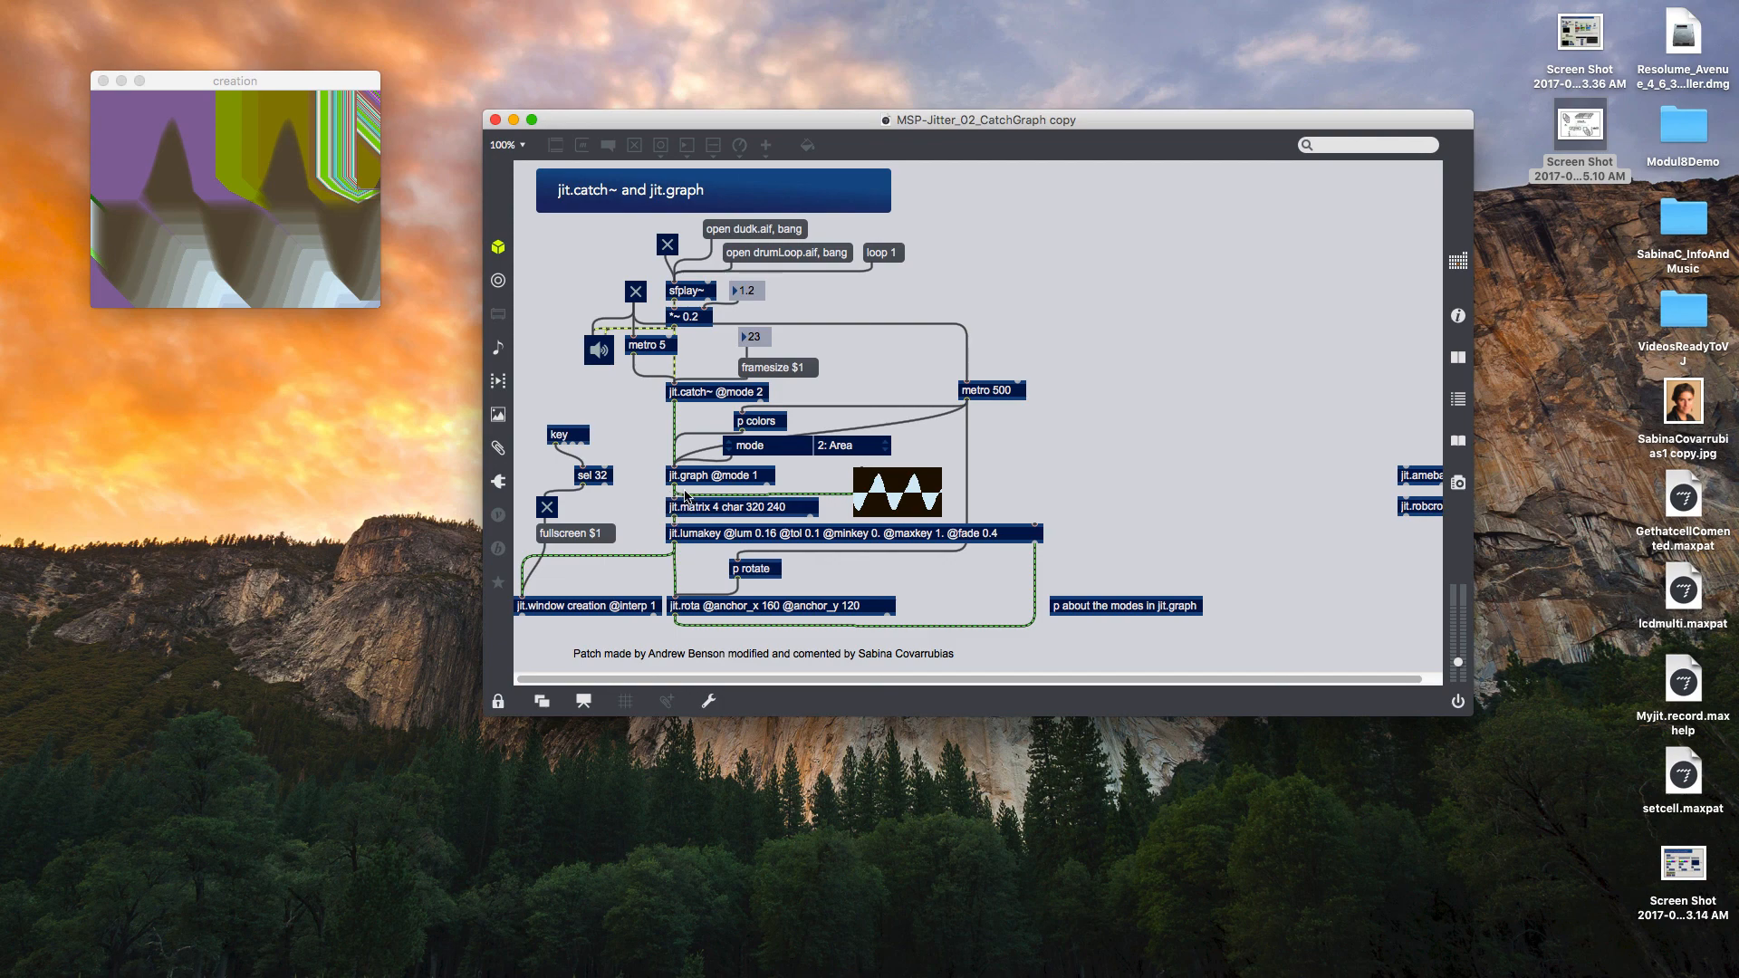
mouse_move(700, 421)
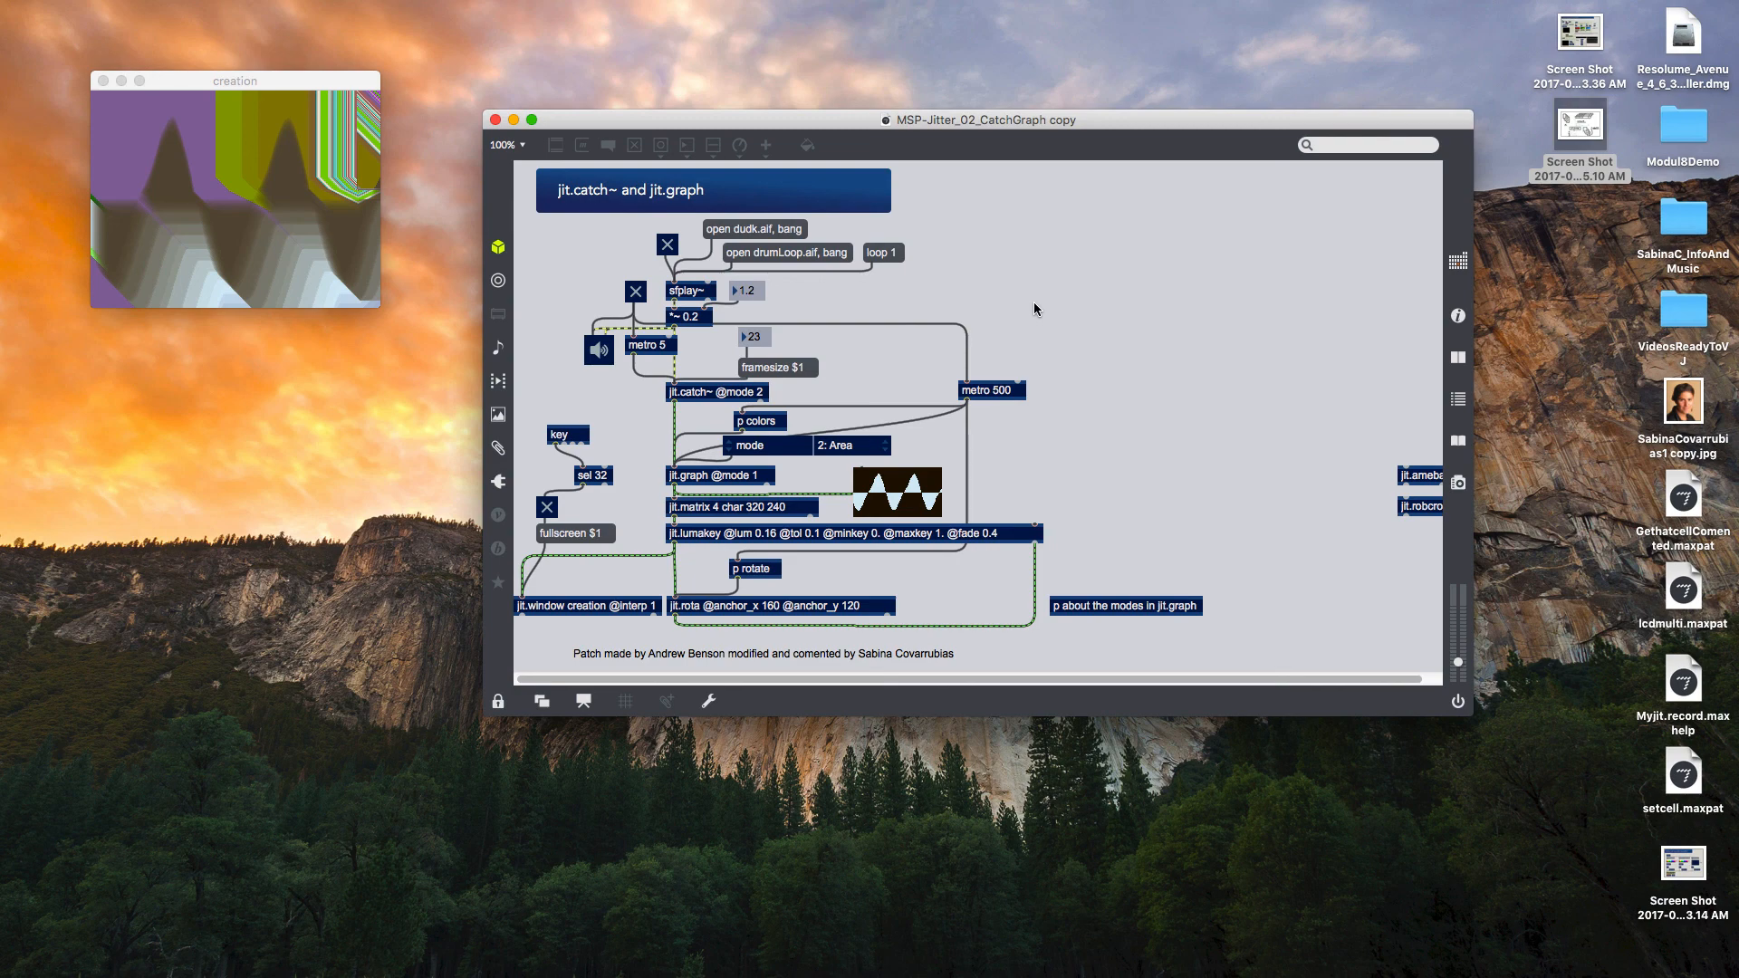
mouse_move(1009, 321)
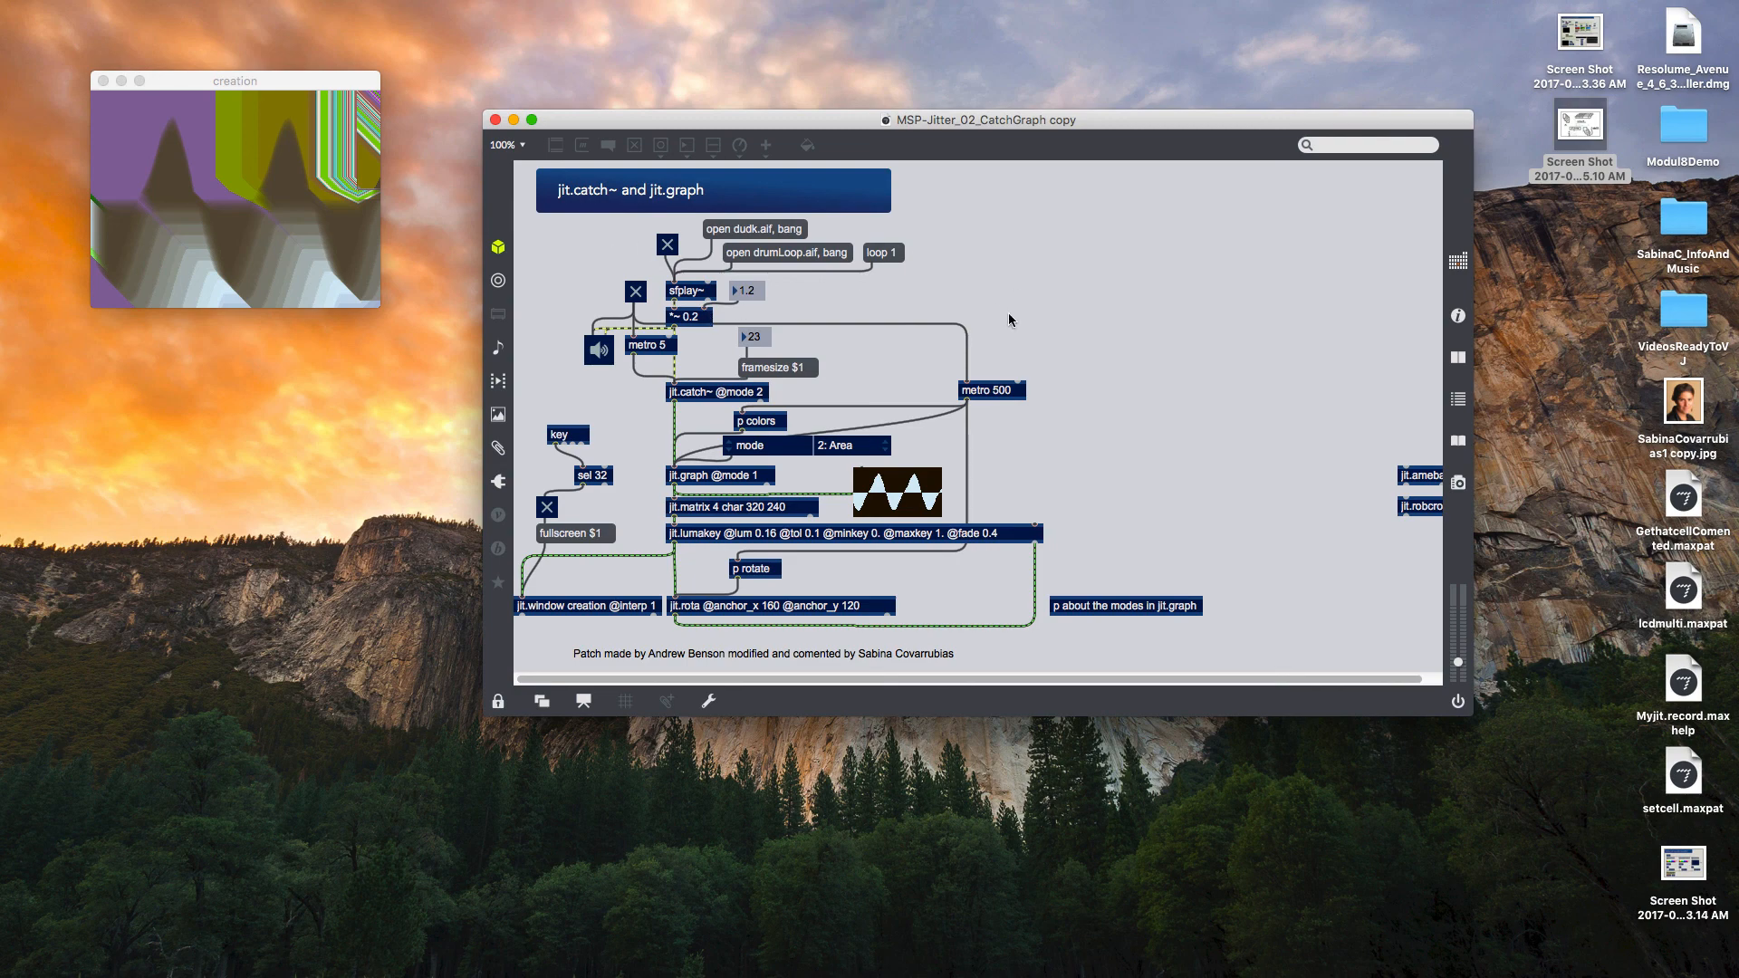